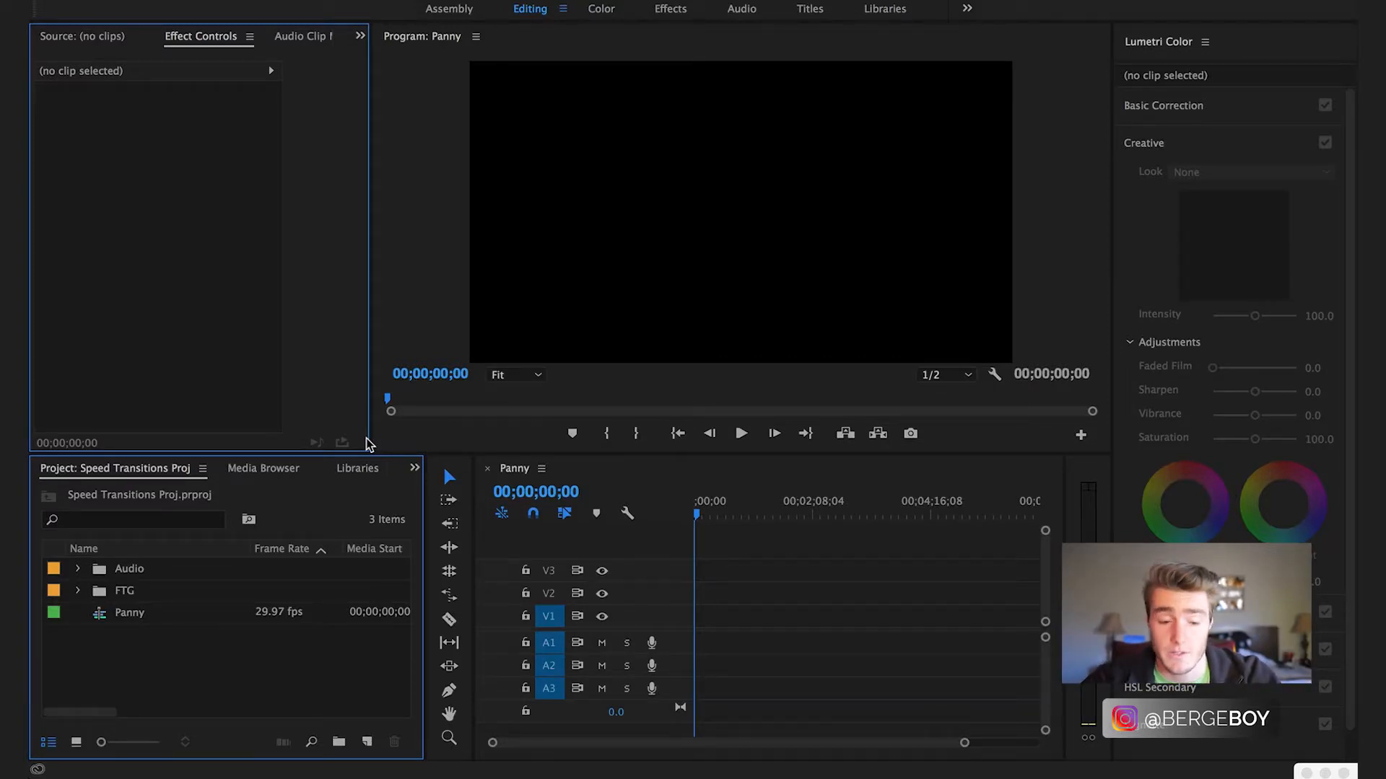
Expand and collapse the Audio and FTG bins to browse their contents
click(78, 568)
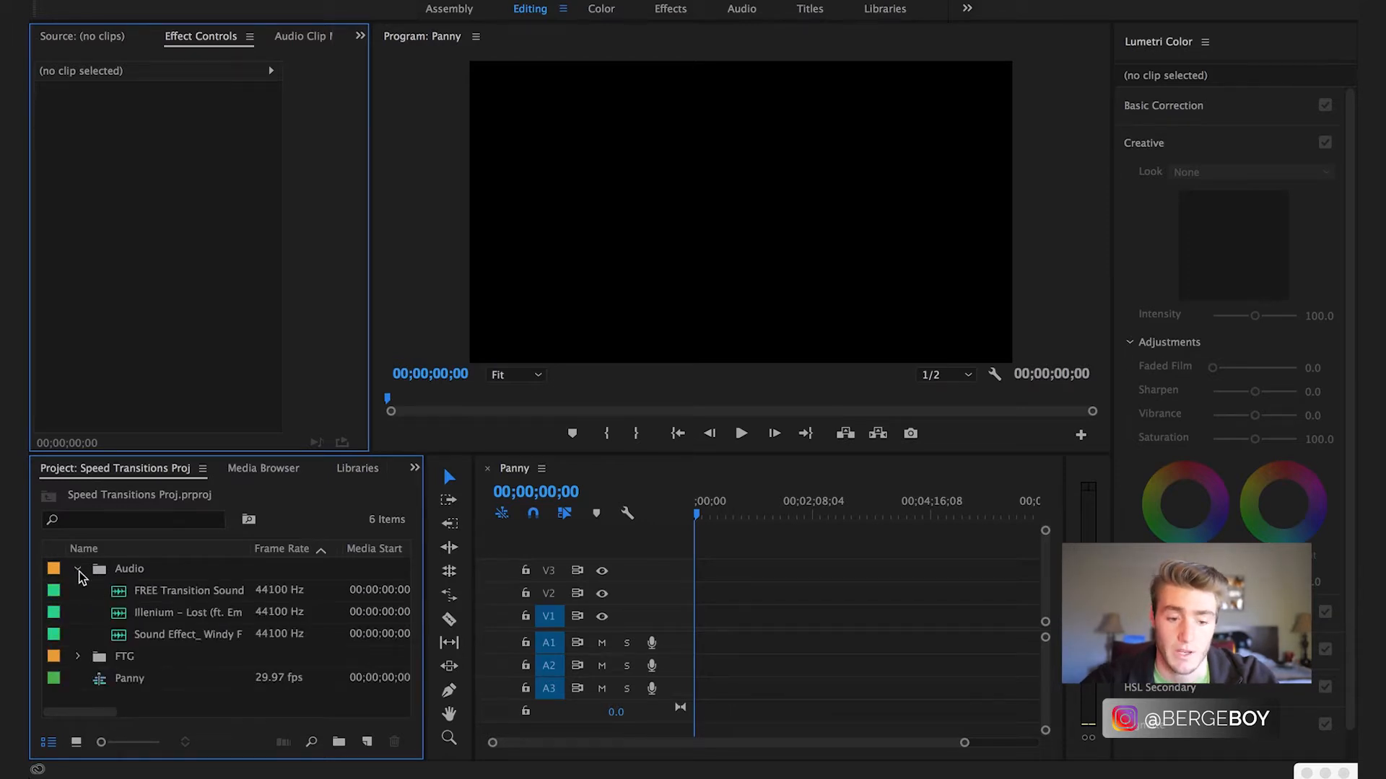
click(78, 568)
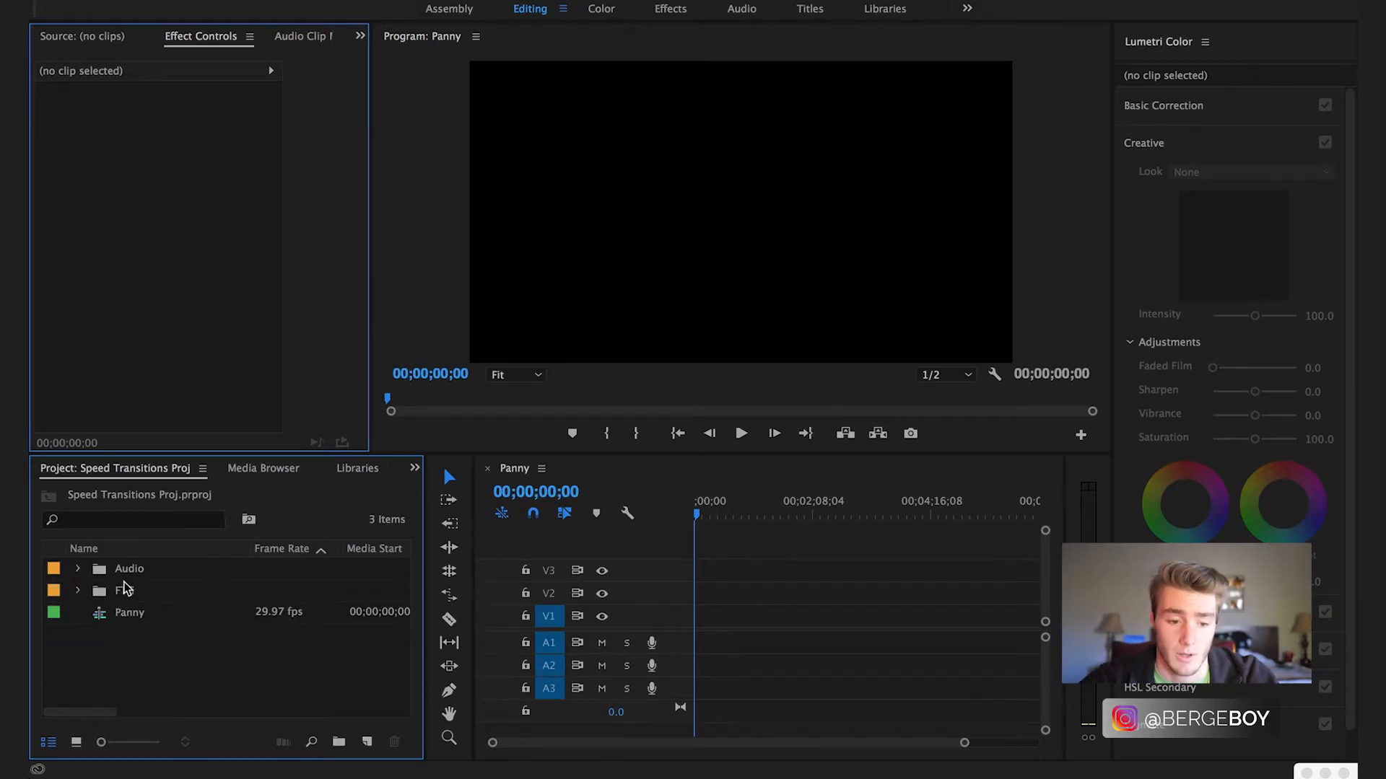
click(77, 568)
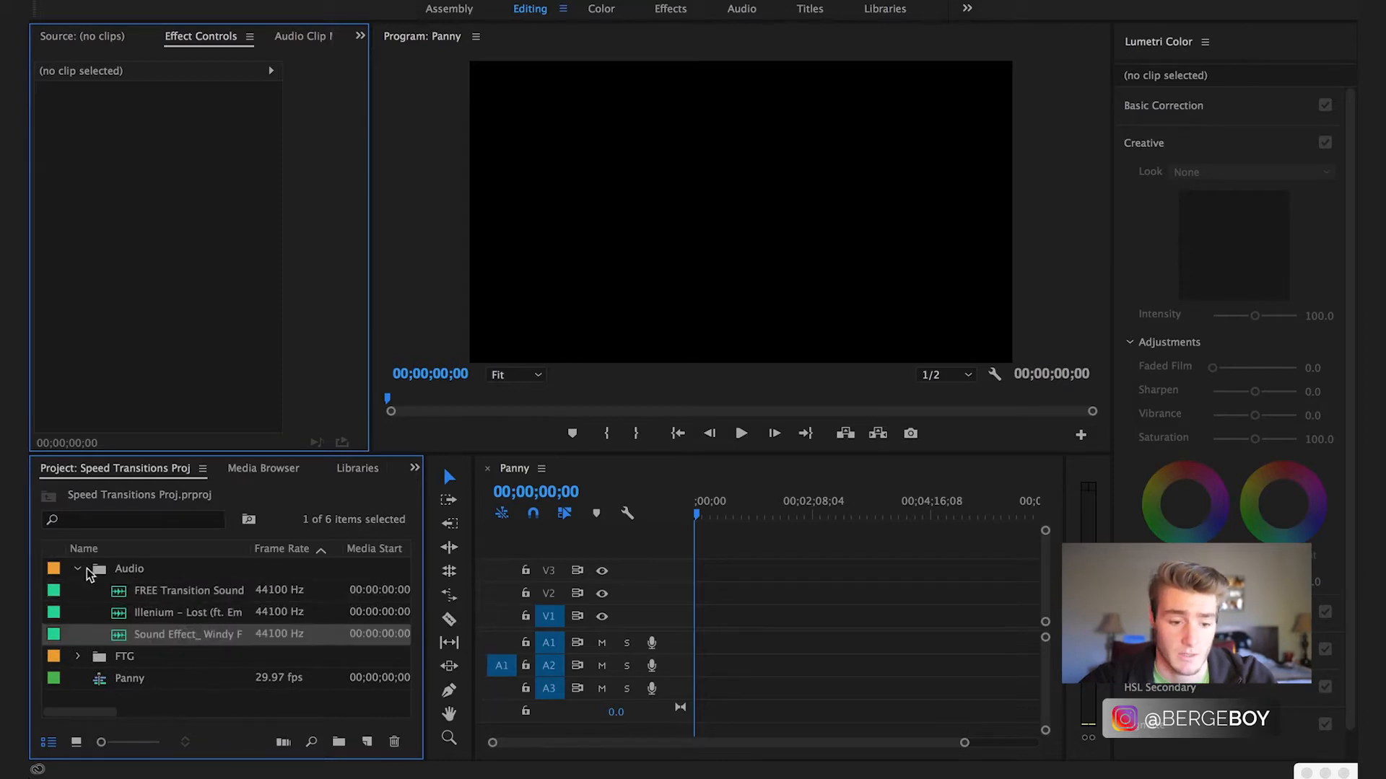
click(78, 568)
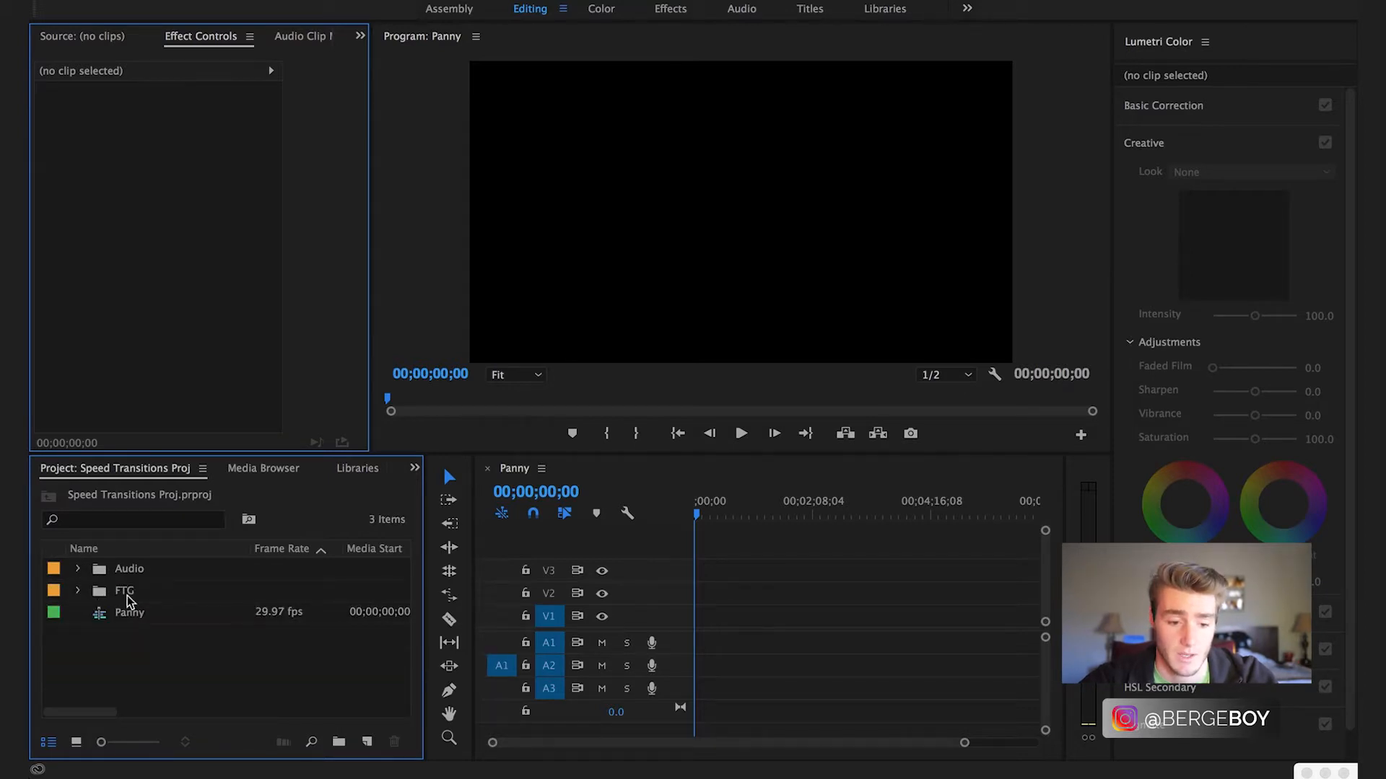
click(78, 591)
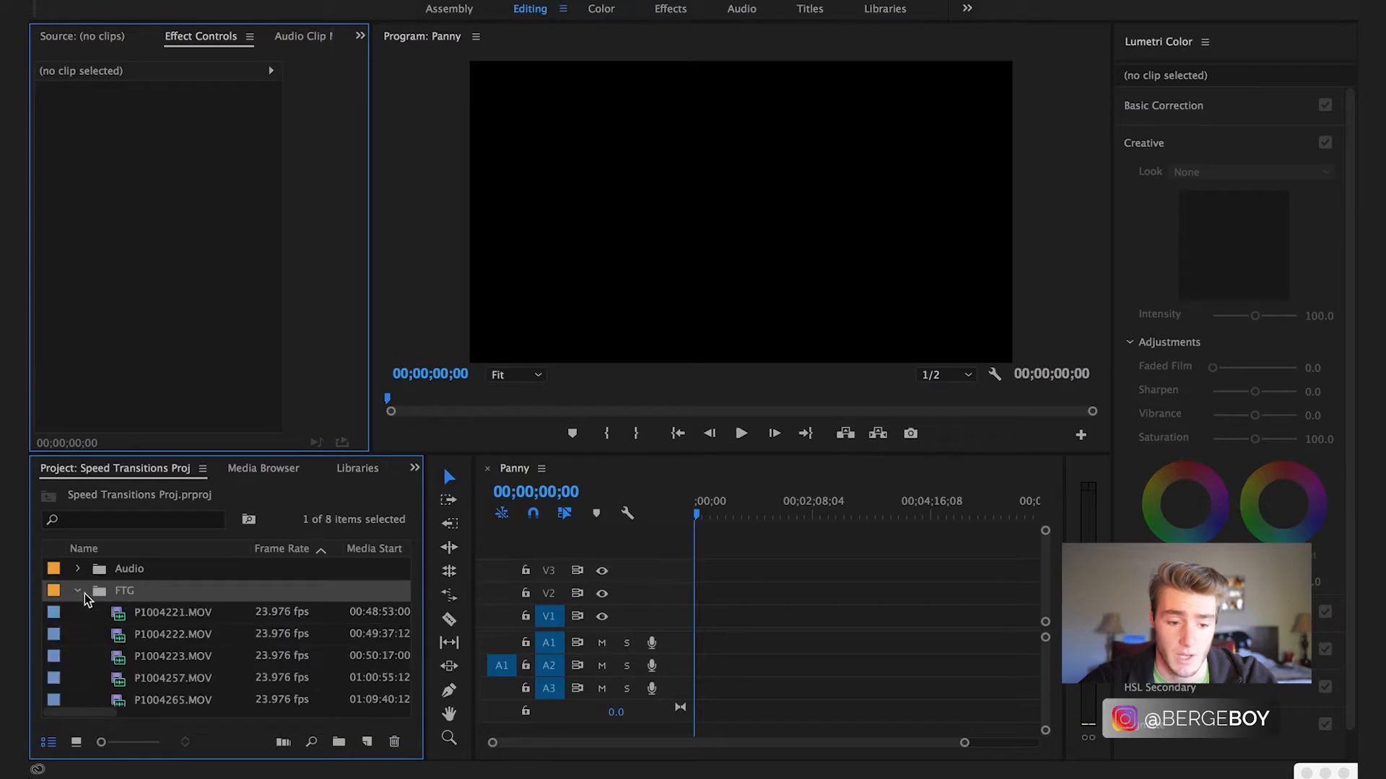
click(77, 590)
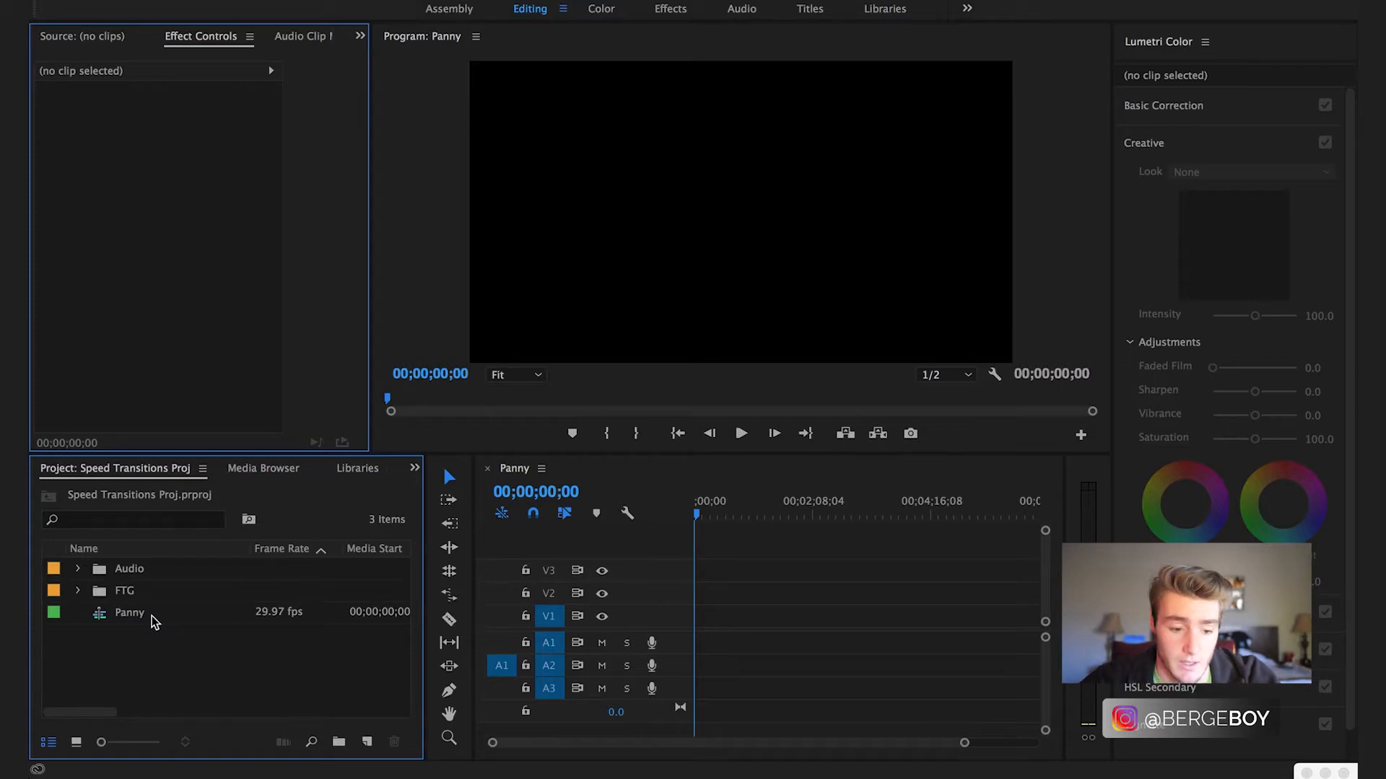
Select the Panny sequence, then reopen the FTG bin and select P1004221.MOV
click(129, 611)
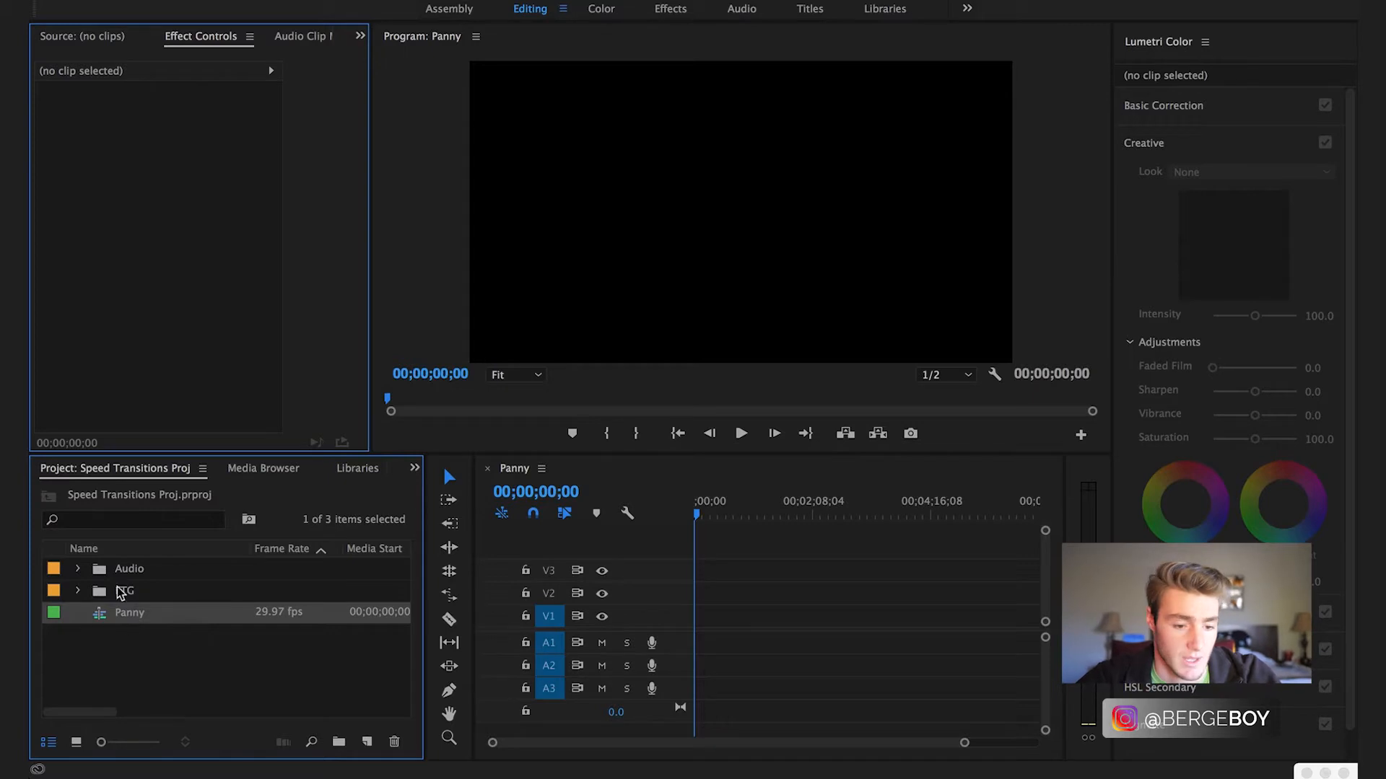
click(77, 591)
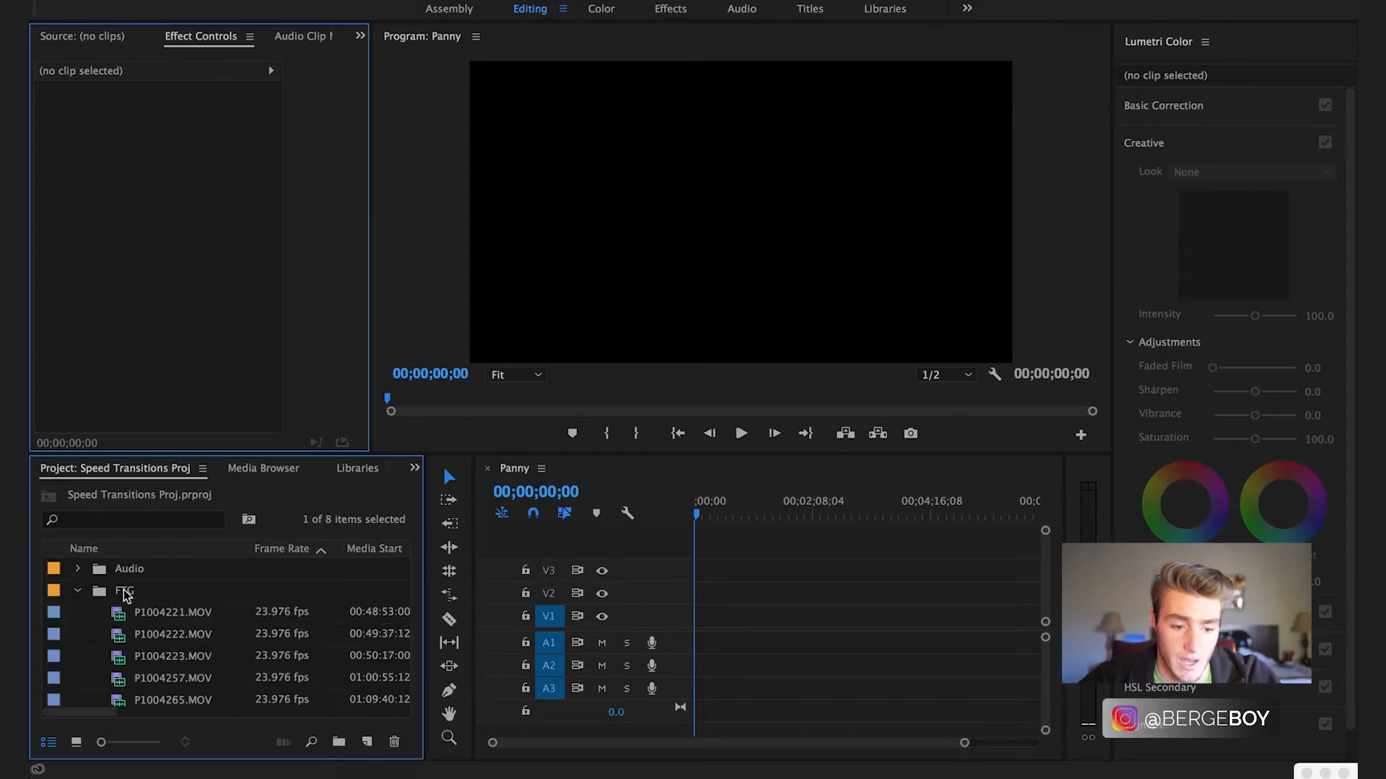
click(173, 611)
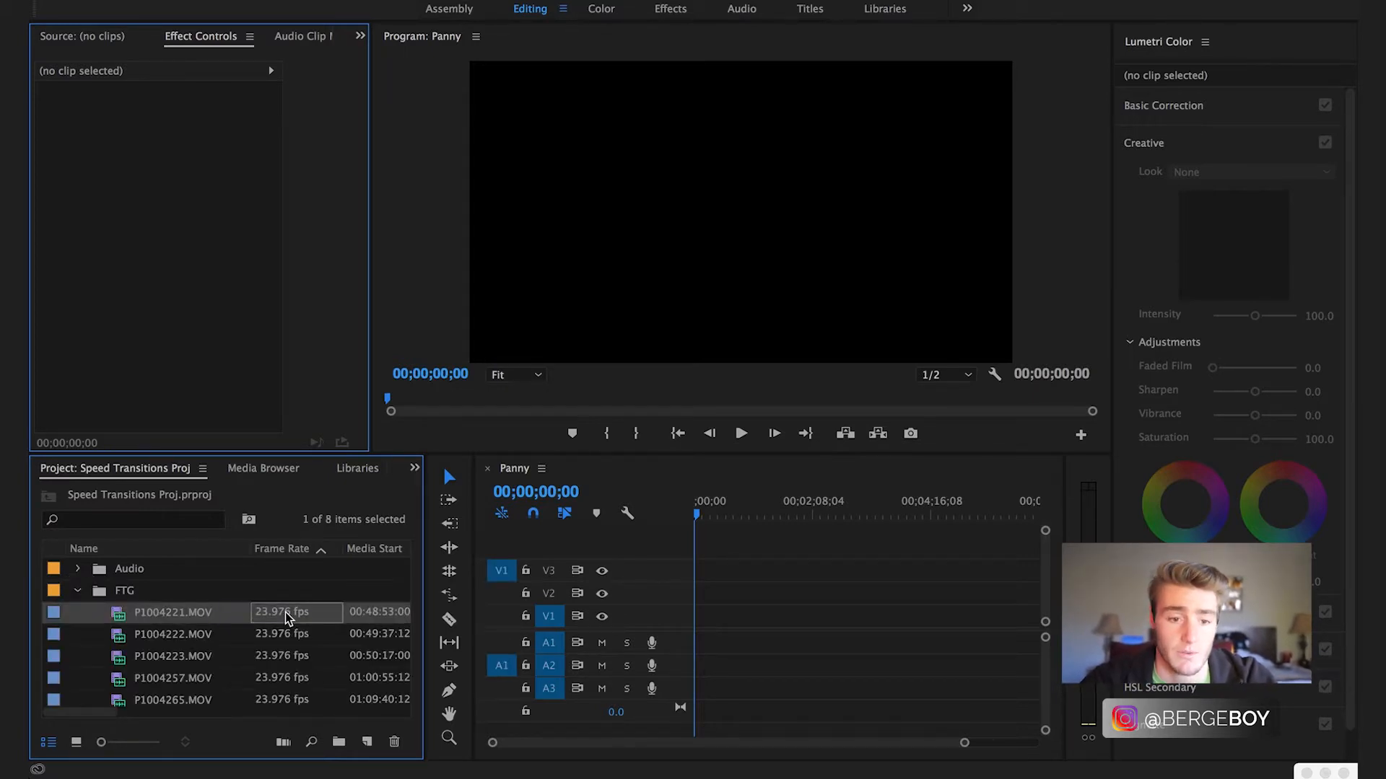
Open P1004221.MOV in the Source Monitor and skim through it for a shot
double_click(174, 611)
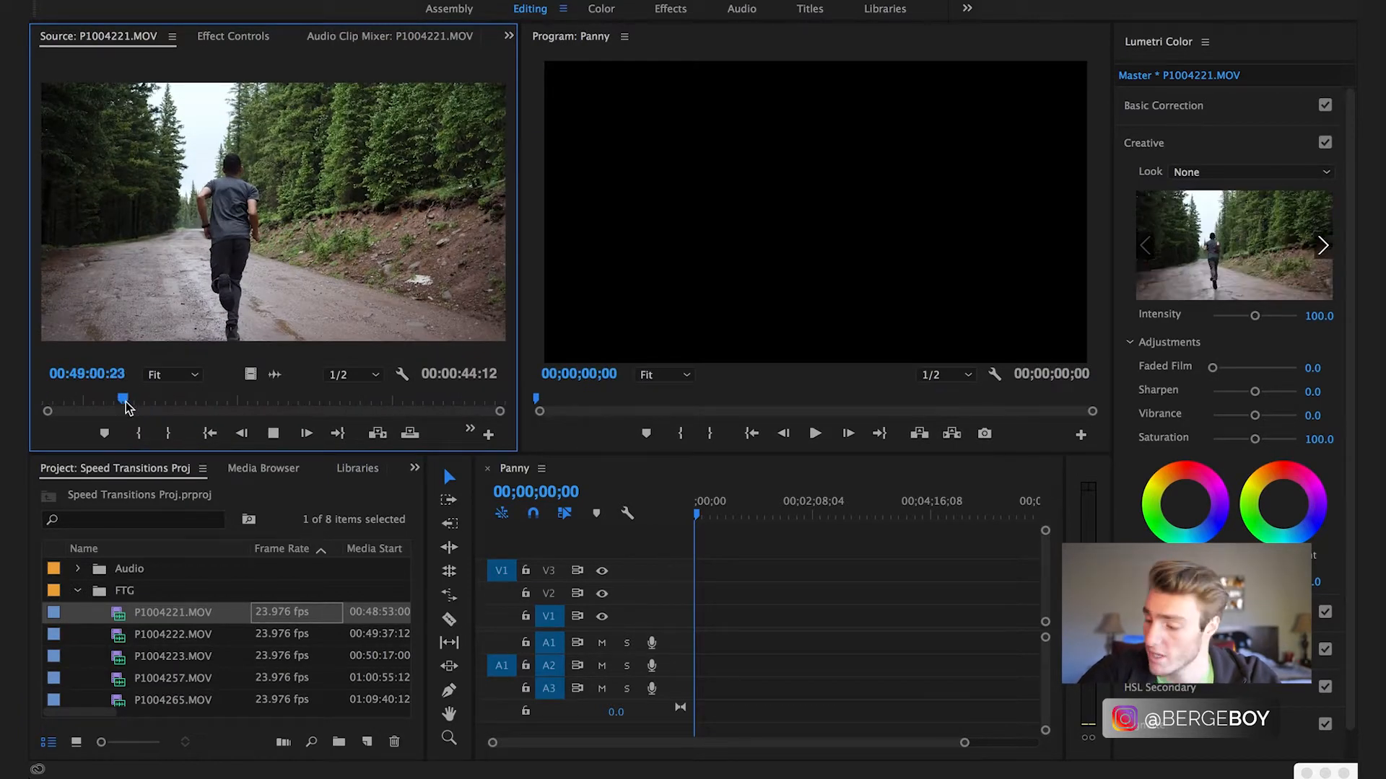
drag(123, 399, 139, 398)
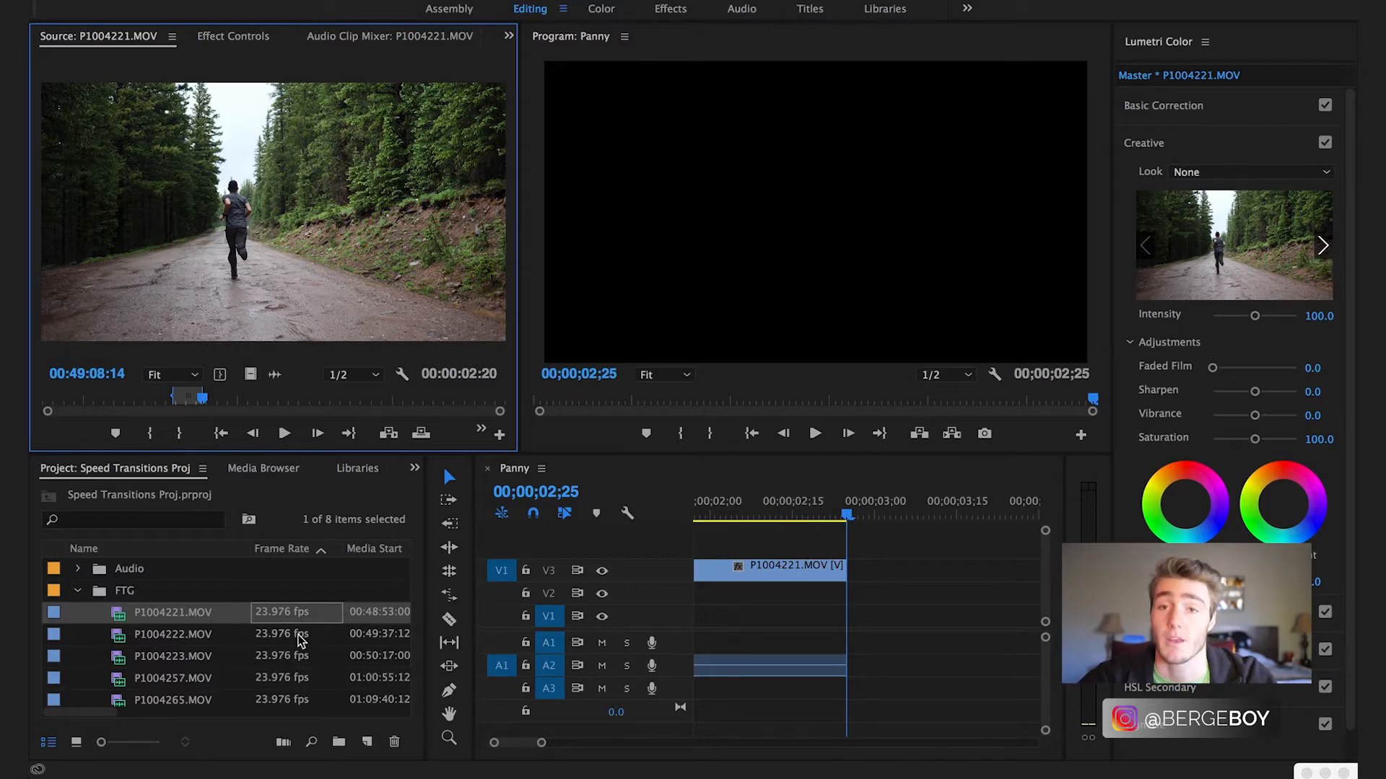
mouse_move(298, 640)
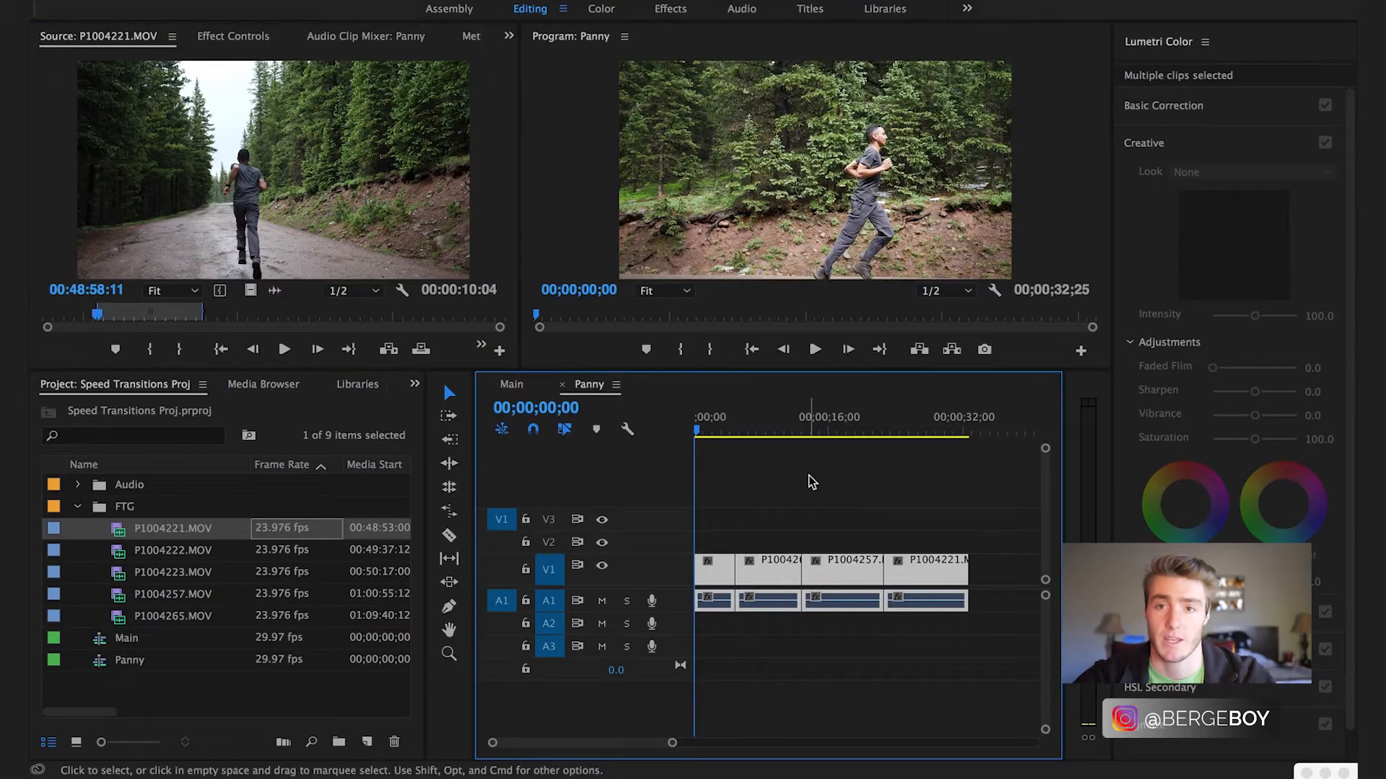
Switch to the Main sequence and stack the Panny and Main timelines vertically
click(511, 383)
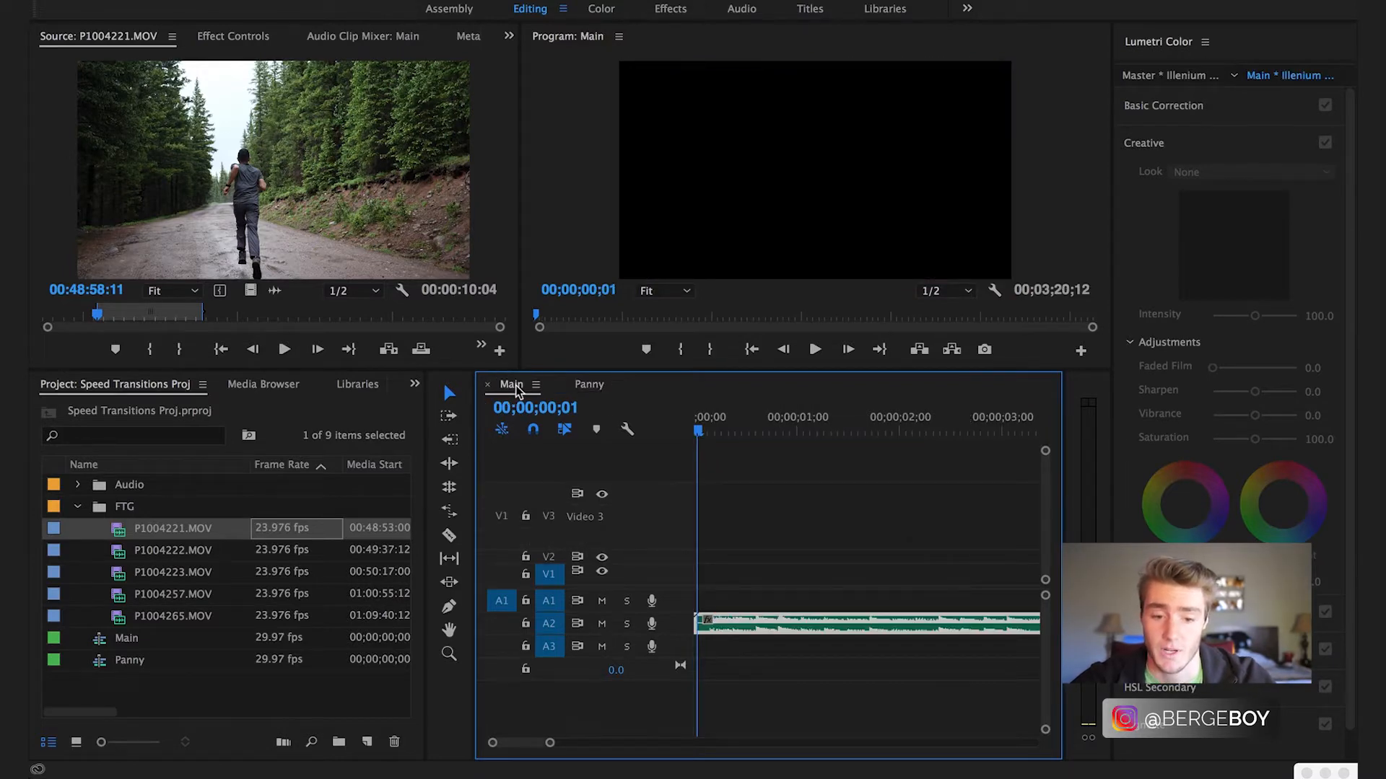
click(587, 383)
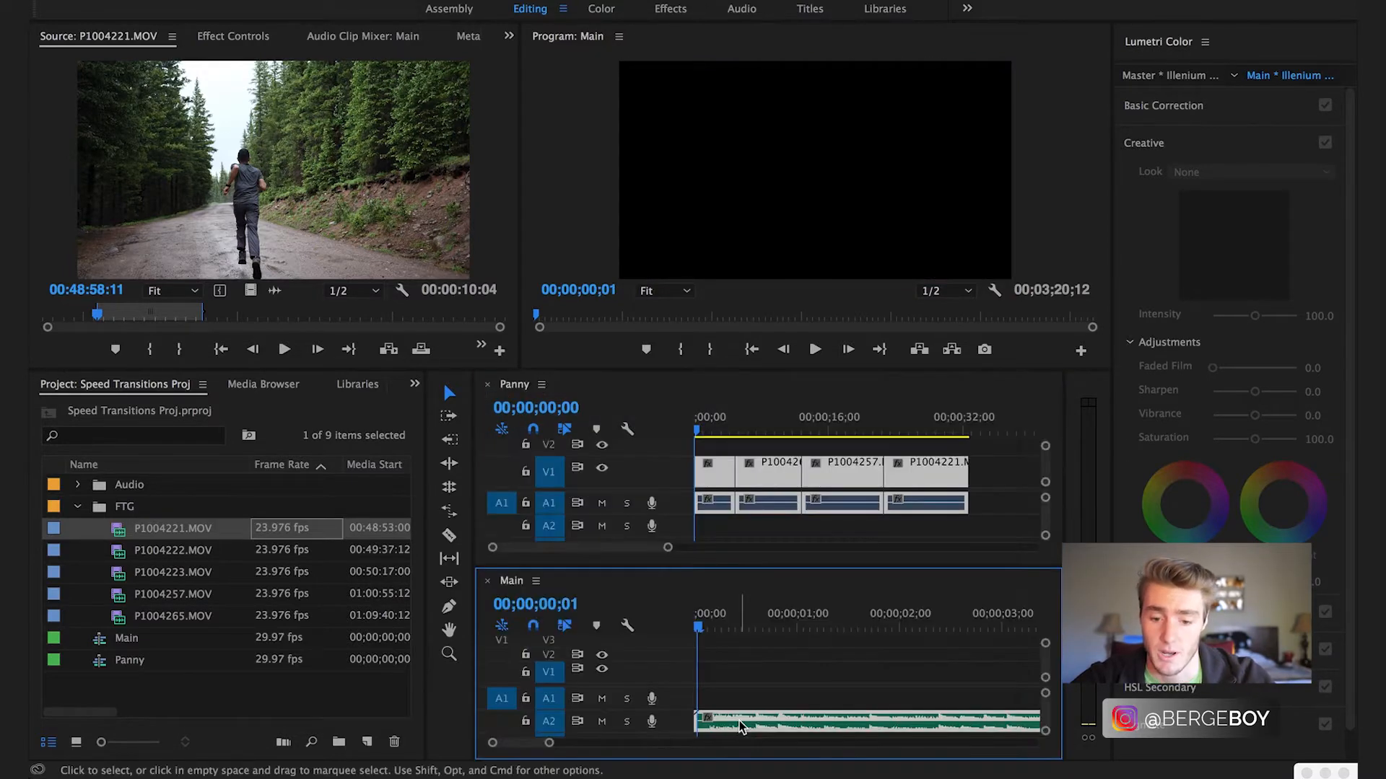
click(698, 416)
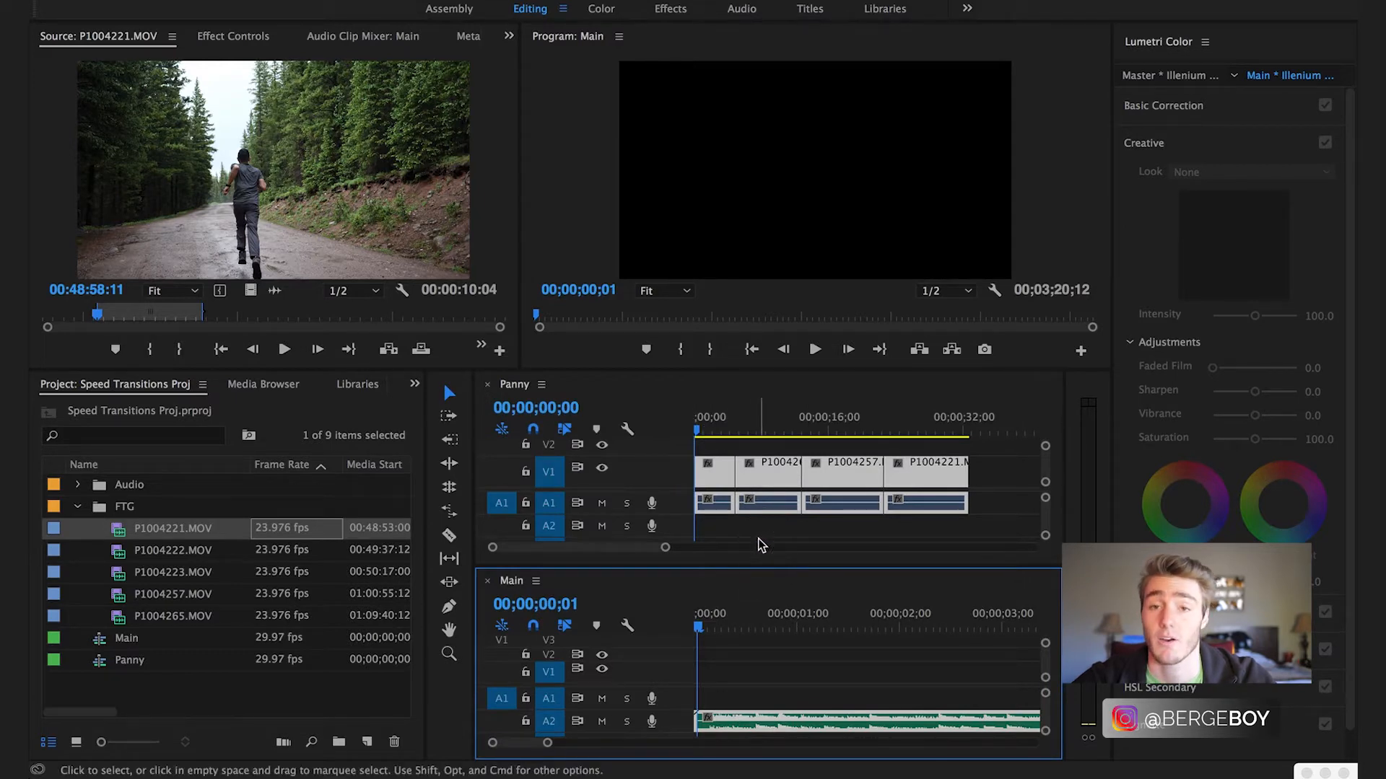
mouse_move(747, 483)
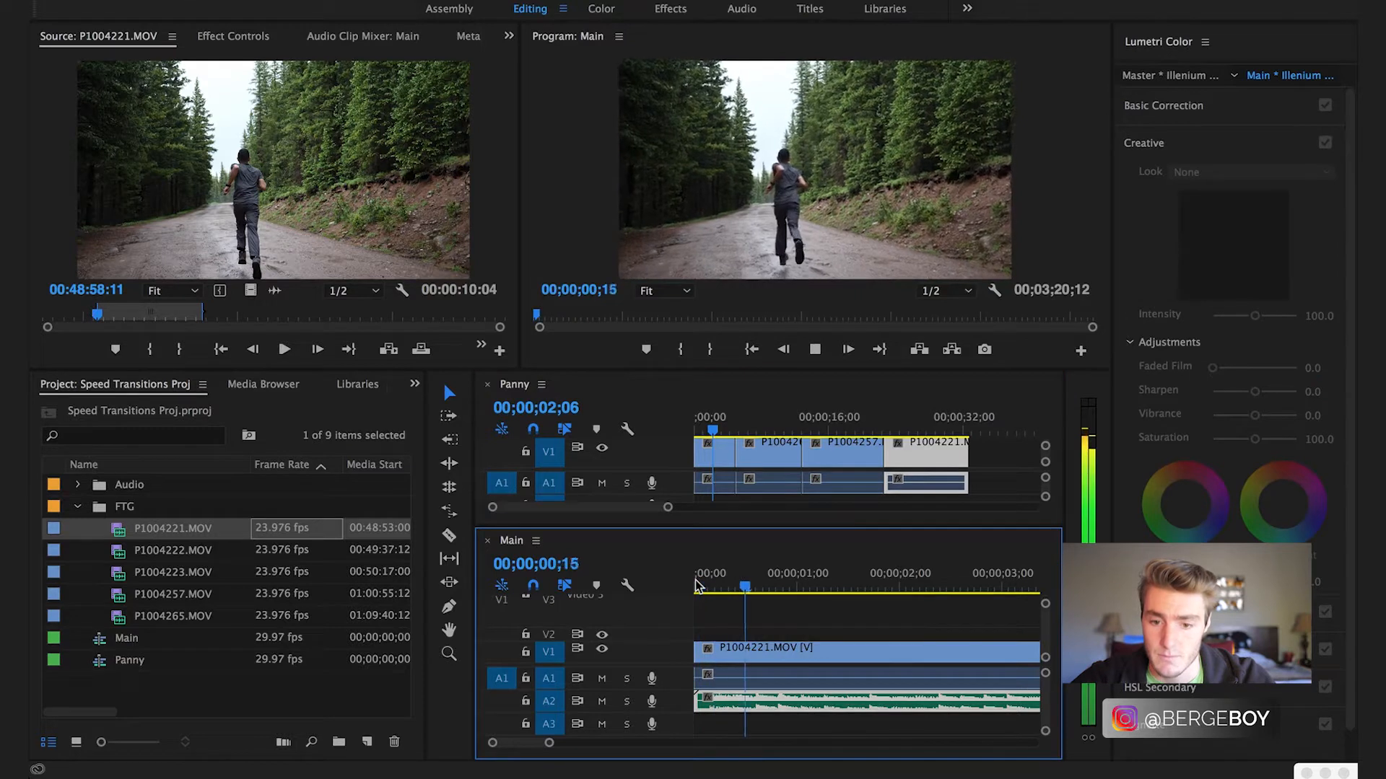
Move to about 00;00;01;21 in Main and display the clip's Time Remapping speed curve
click(928, 572)
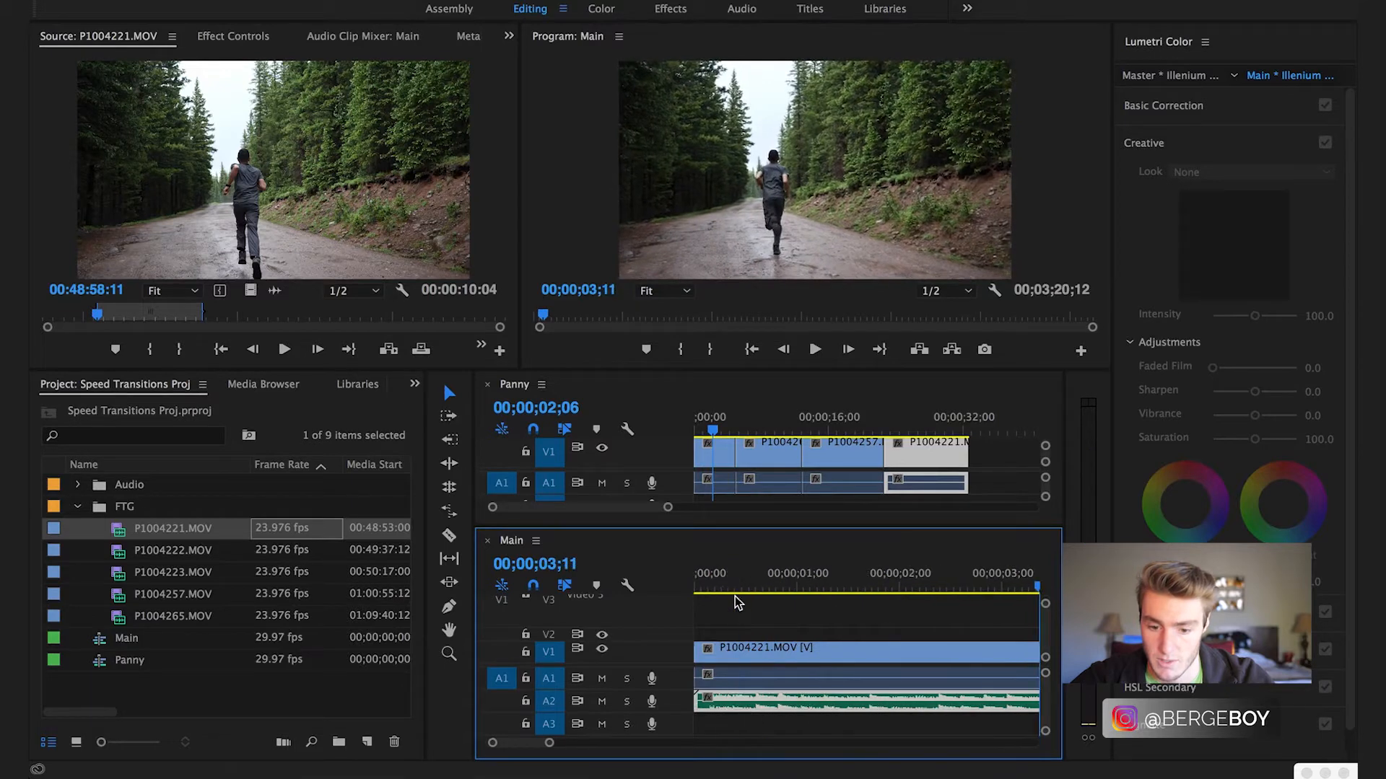
click(775, 591)
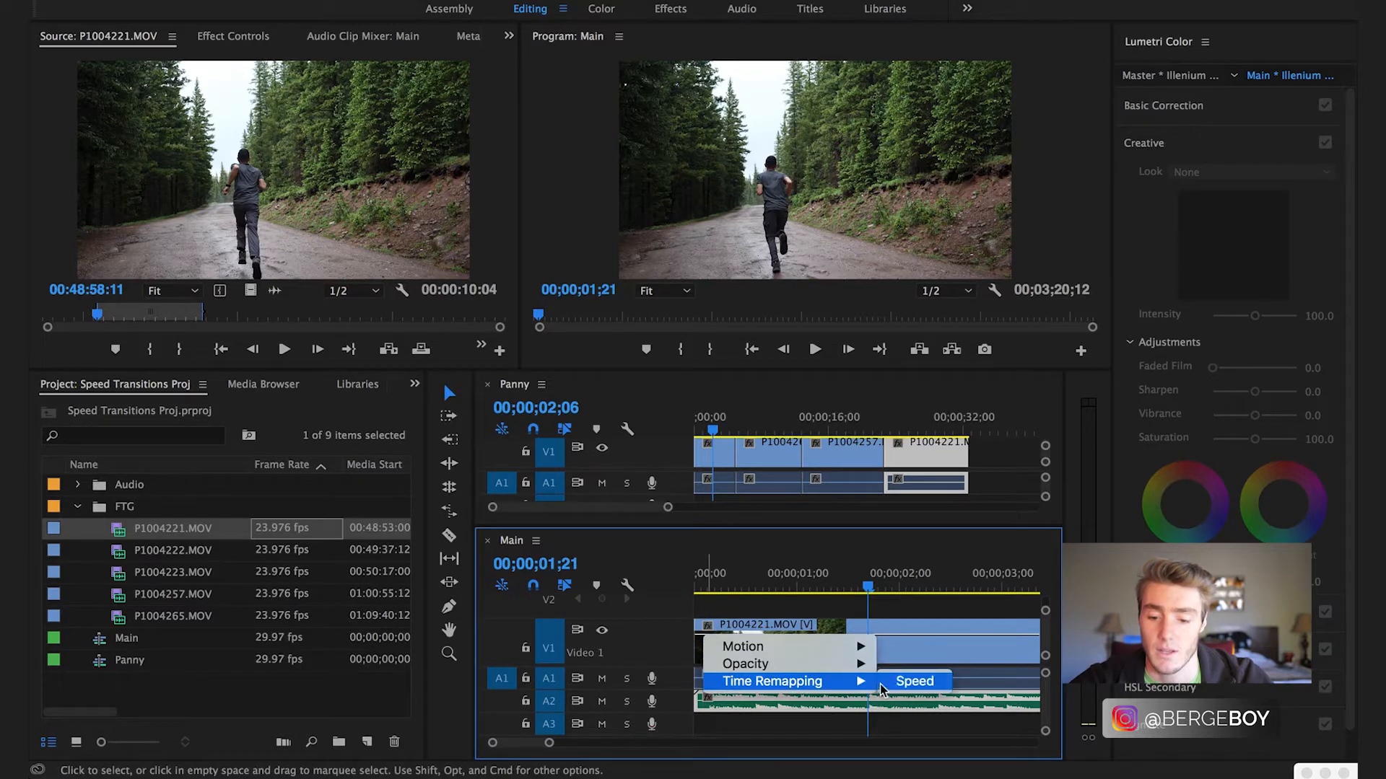
click(914, 682)
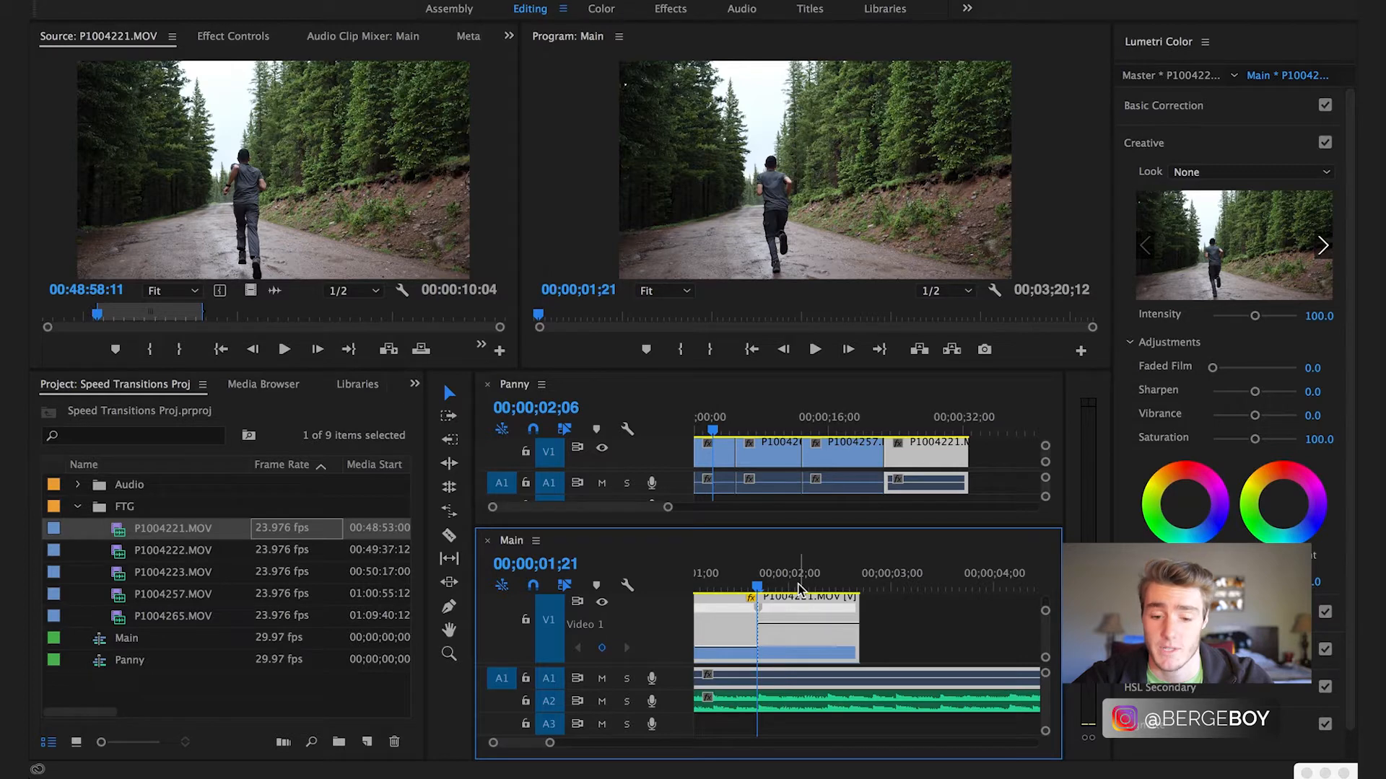
mouse_move(905, 626)
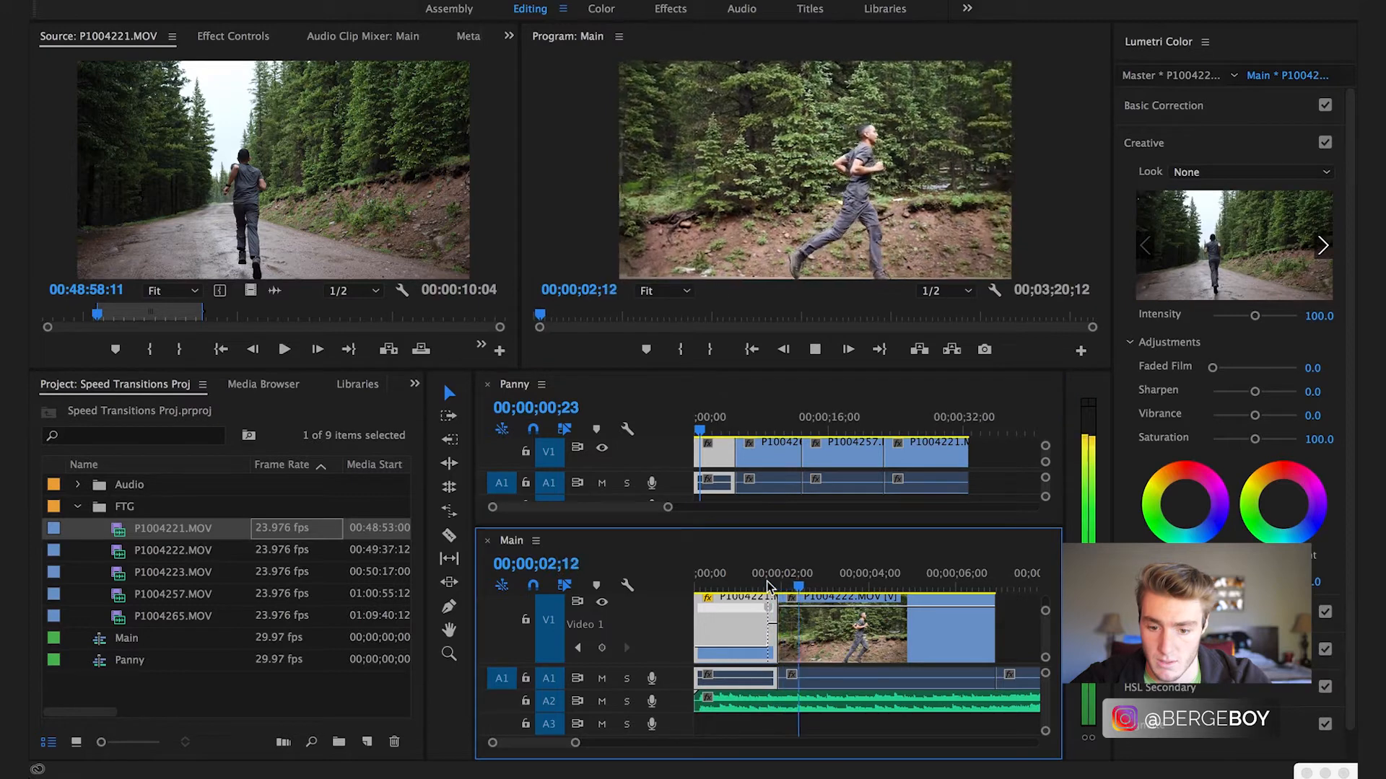
Show P1004222.MOV's Time Remapping speed curve near 00;00;04;03 and raise its speed
click(875, 574)
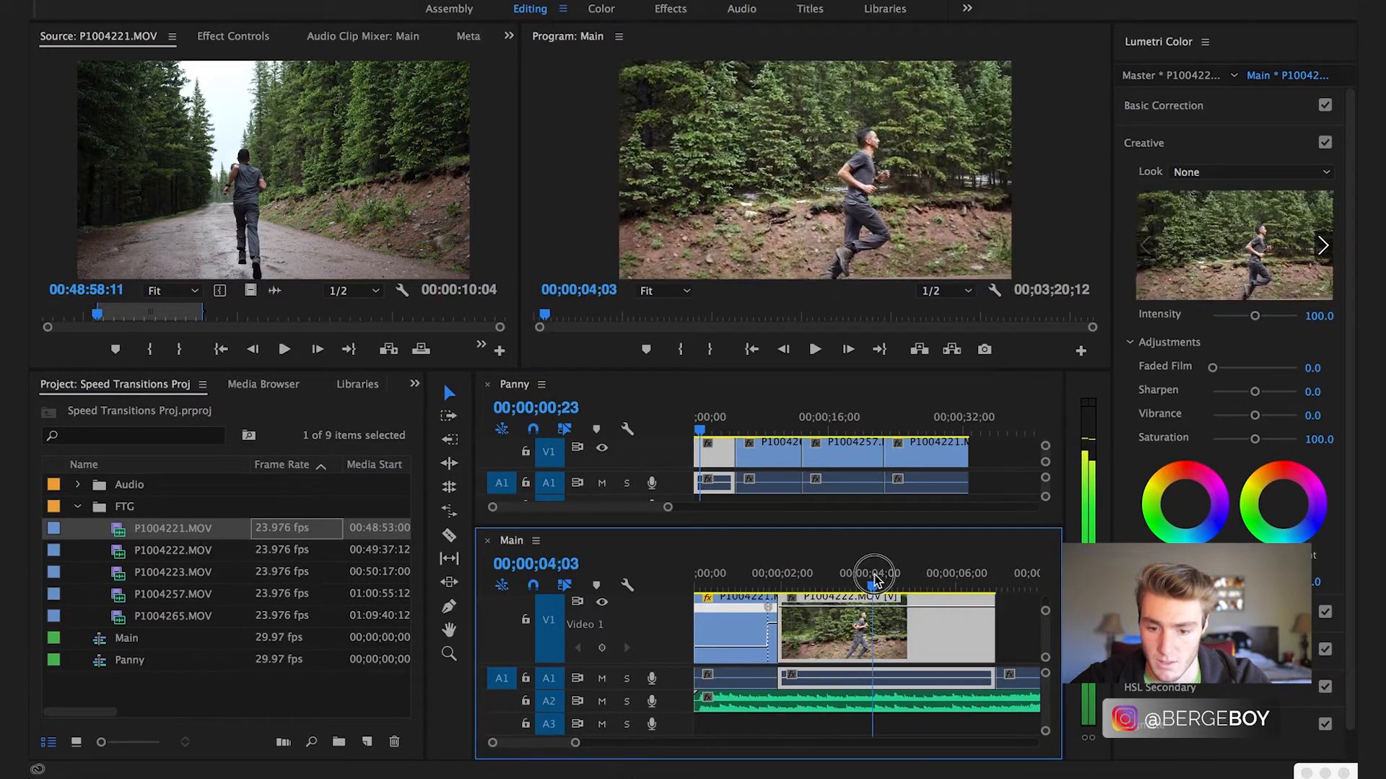
right_click(844, 627)
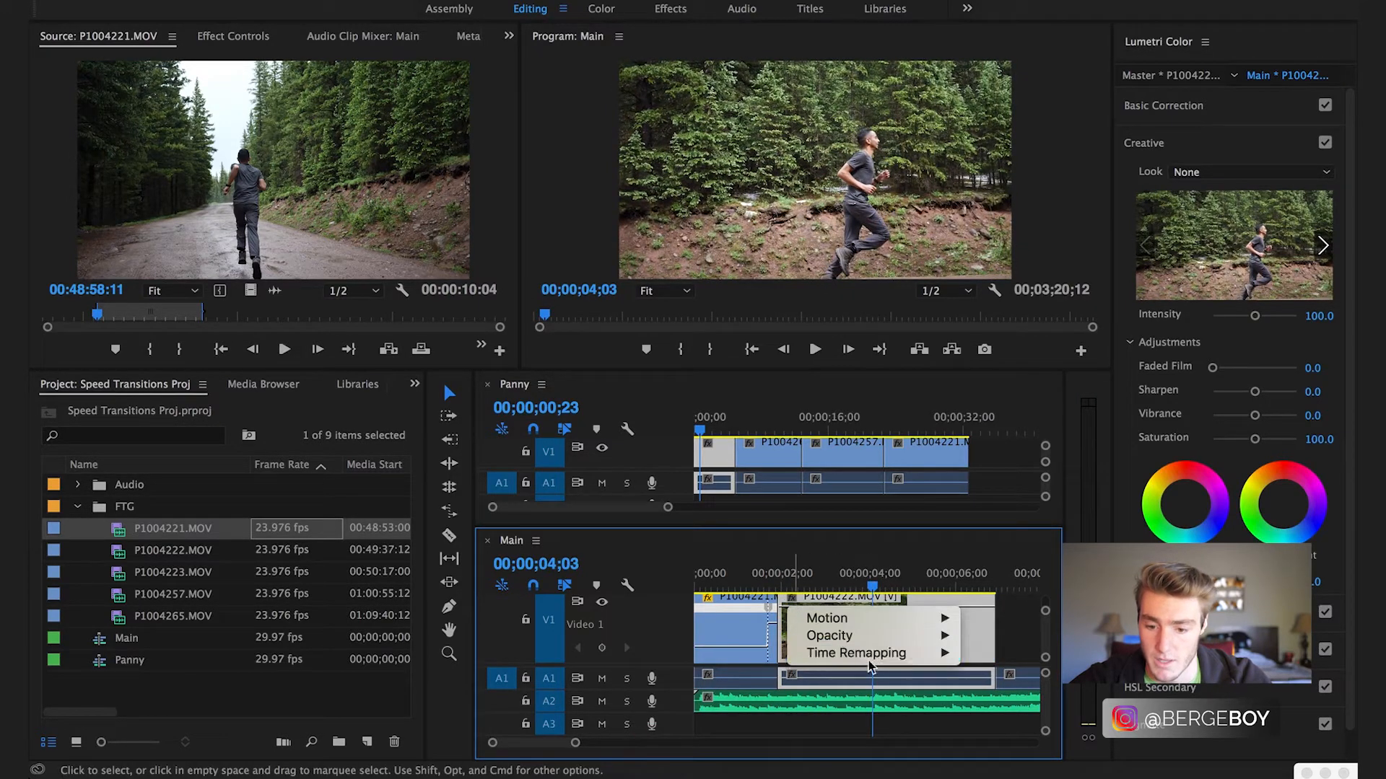
click(876, 653)
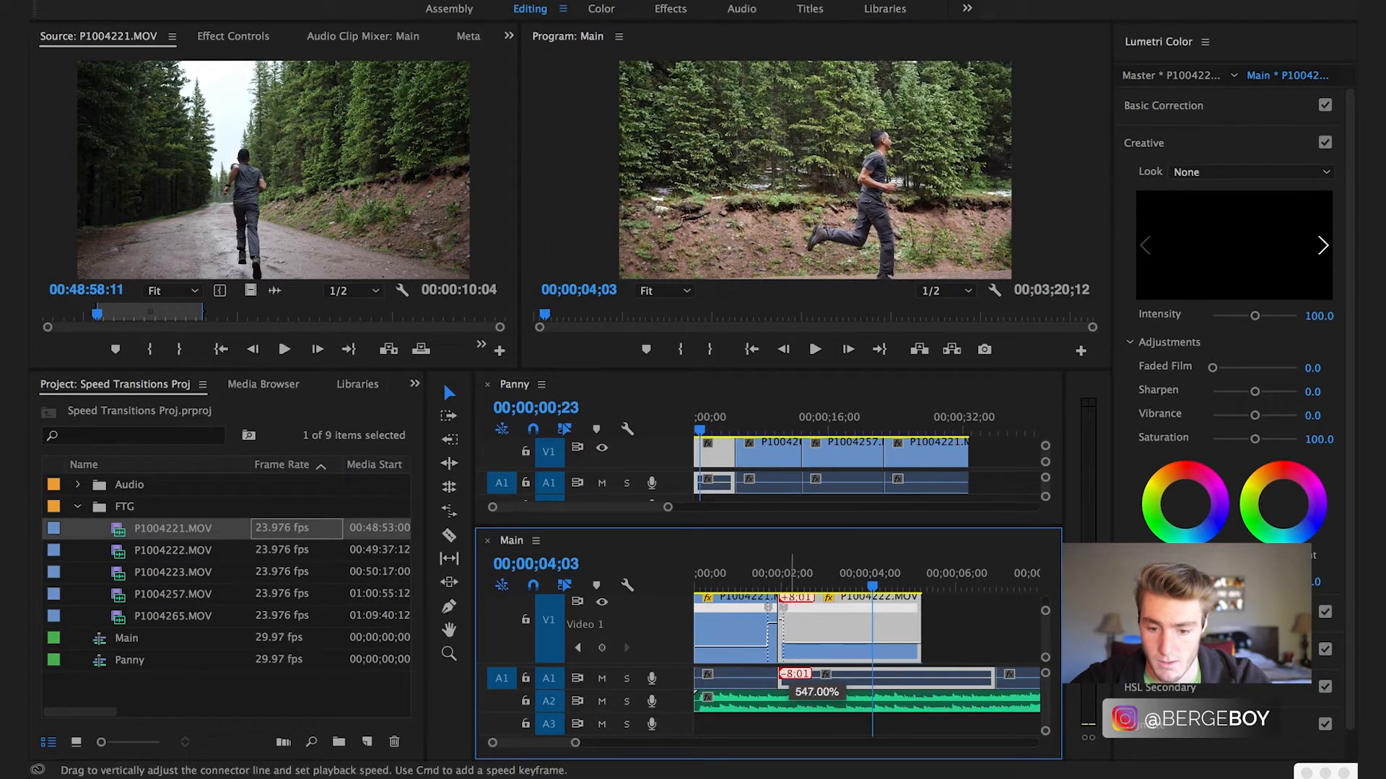
click(814, 348)
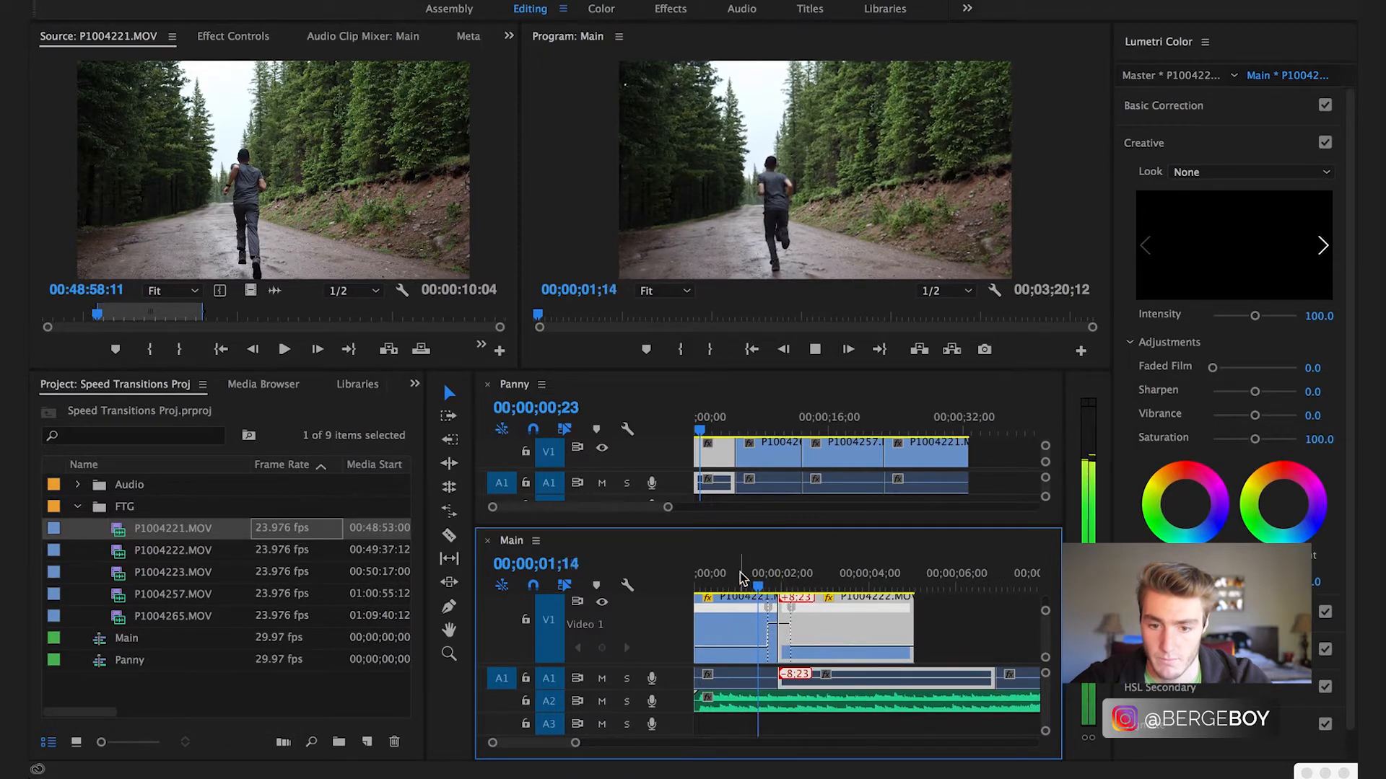
Nest the selected running clip into its own sequence, accepting the default name
click(782, 585)
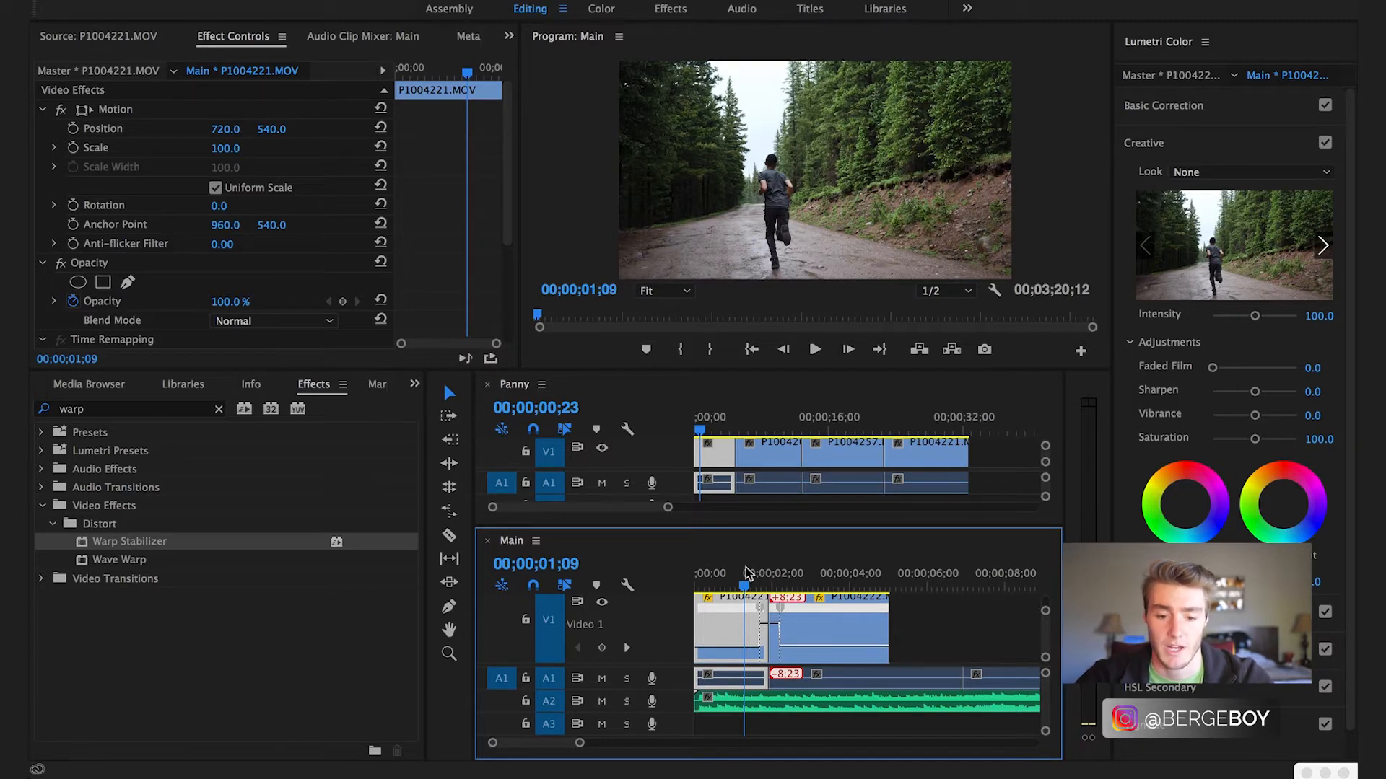
right_click(747, 601)
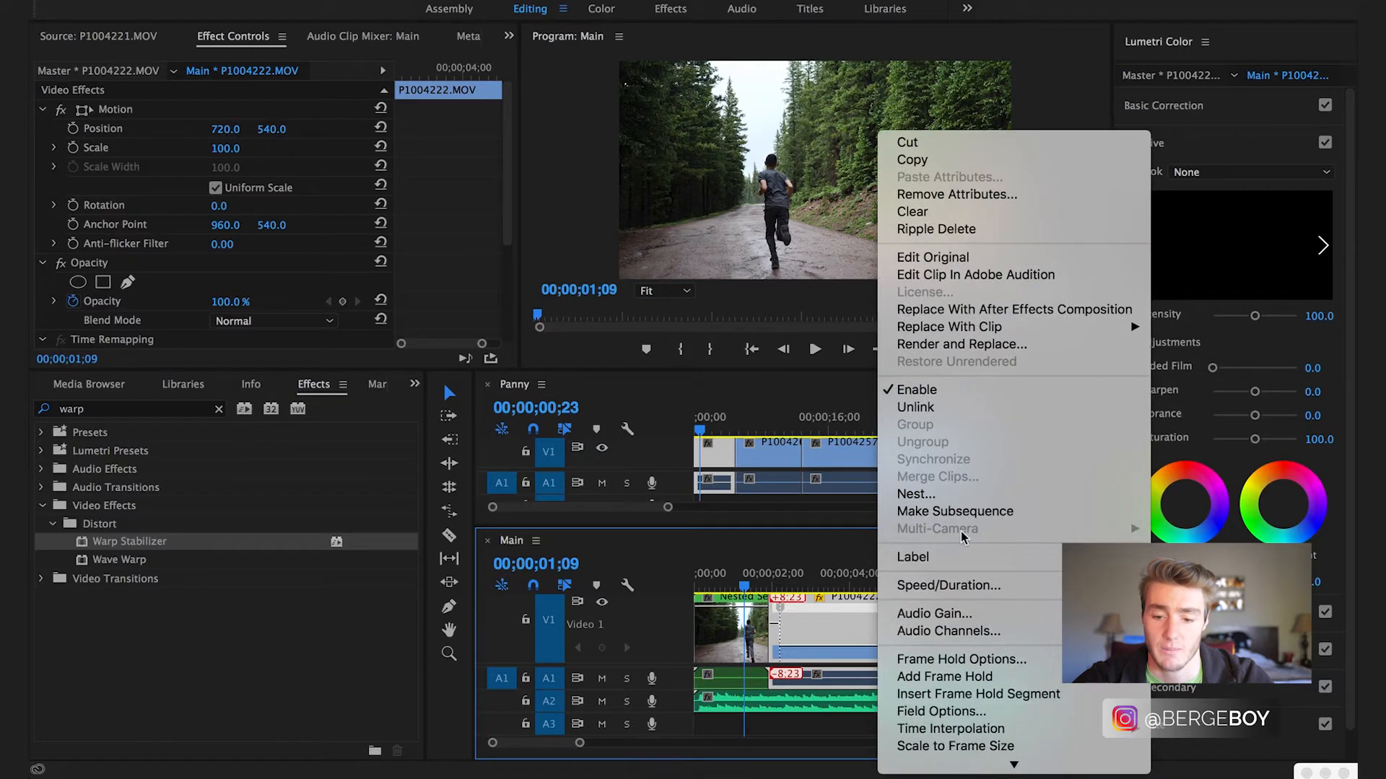
click(917, 493)
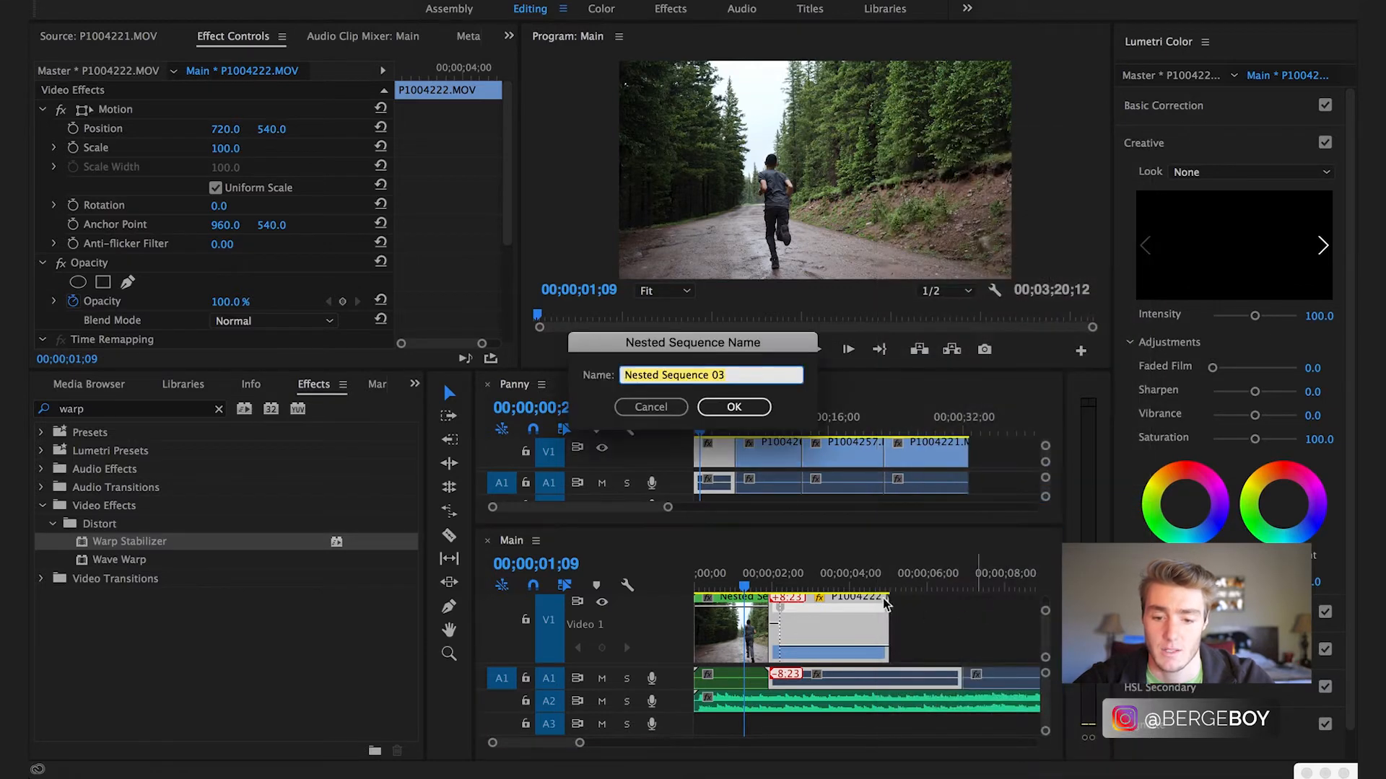
click(733, 406)
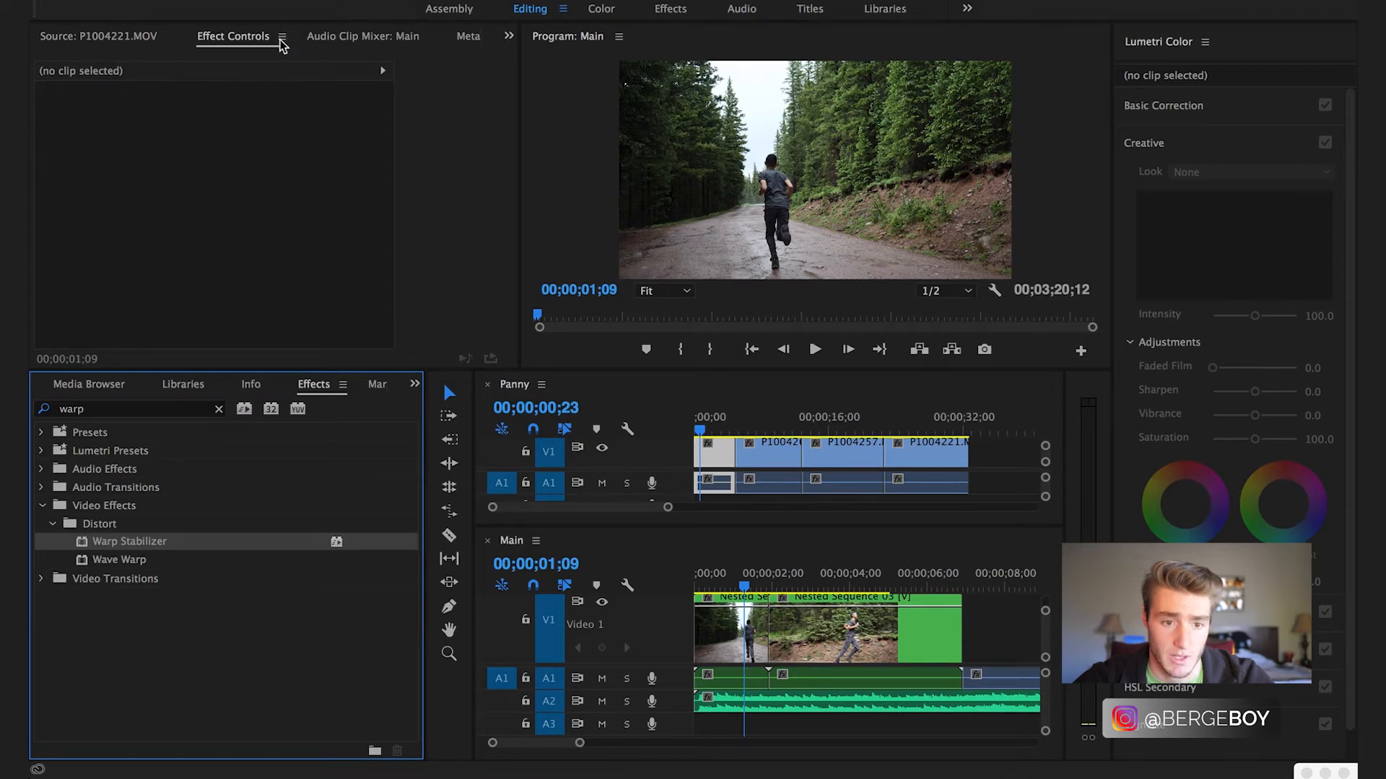
mouse_move(129, 541)
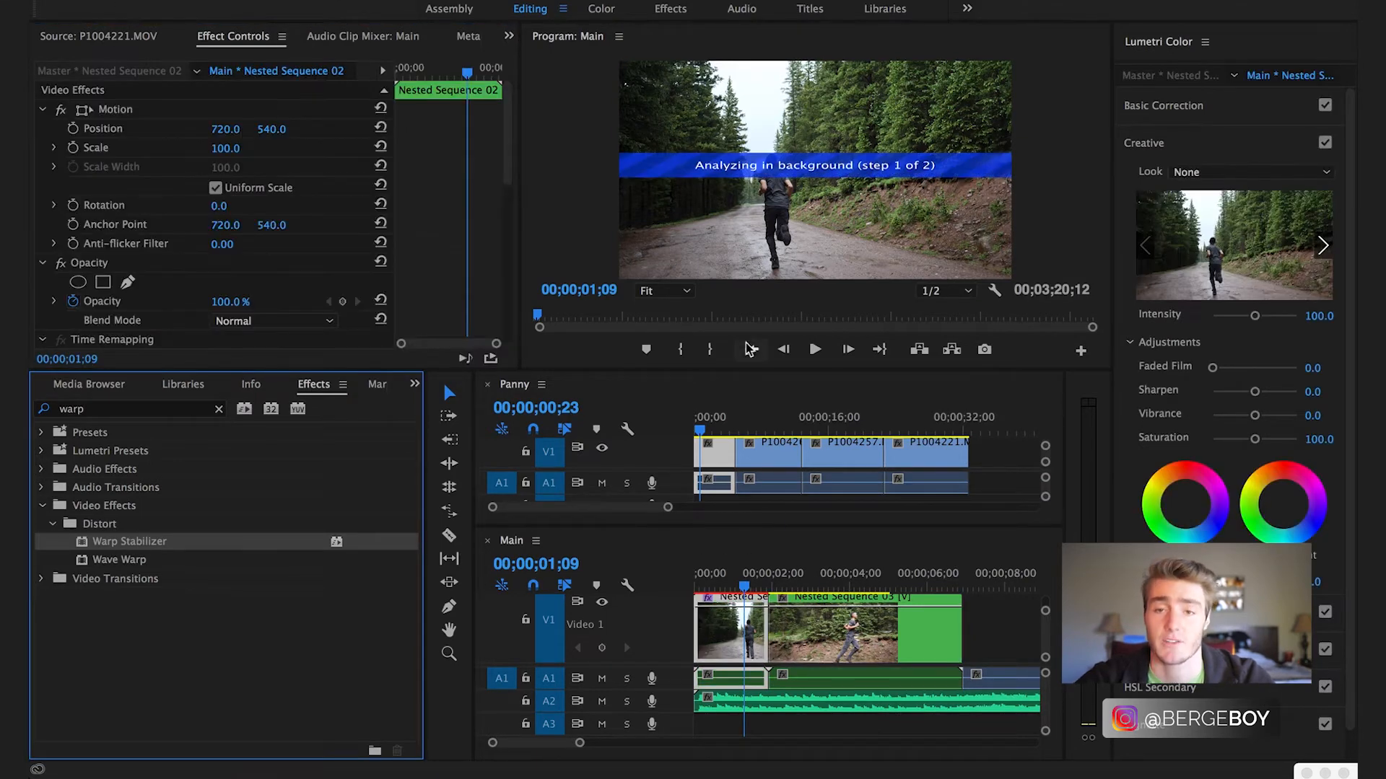
mouse_move(748, 349)
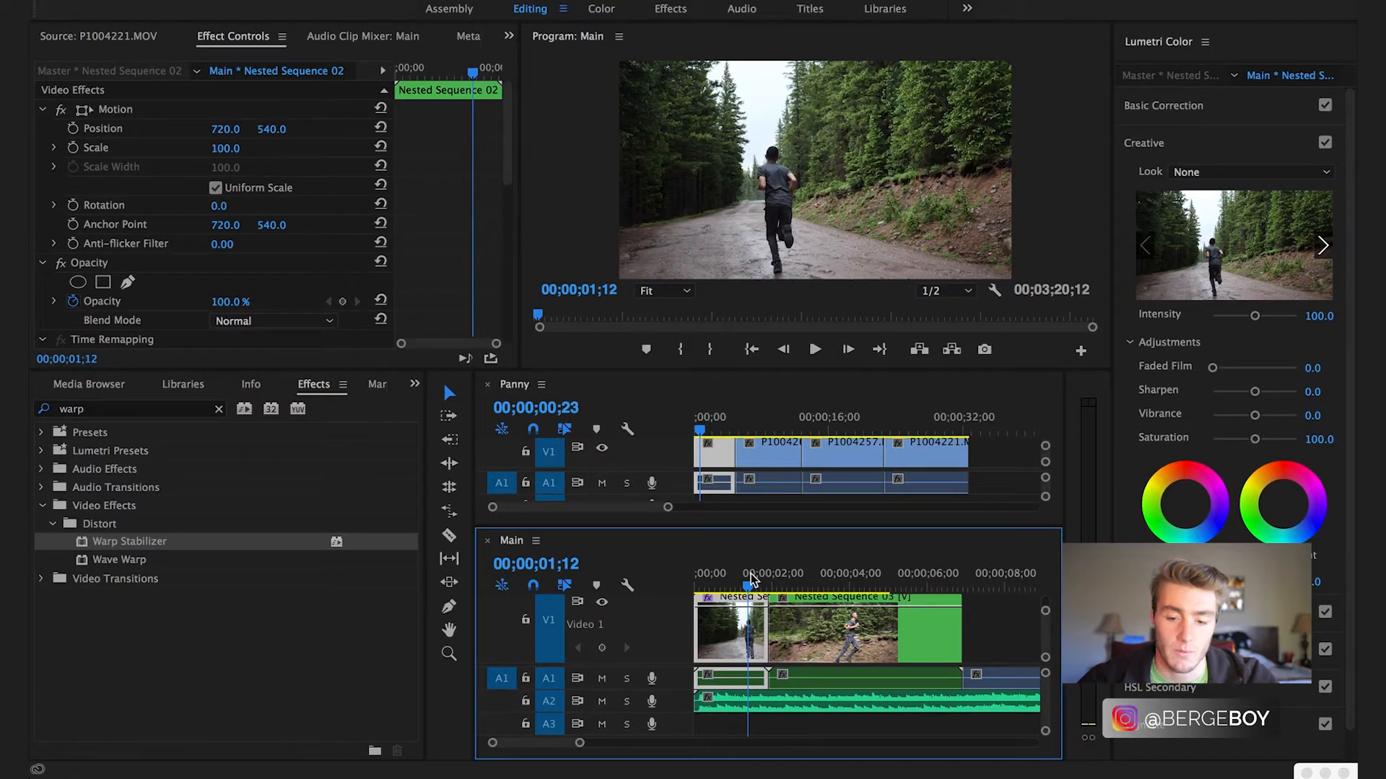
mouse_move(685, 478)
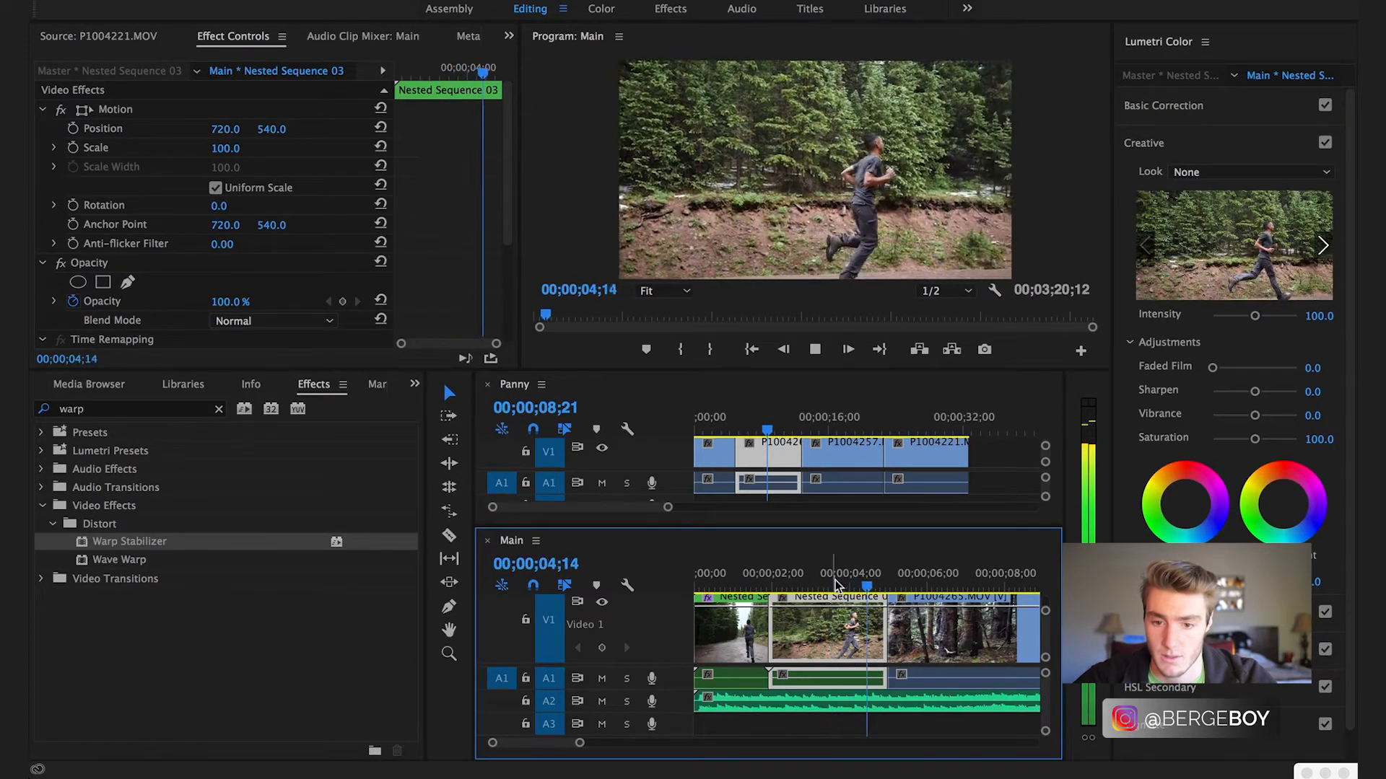
Preview the cut into the forest footage and select tree clip P1004265.MOV
click(861, 572)
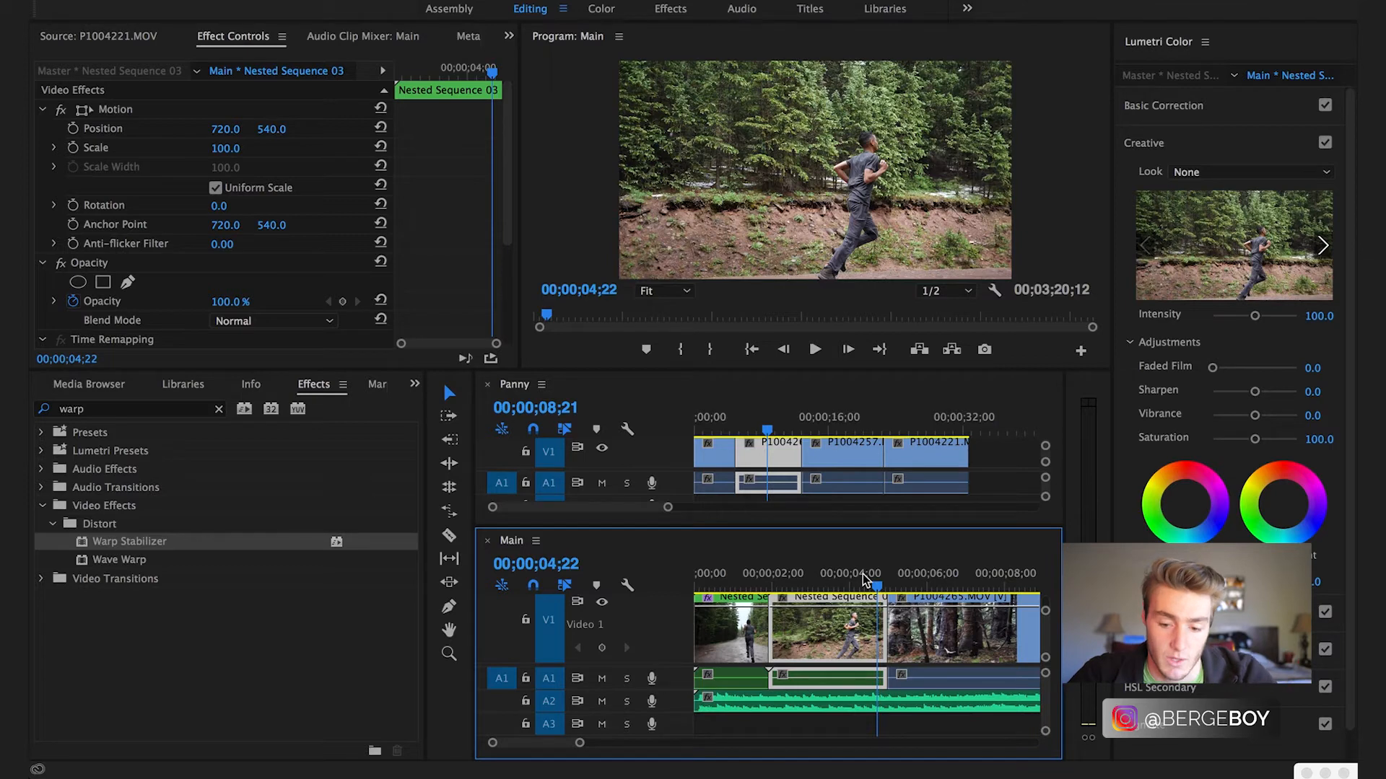
mouse_move(874, 588)
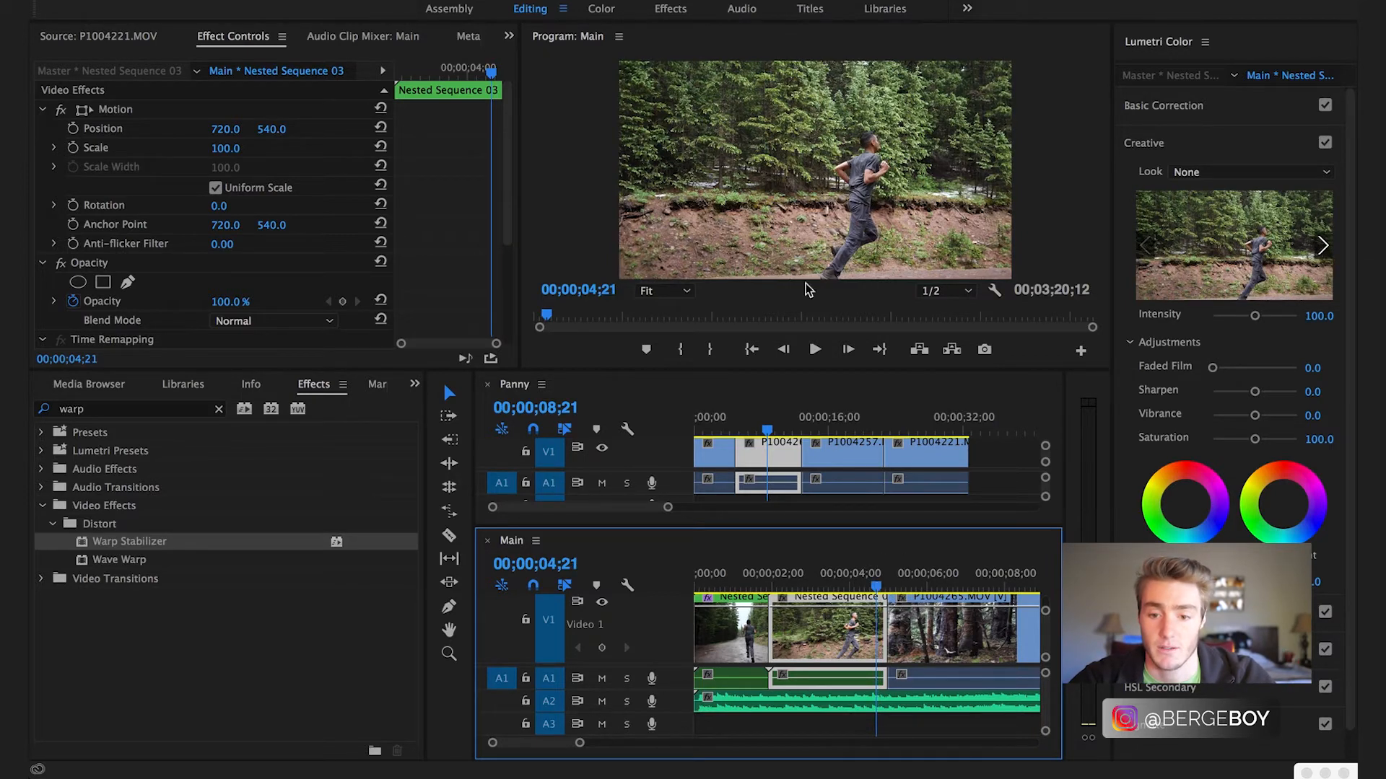
mouse_move(875, 587)
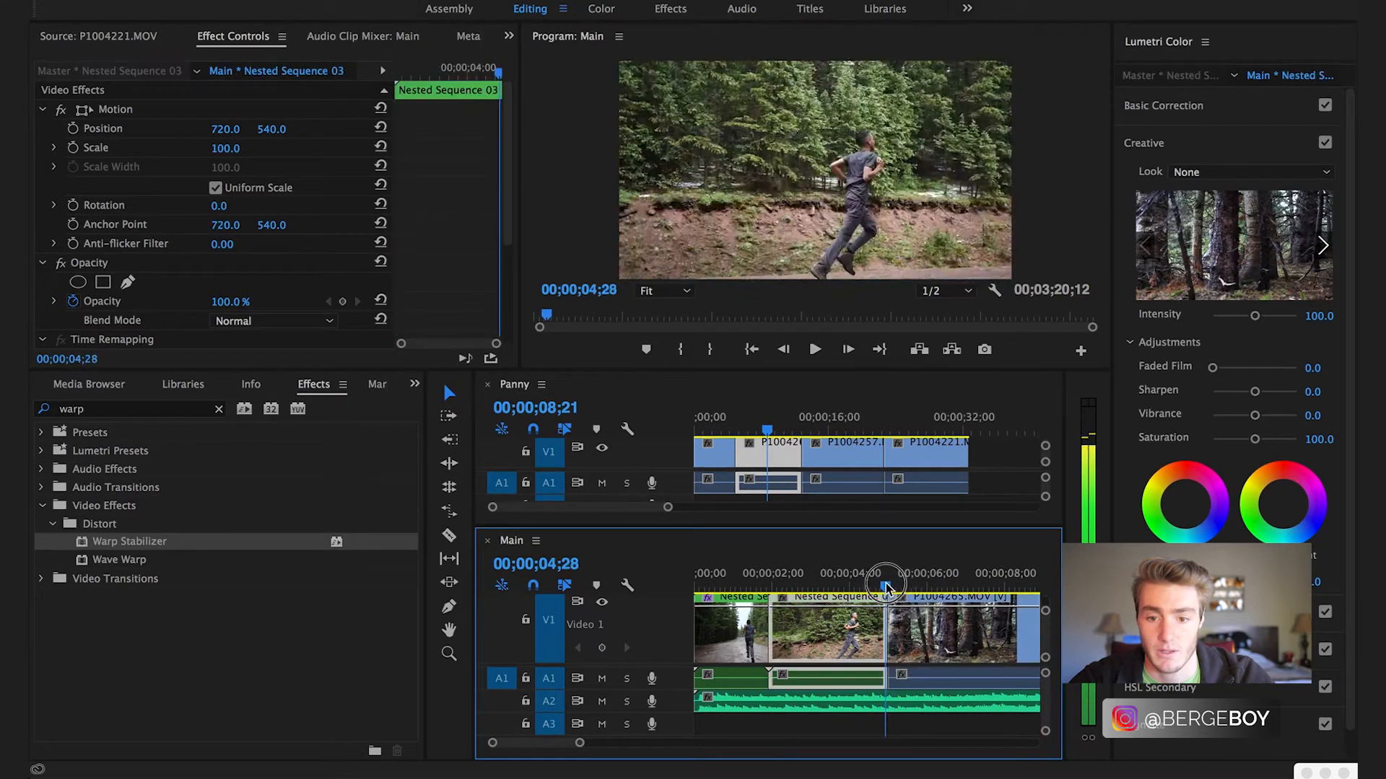
click(910, 572)
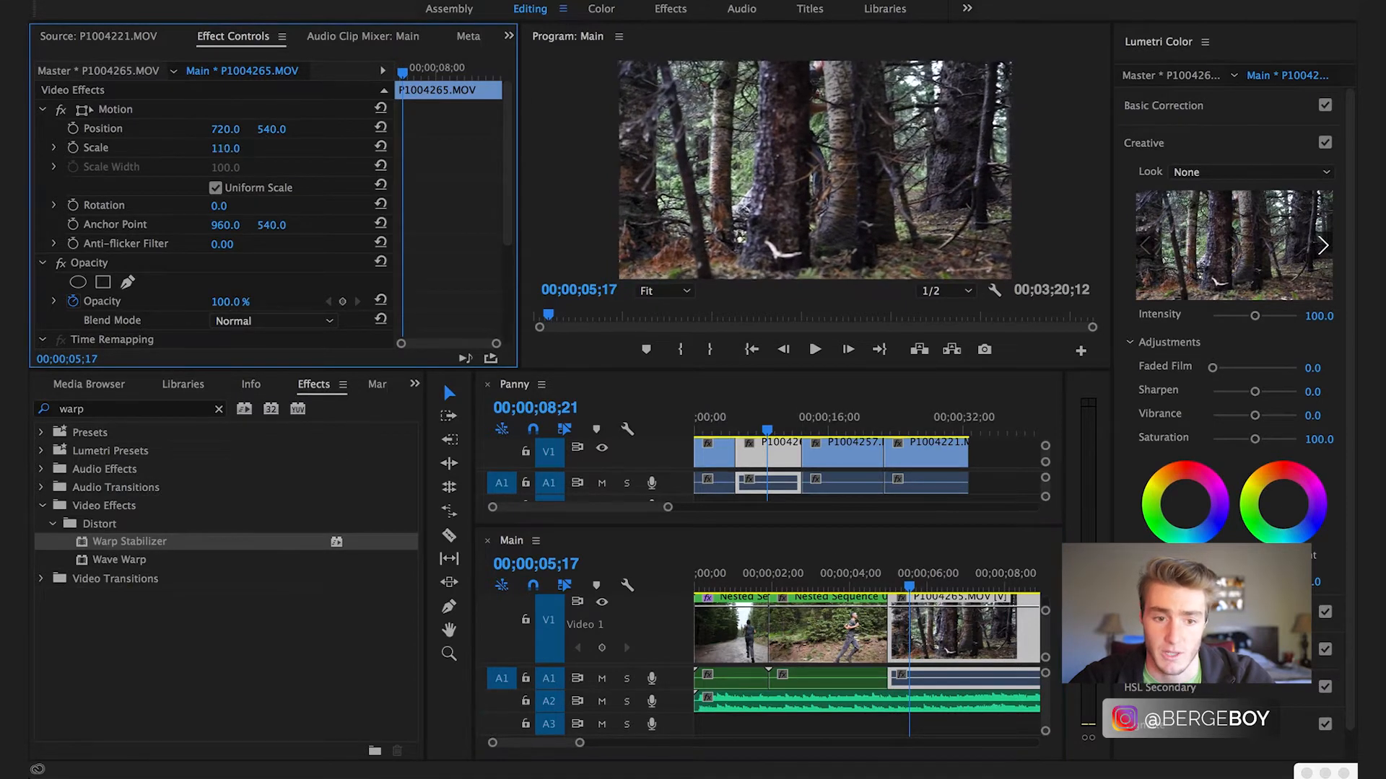
Reframe P1004265.MOV to position 782, 587 at 109% scale and reselect it
drag(225, 147, 224, 149)
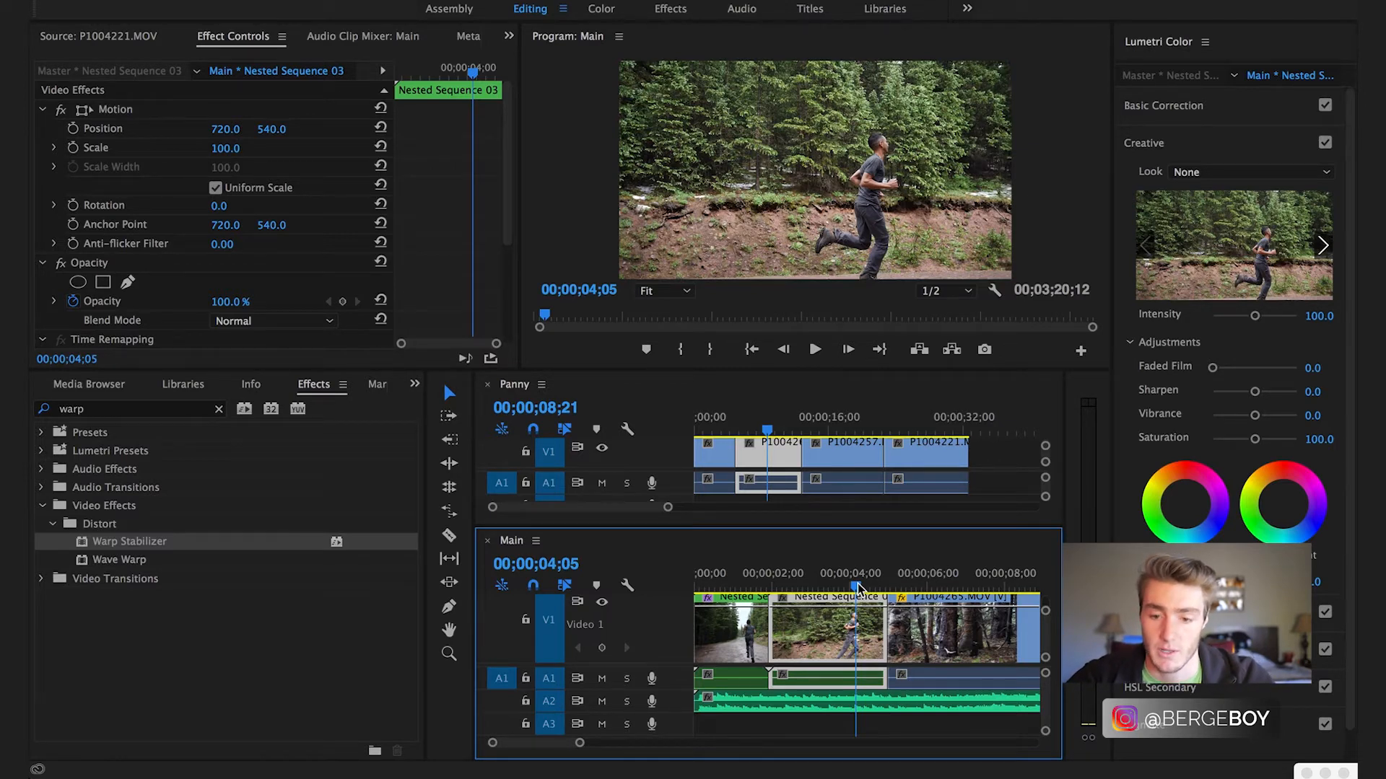
click(813, 348)
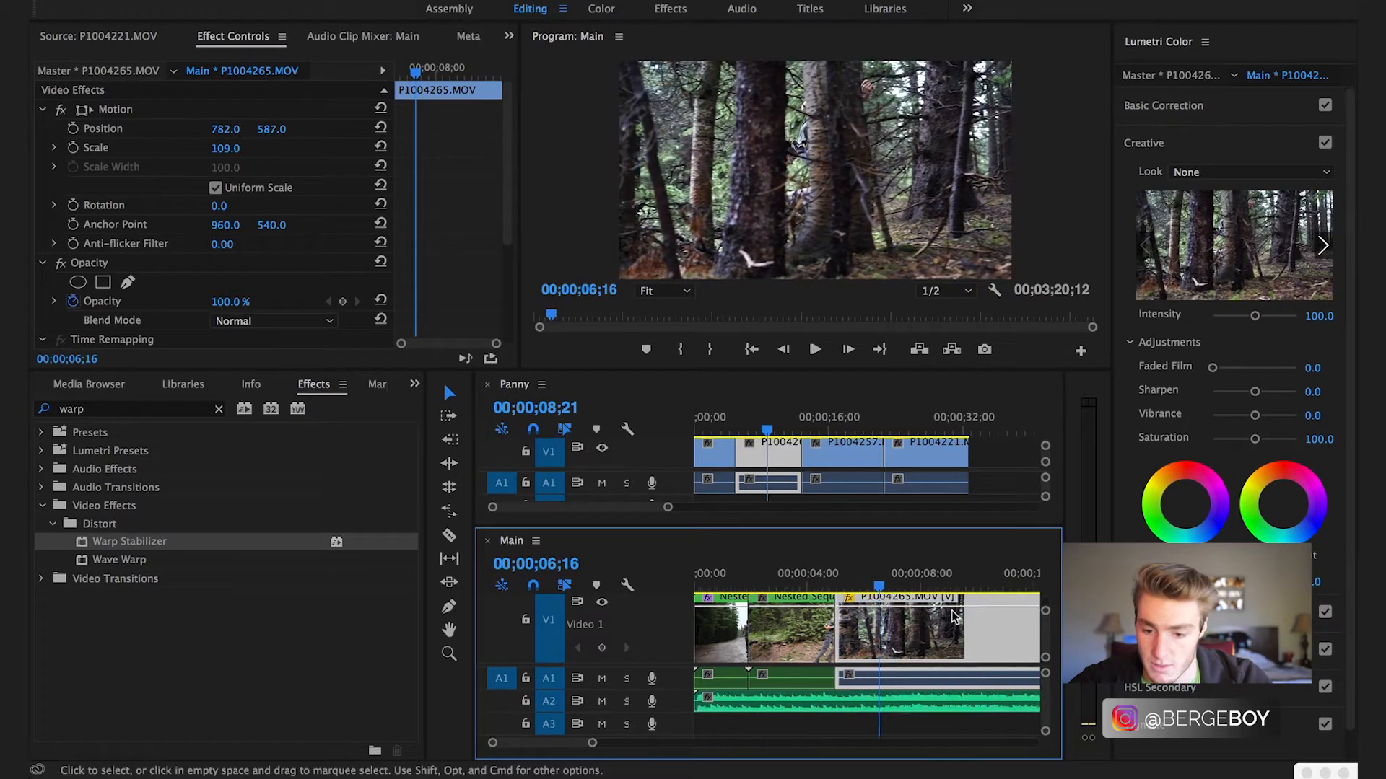
Keyframe the tree clip's end and ramp its speed up to about 900%
right_click(955, 616)
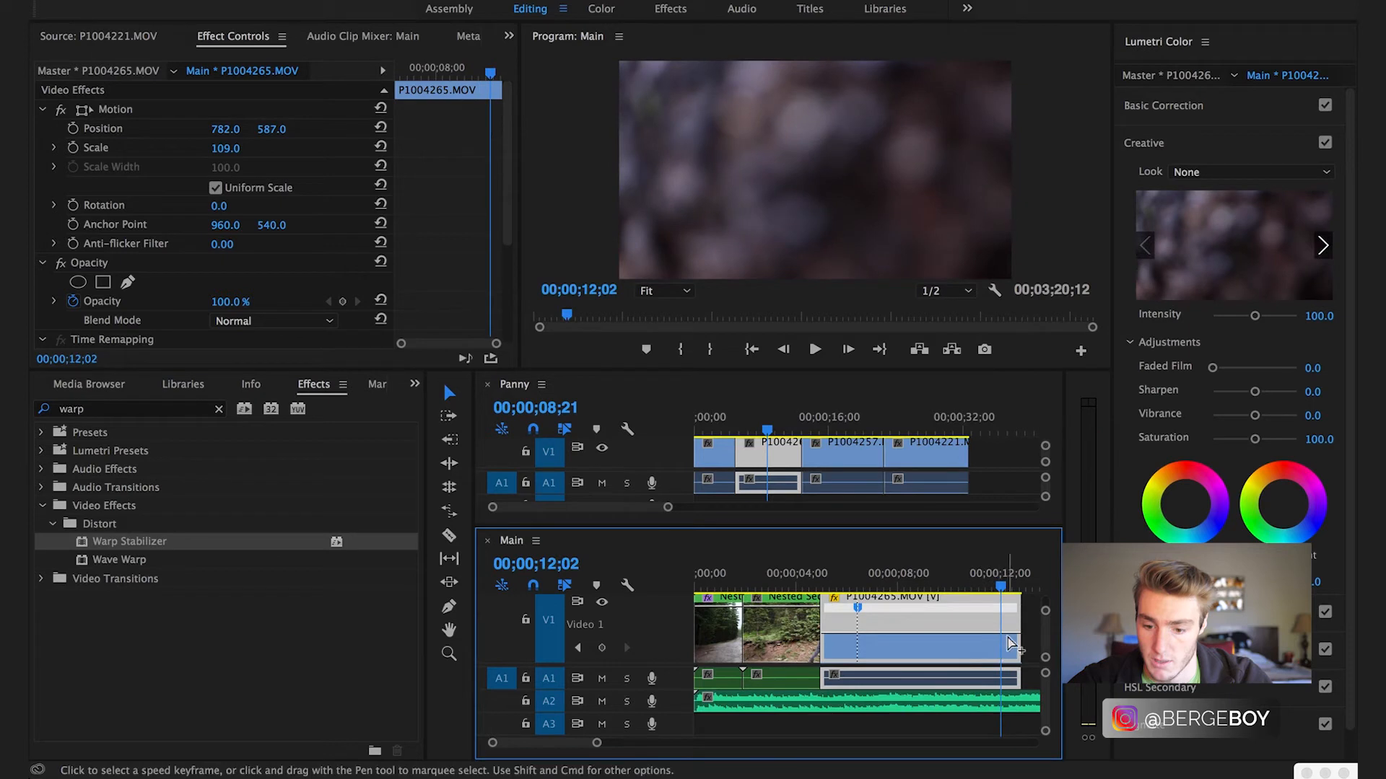
mouse_move(918, 425)
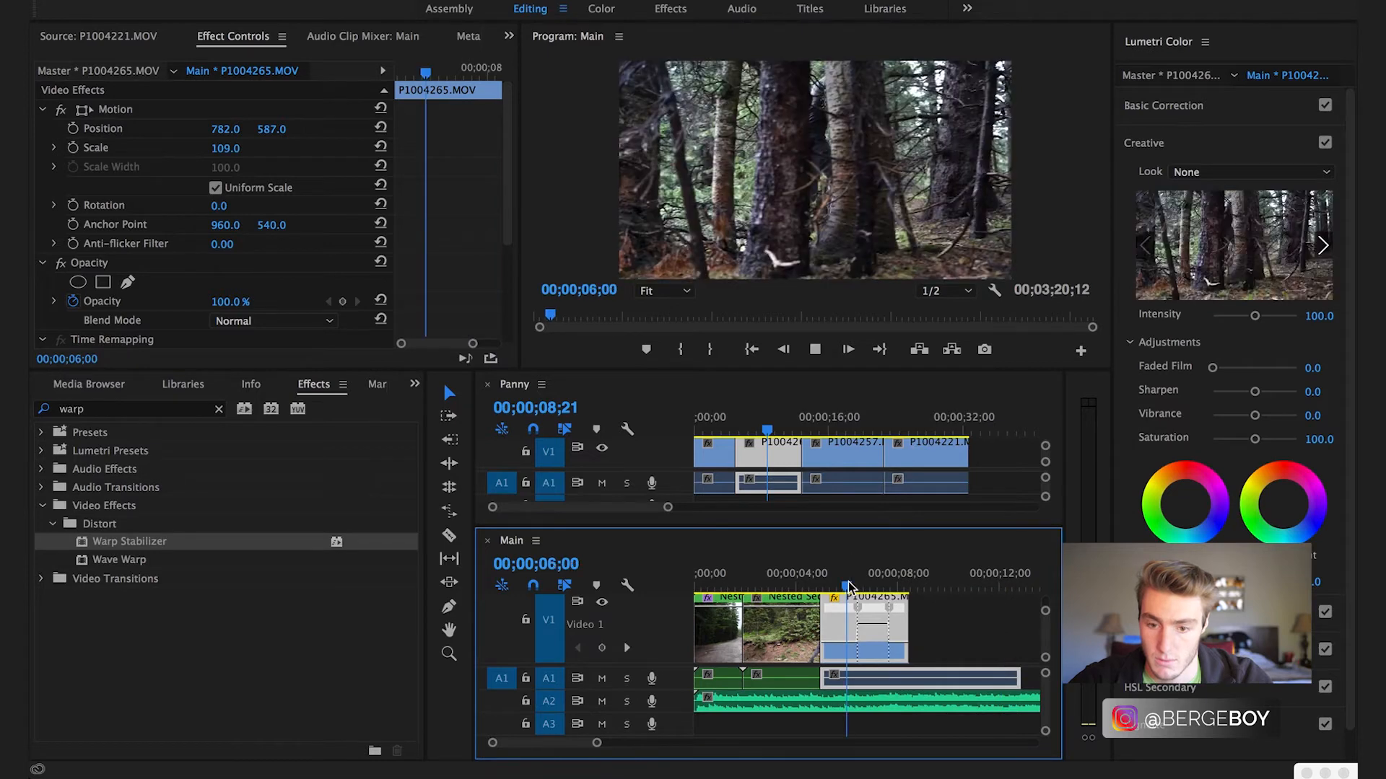
click(813, 348)
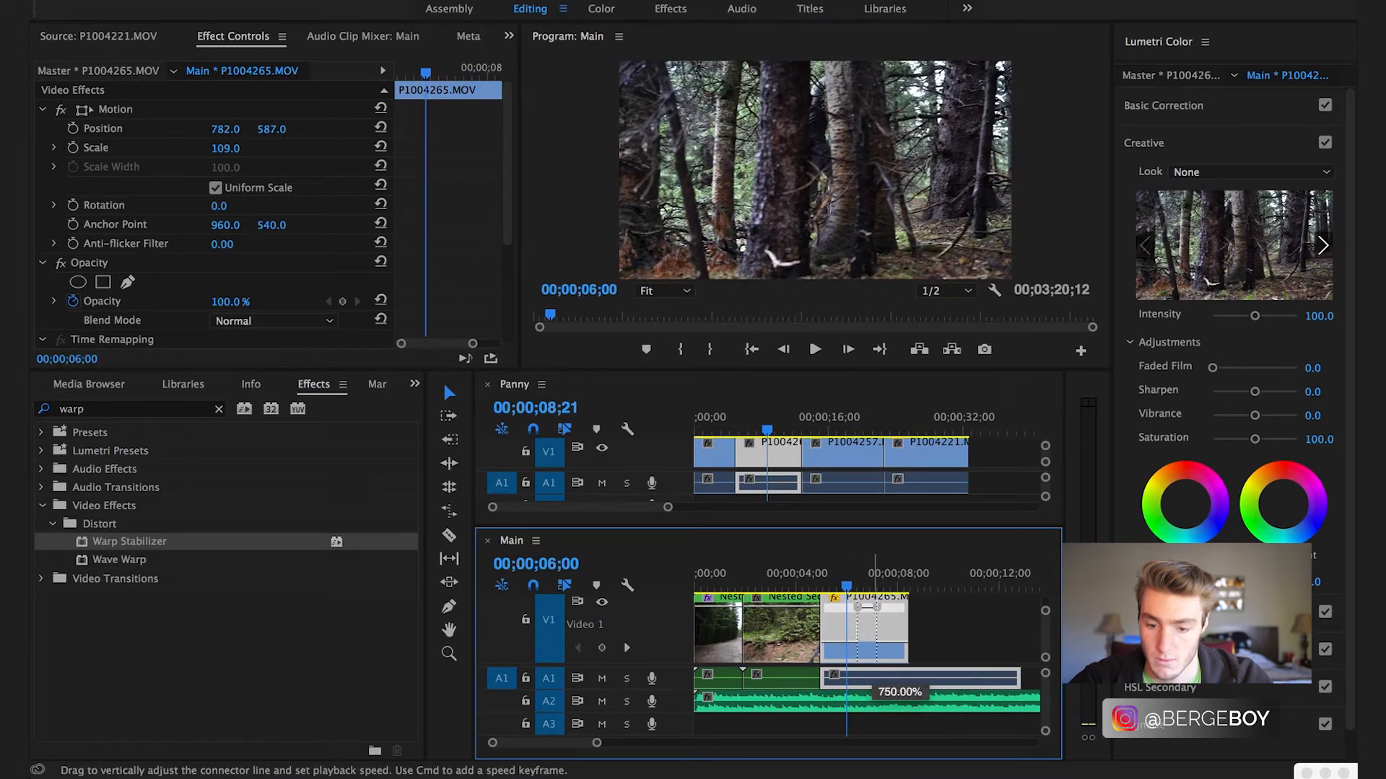
click(813, 348)
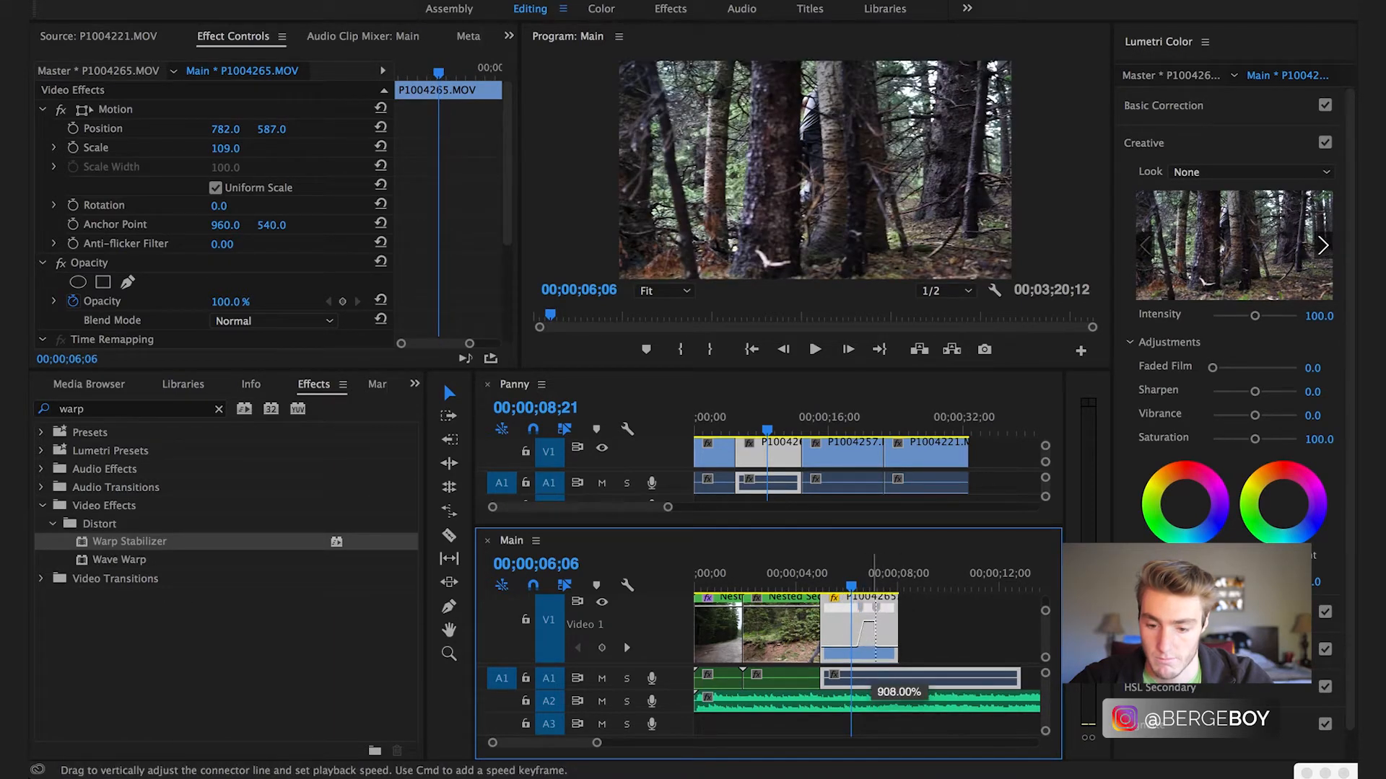
click(814, 349)
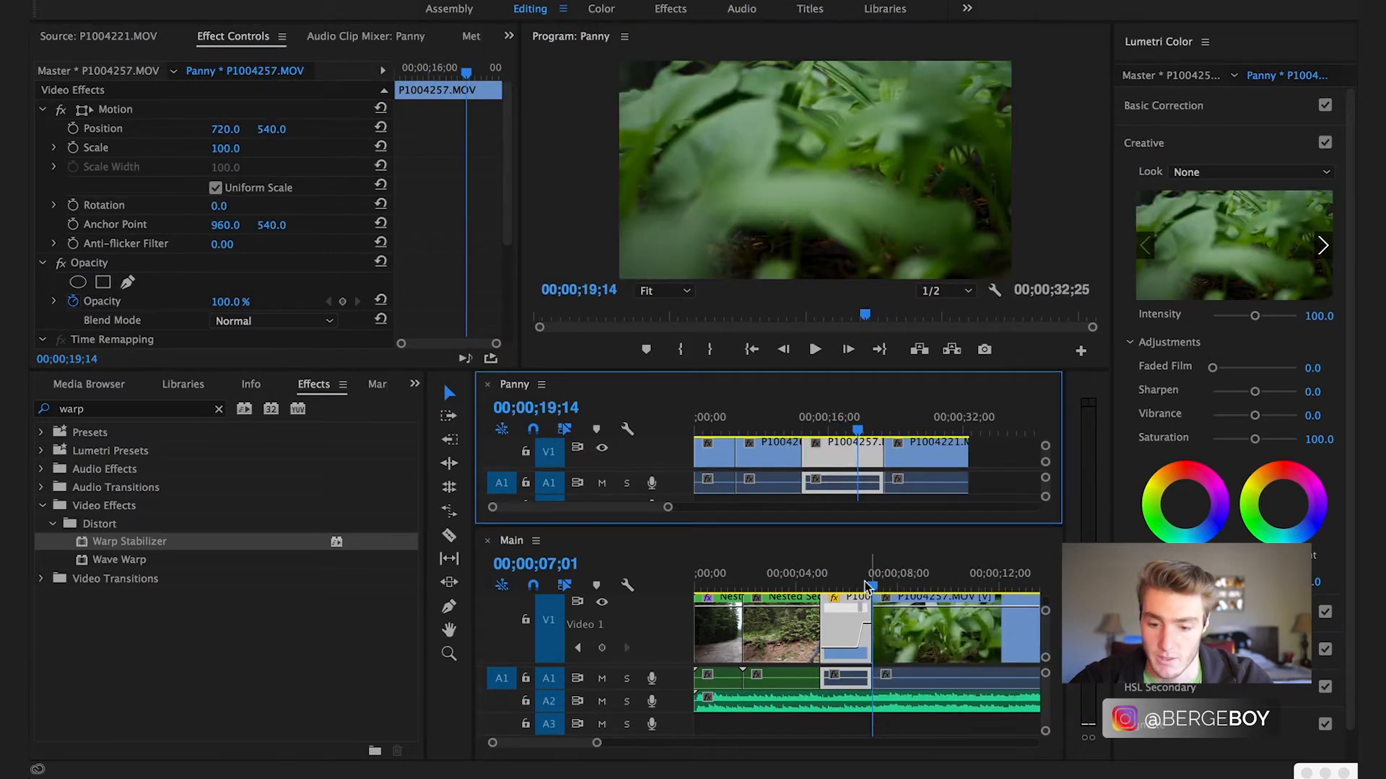
Ramp up the plant close-up's opening speed, close the gap, and preview the transition
click(861, 586)
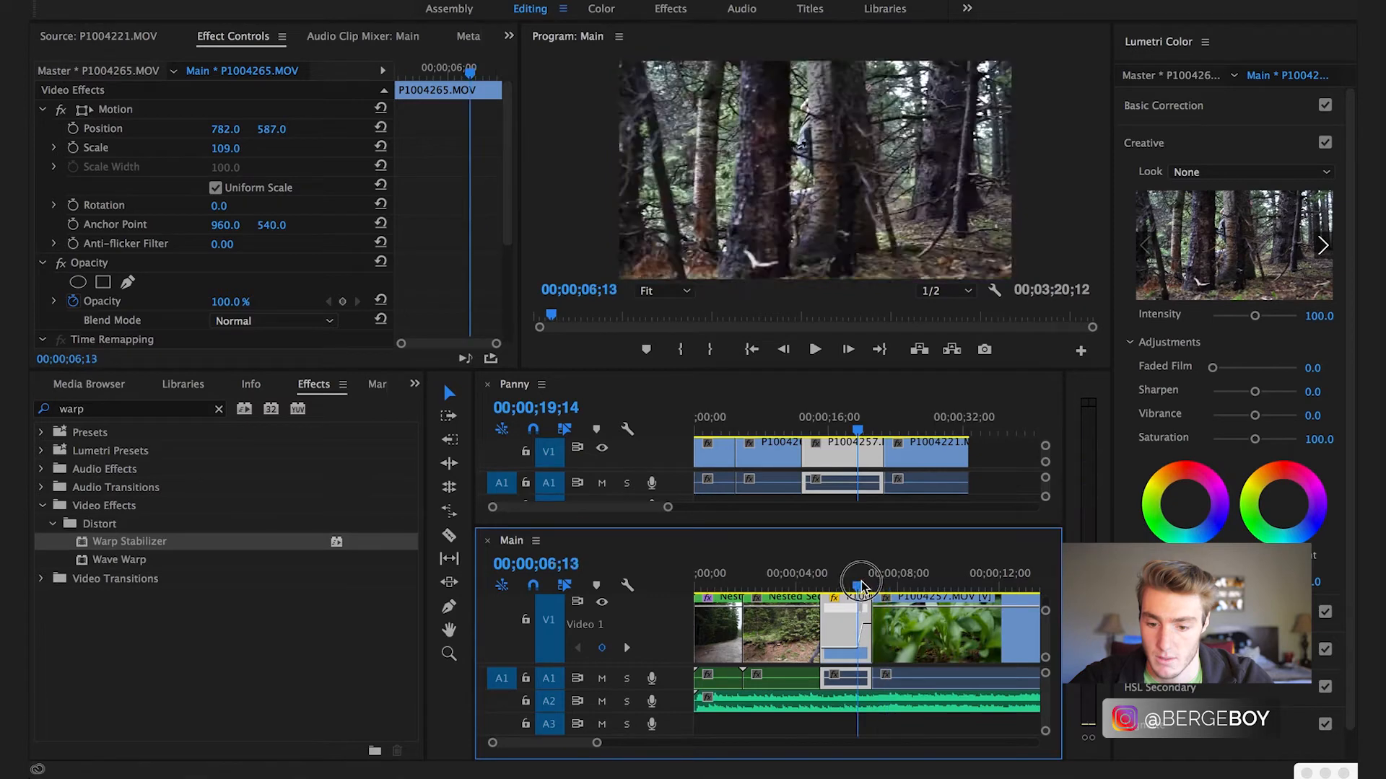
right_click(855, 596)
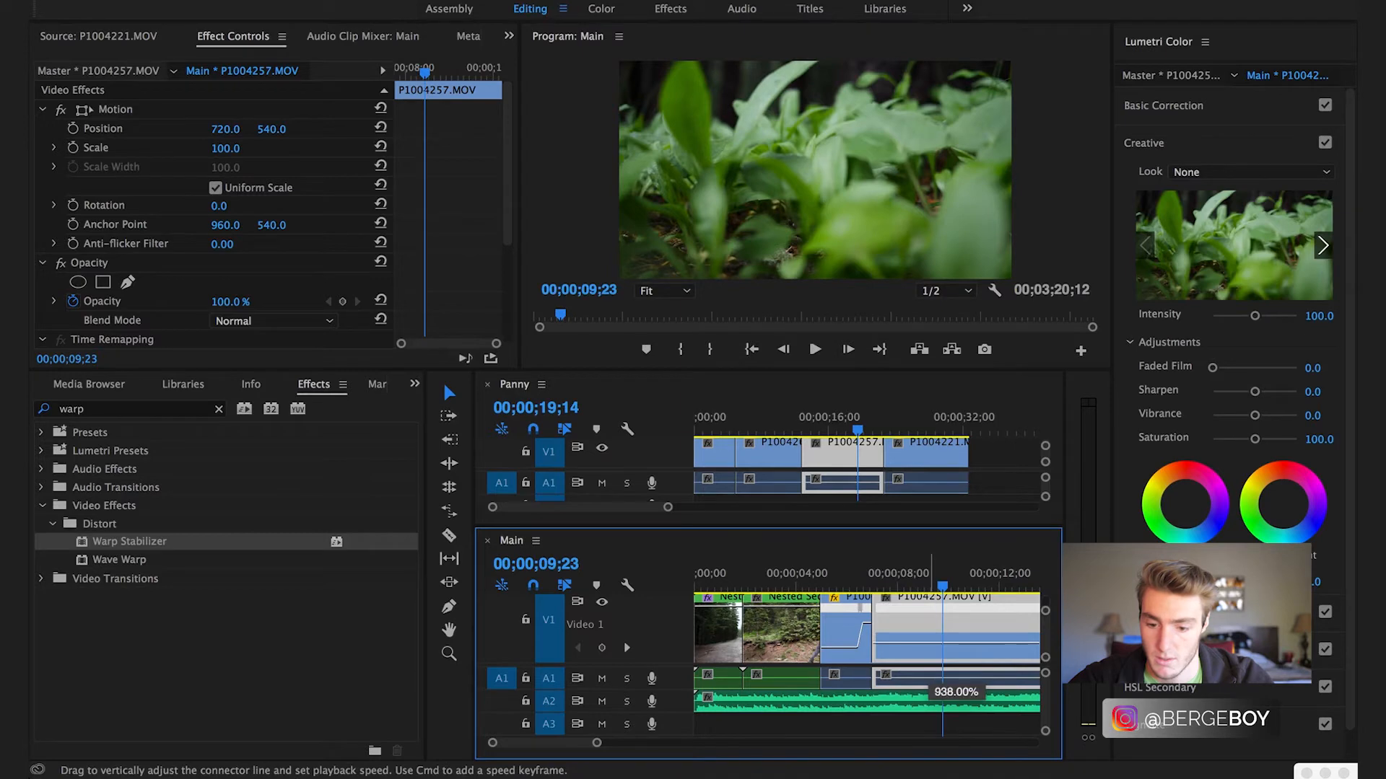
click(814, 348)
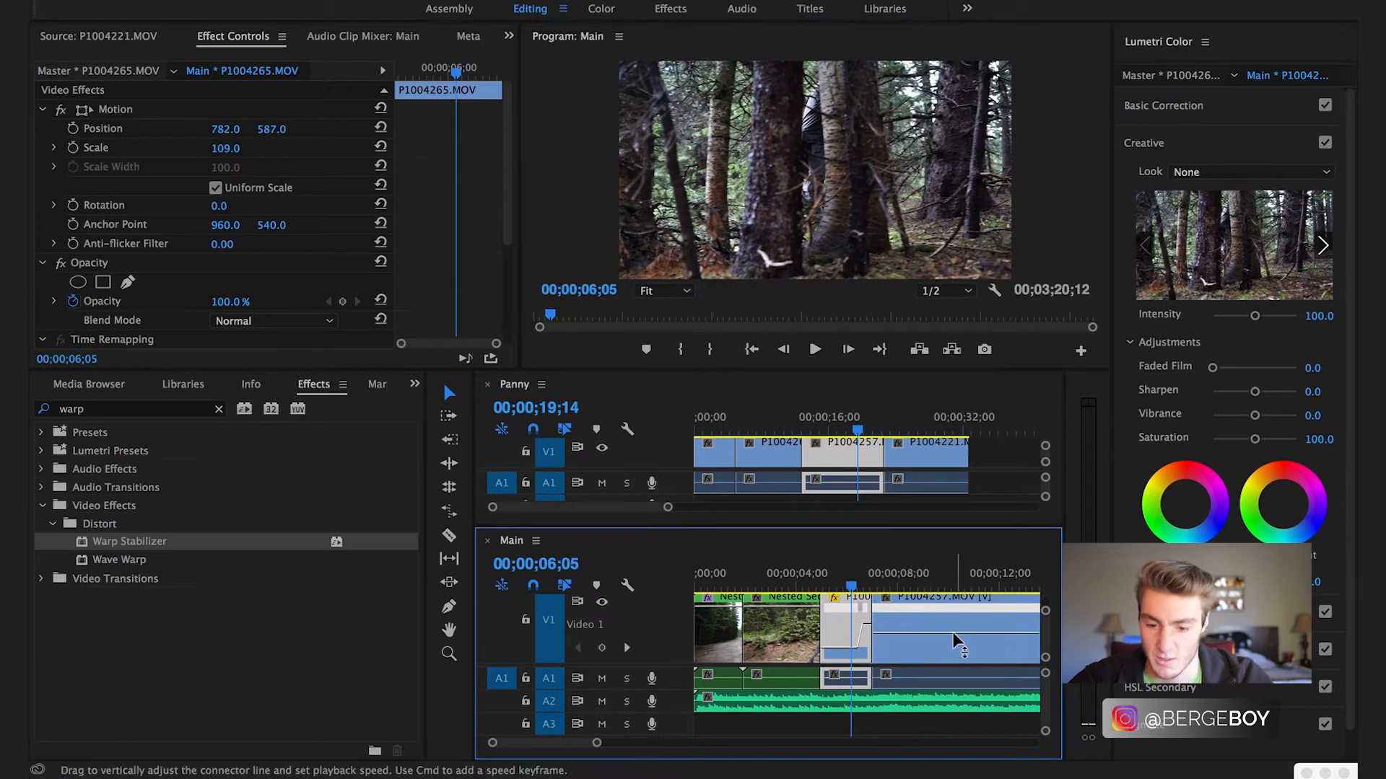
click(901, 636)
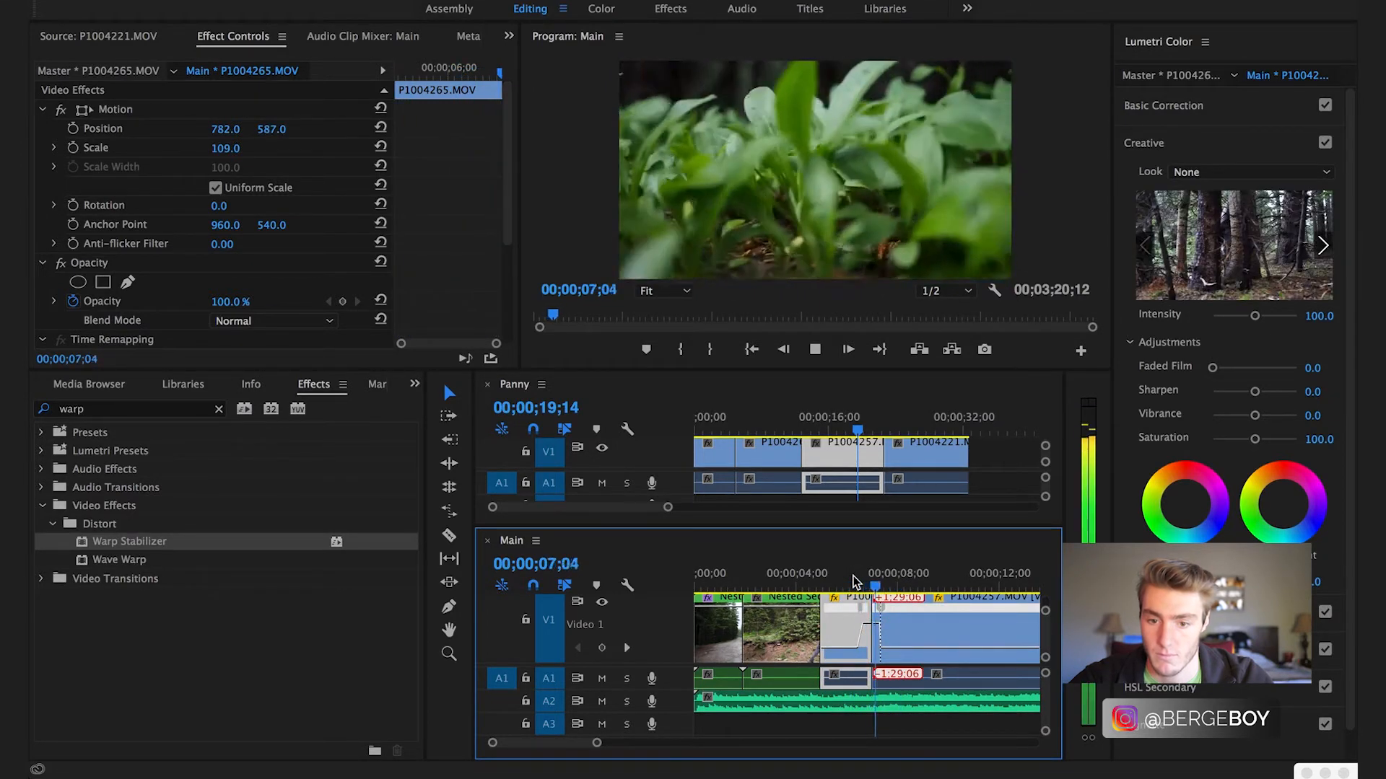
click(694, 594)
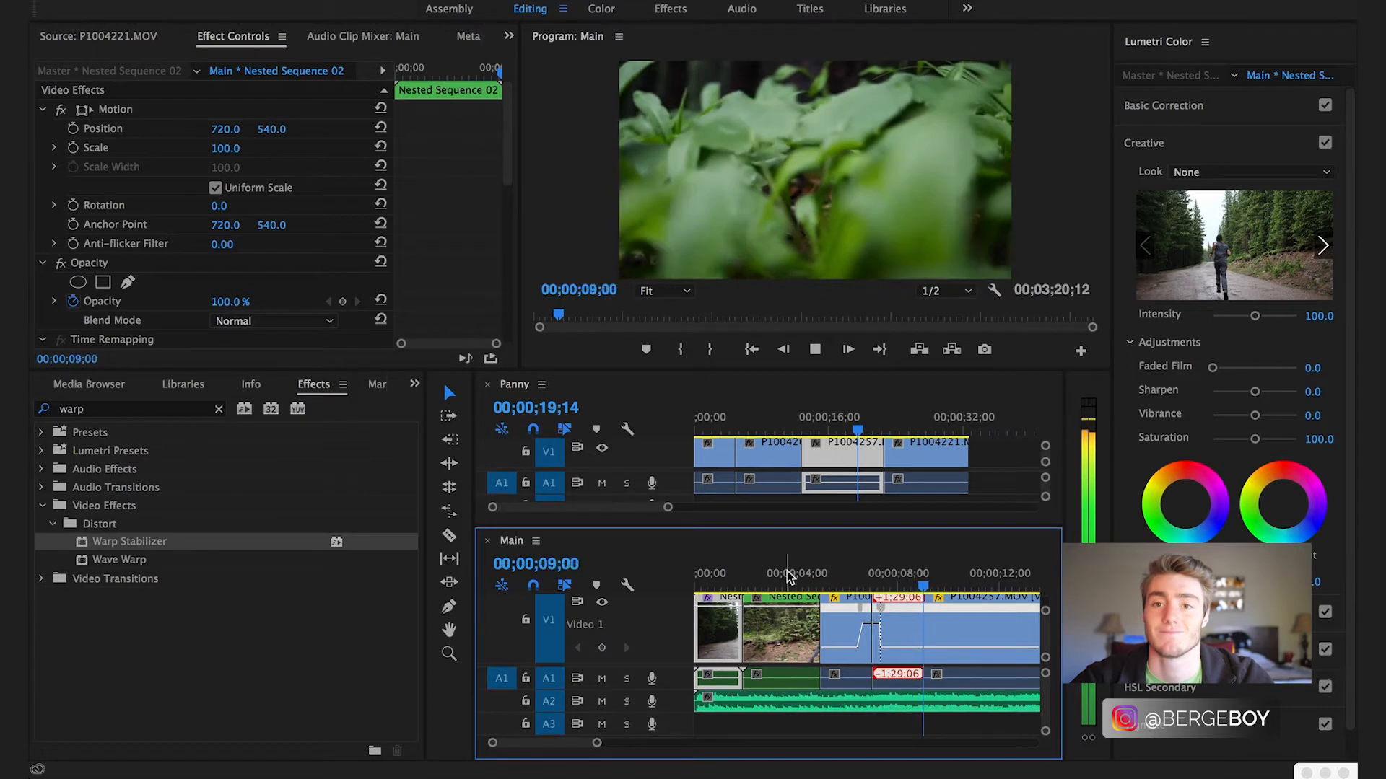
click(786, 572)
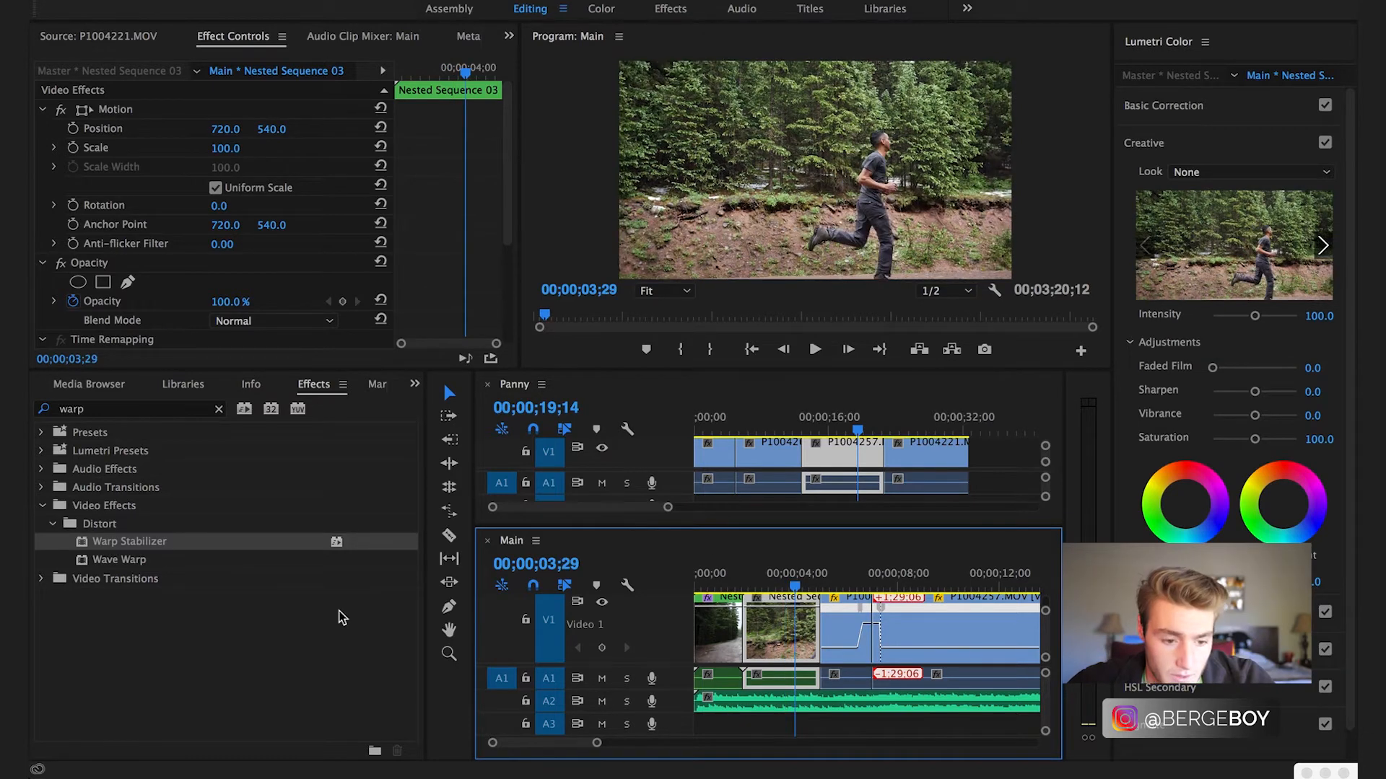
Create a new adjustment layer from the Project panel and select it on the Main timeline
click(412, 383)
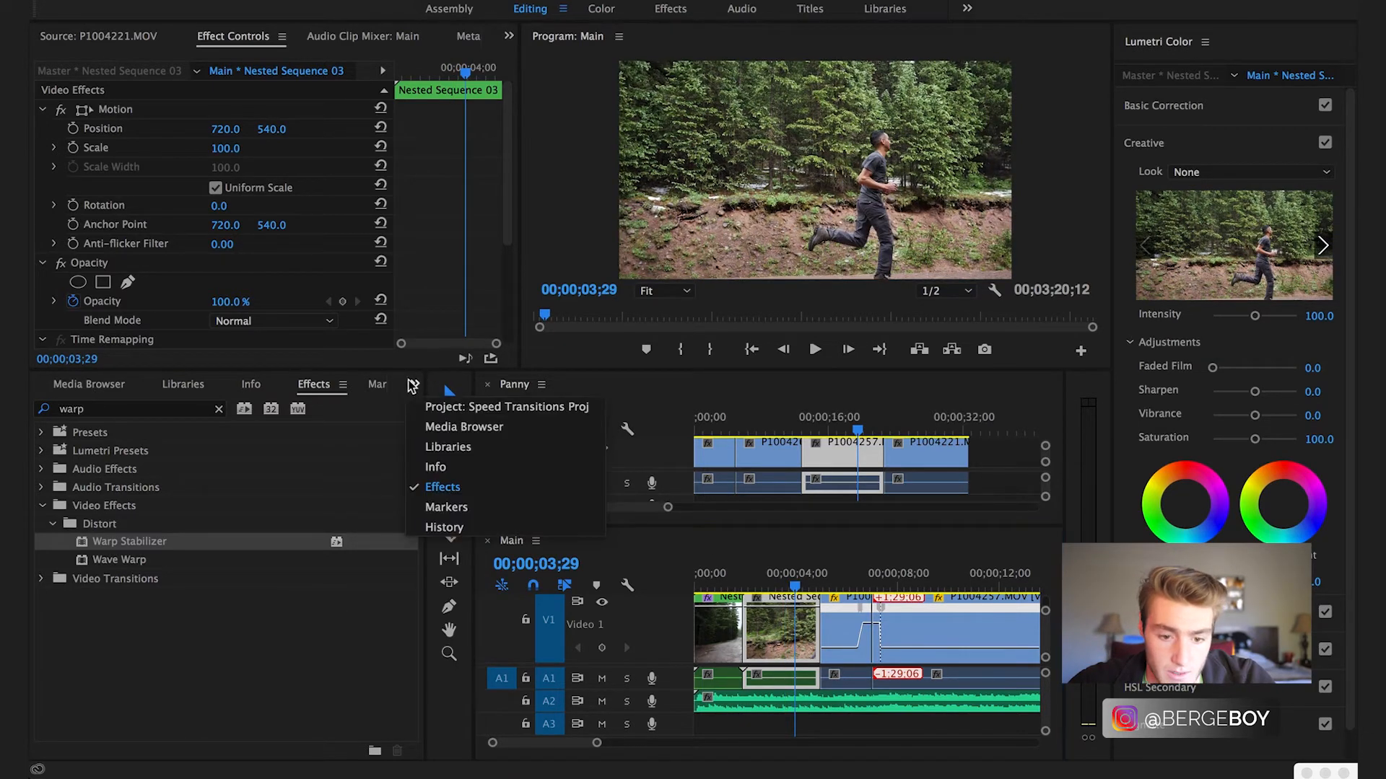
click(507, 407)
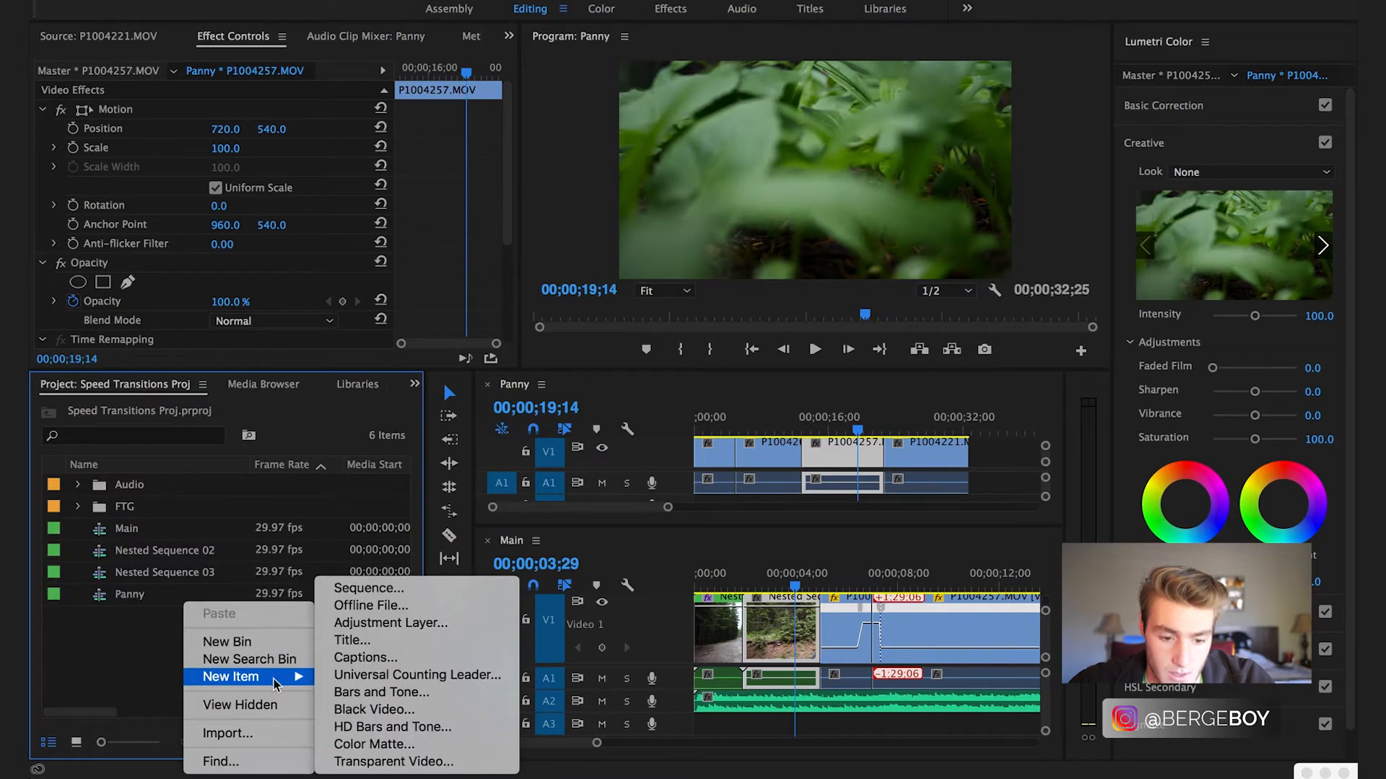
click(391, 623)
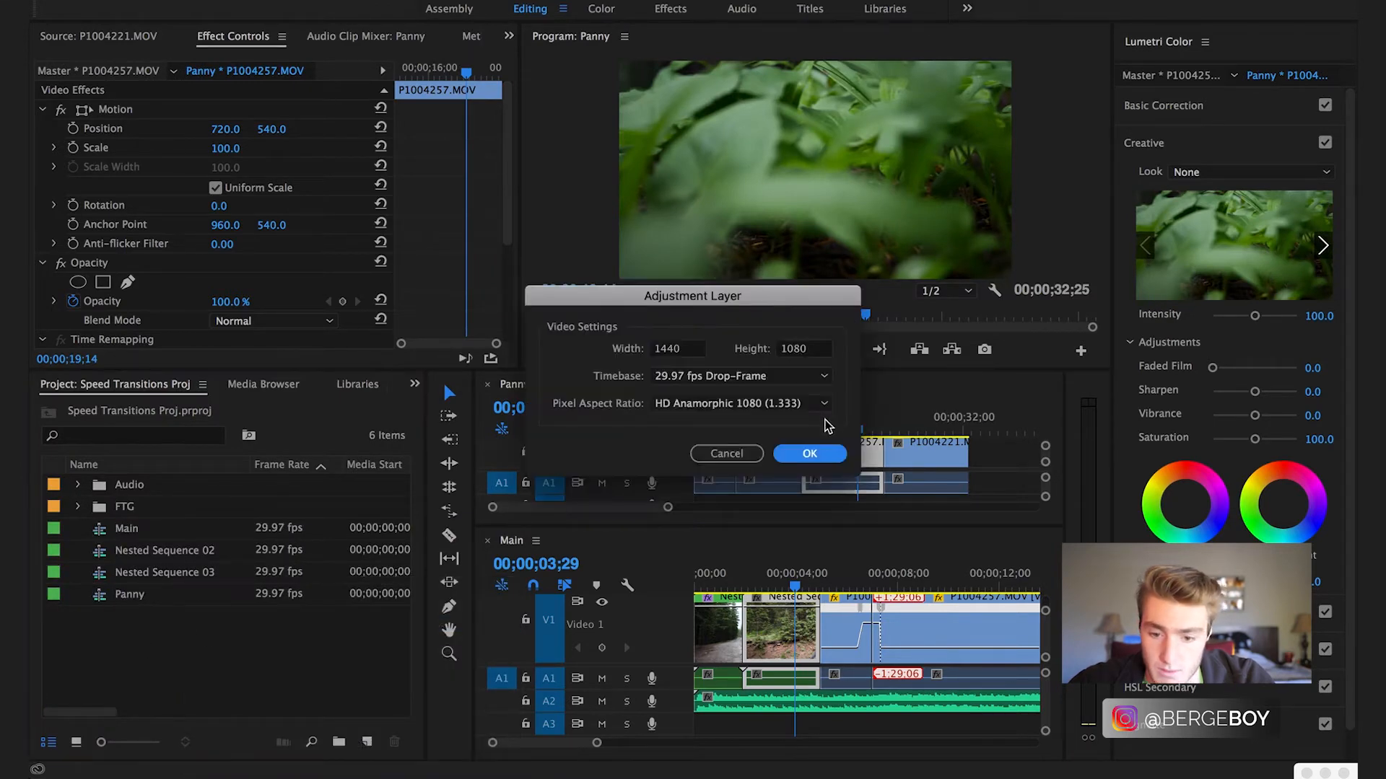
click(807, 453)
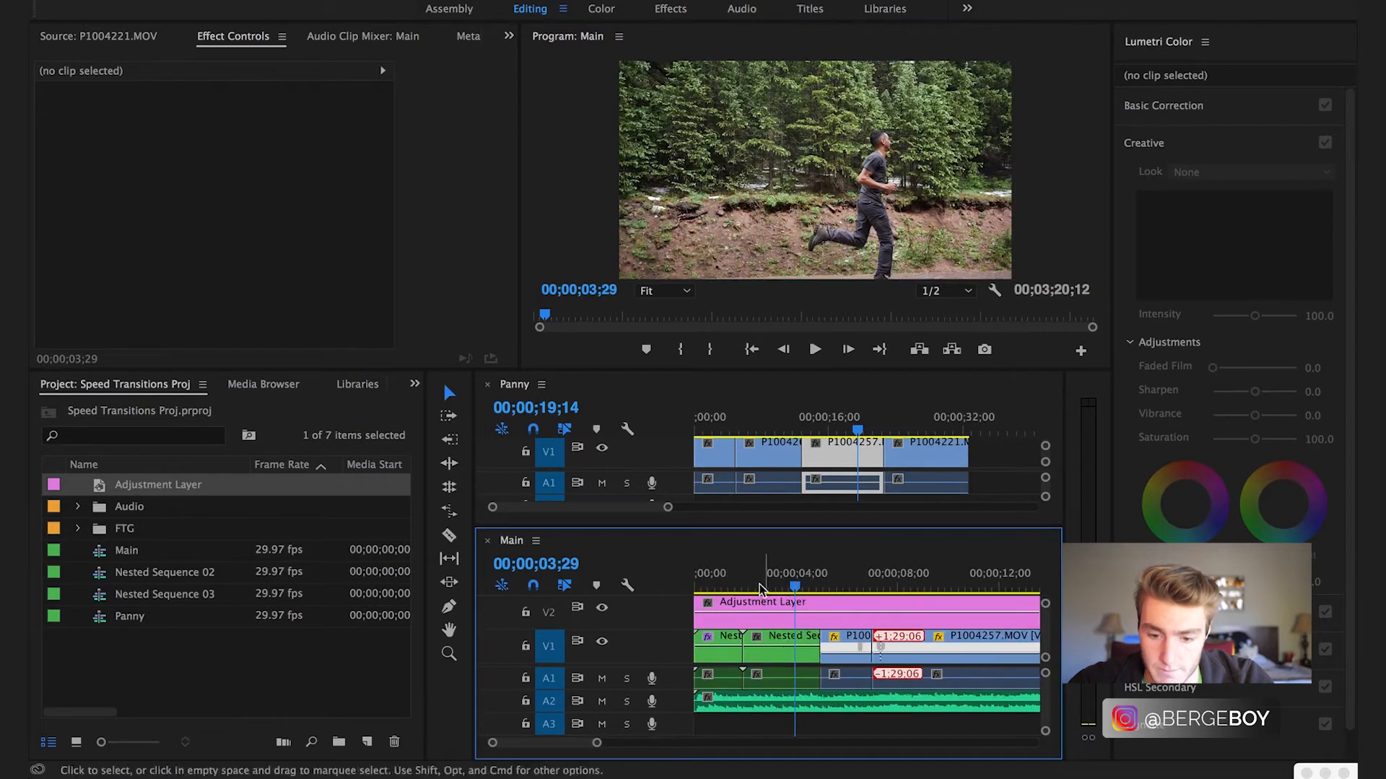
click(782, 645)
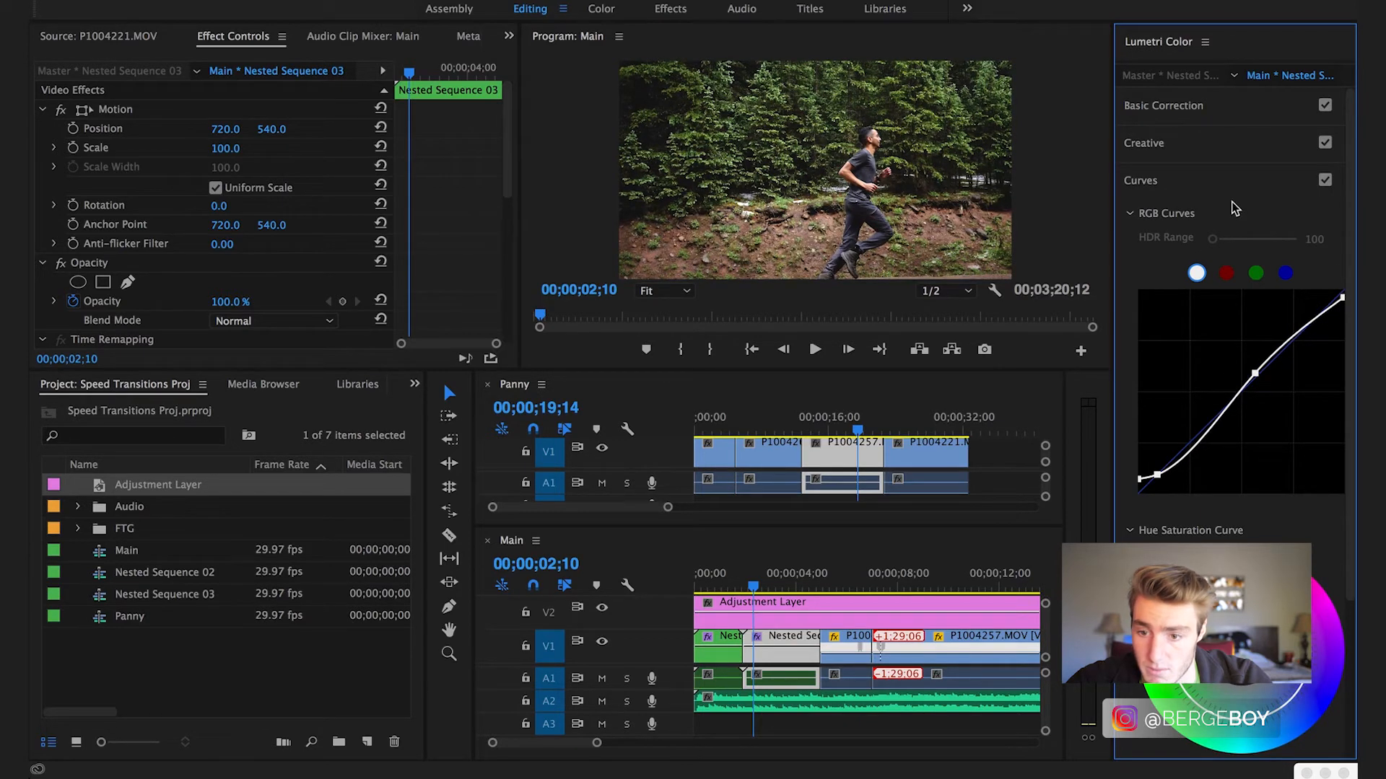
Add curves contrast and a -0.3 vignette to the Lumetri grade, then select P1004257.MOV
click(1143, 142)
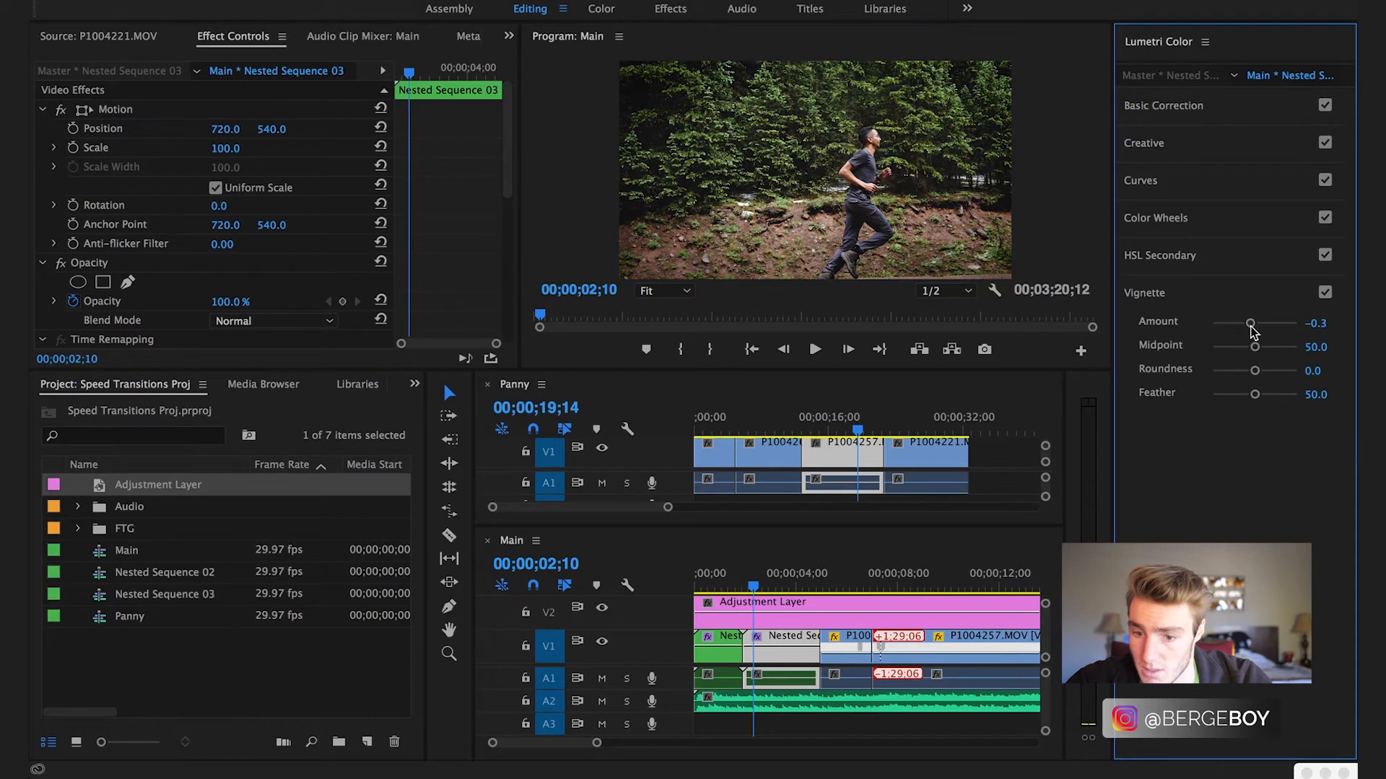
click(1141, 180)
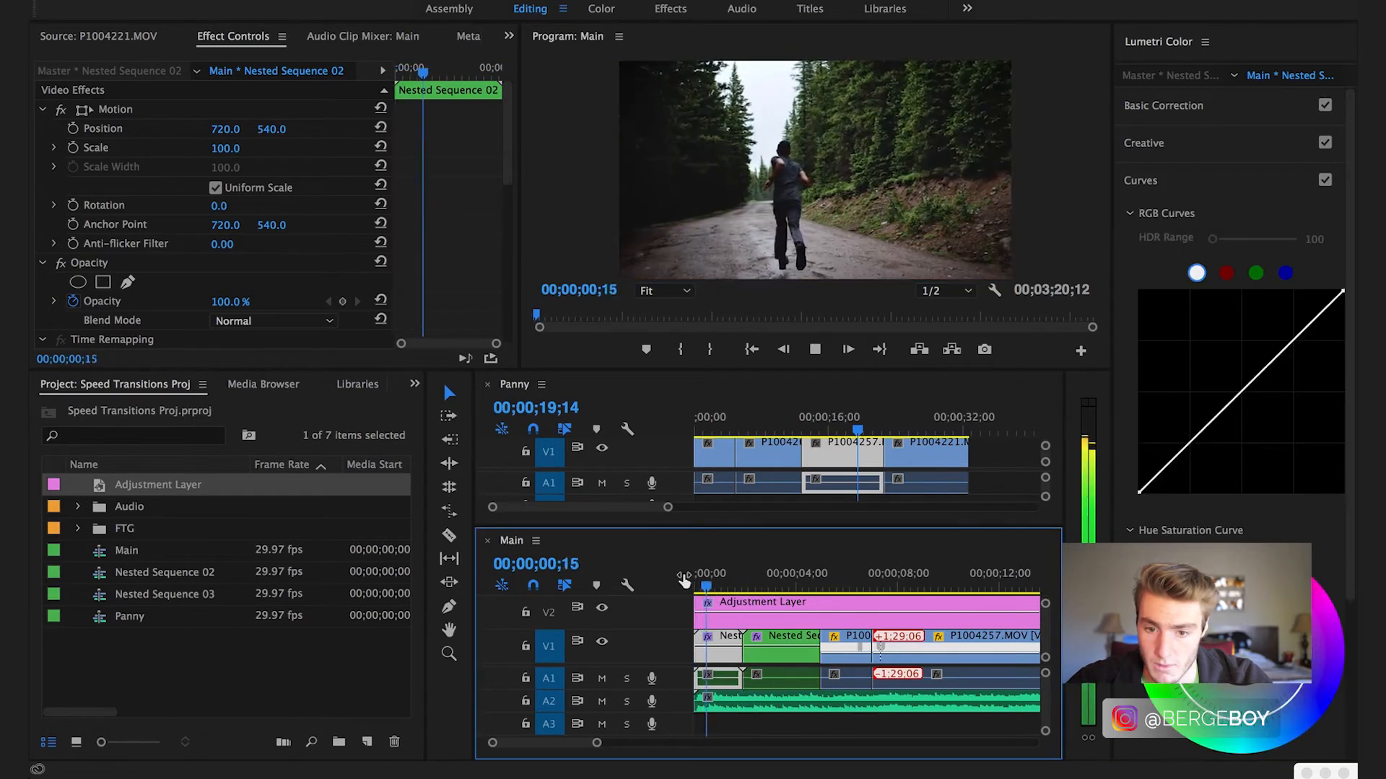
click(758, 585)
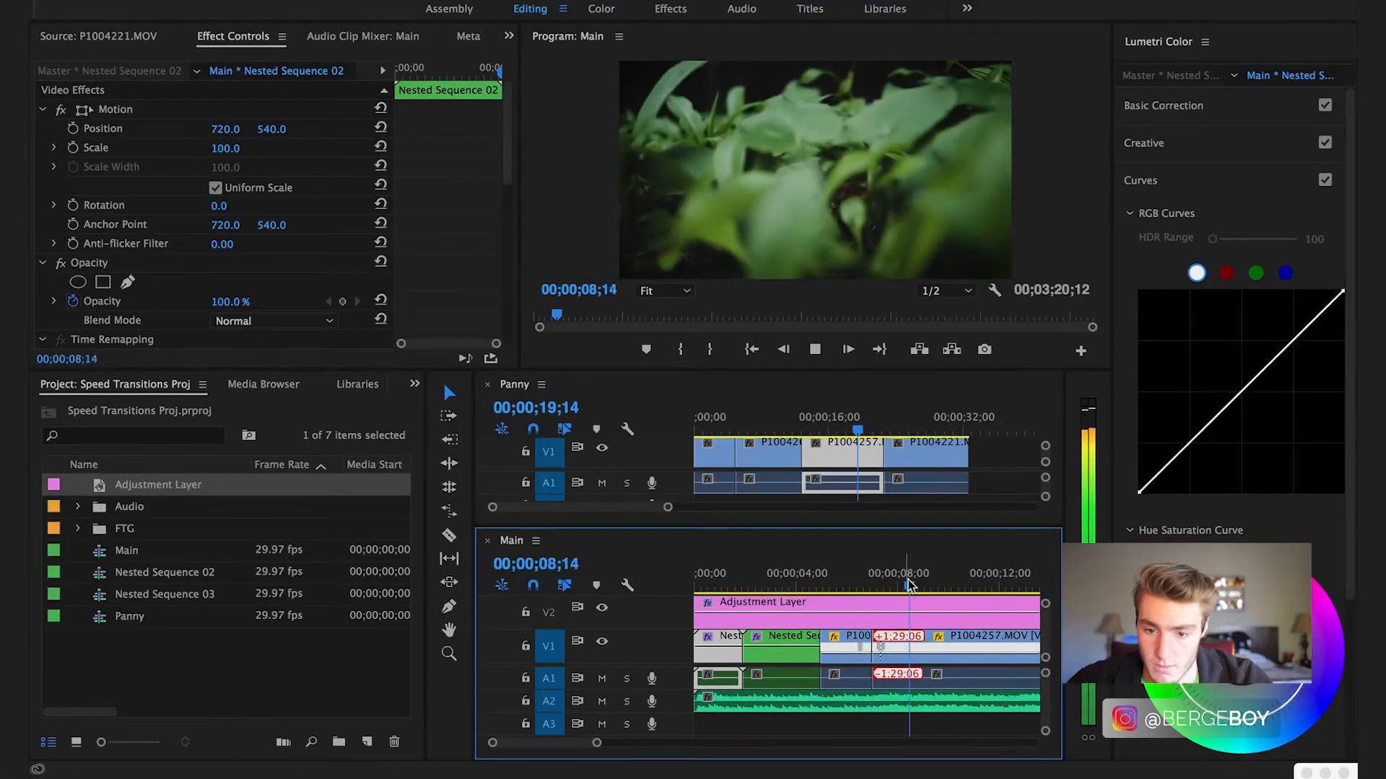
click(972, 637)
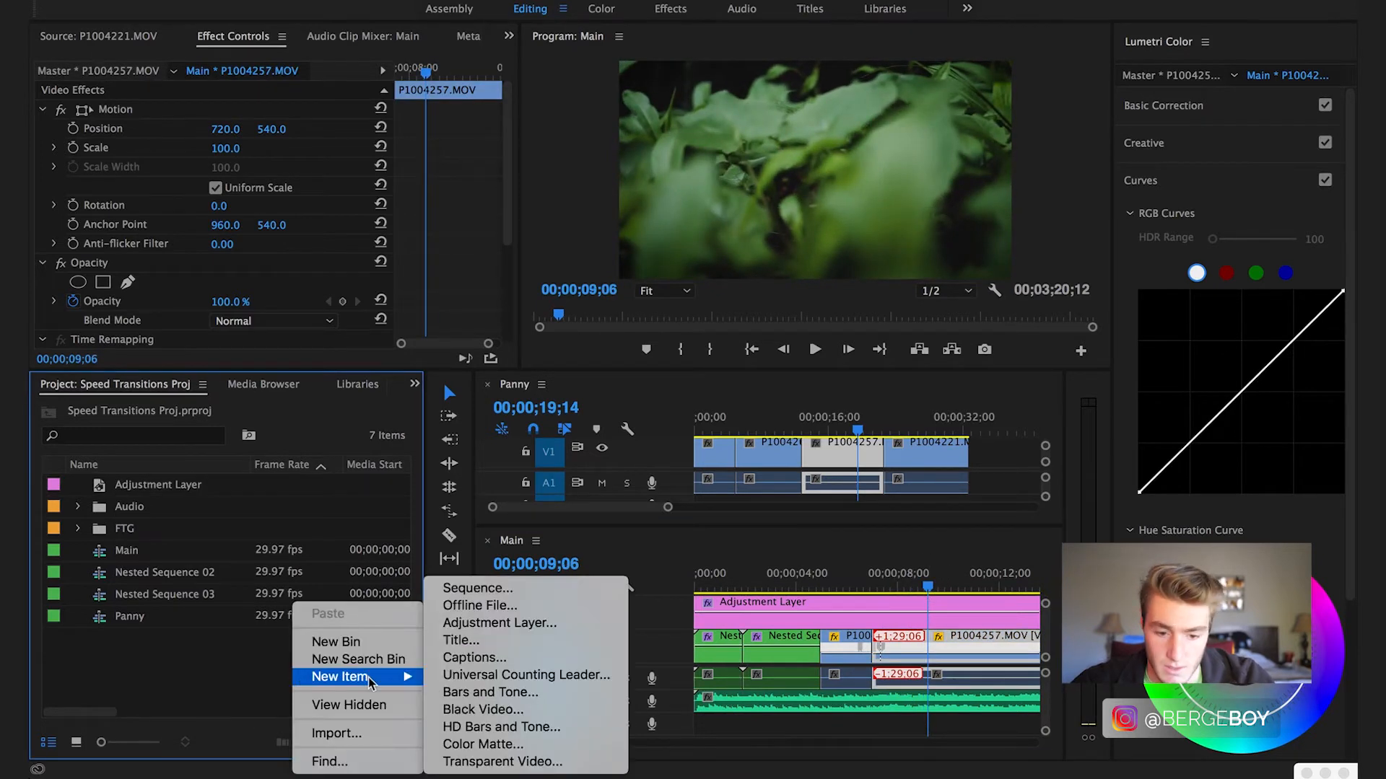
mouse_move(491, 693)
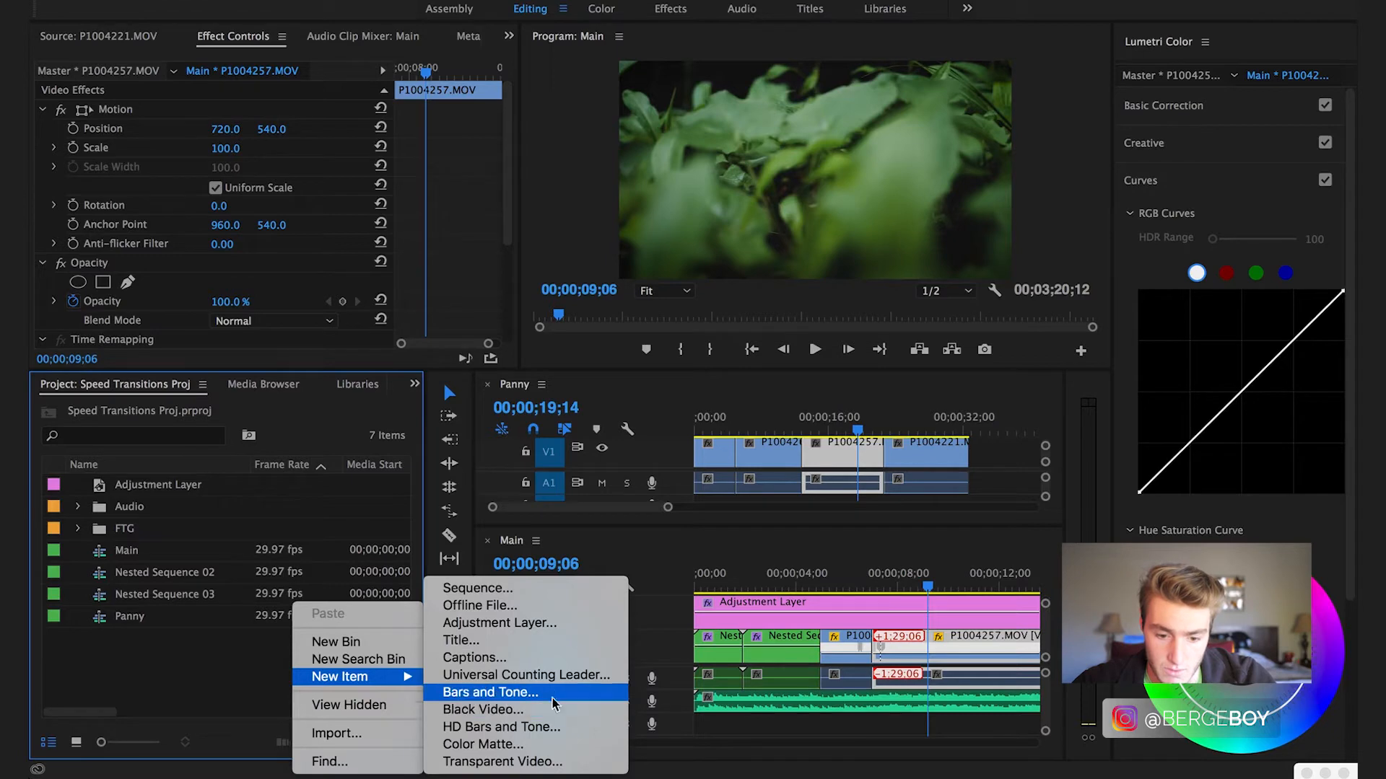
Create a Black Video item, place it in Main, and add a V4 track
click(483, 709)
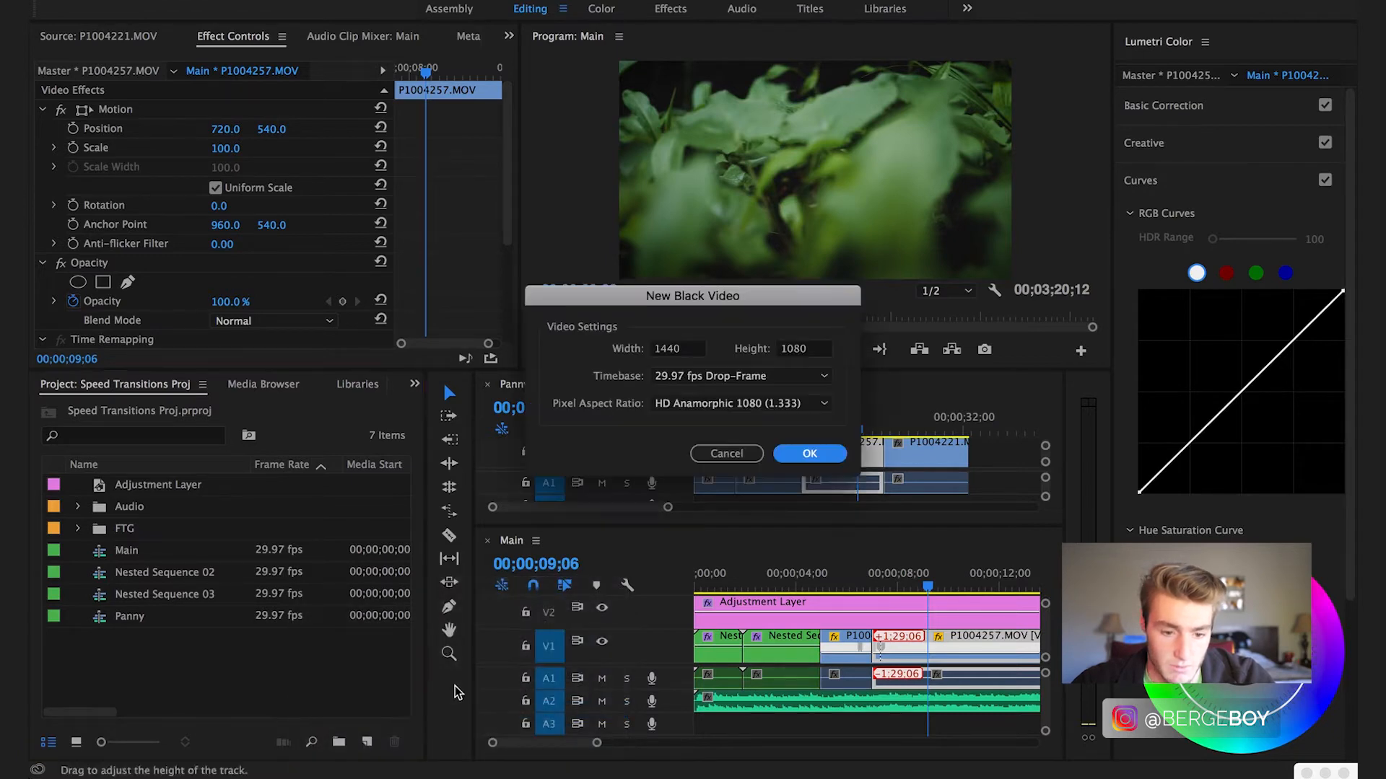
click(808, 453)
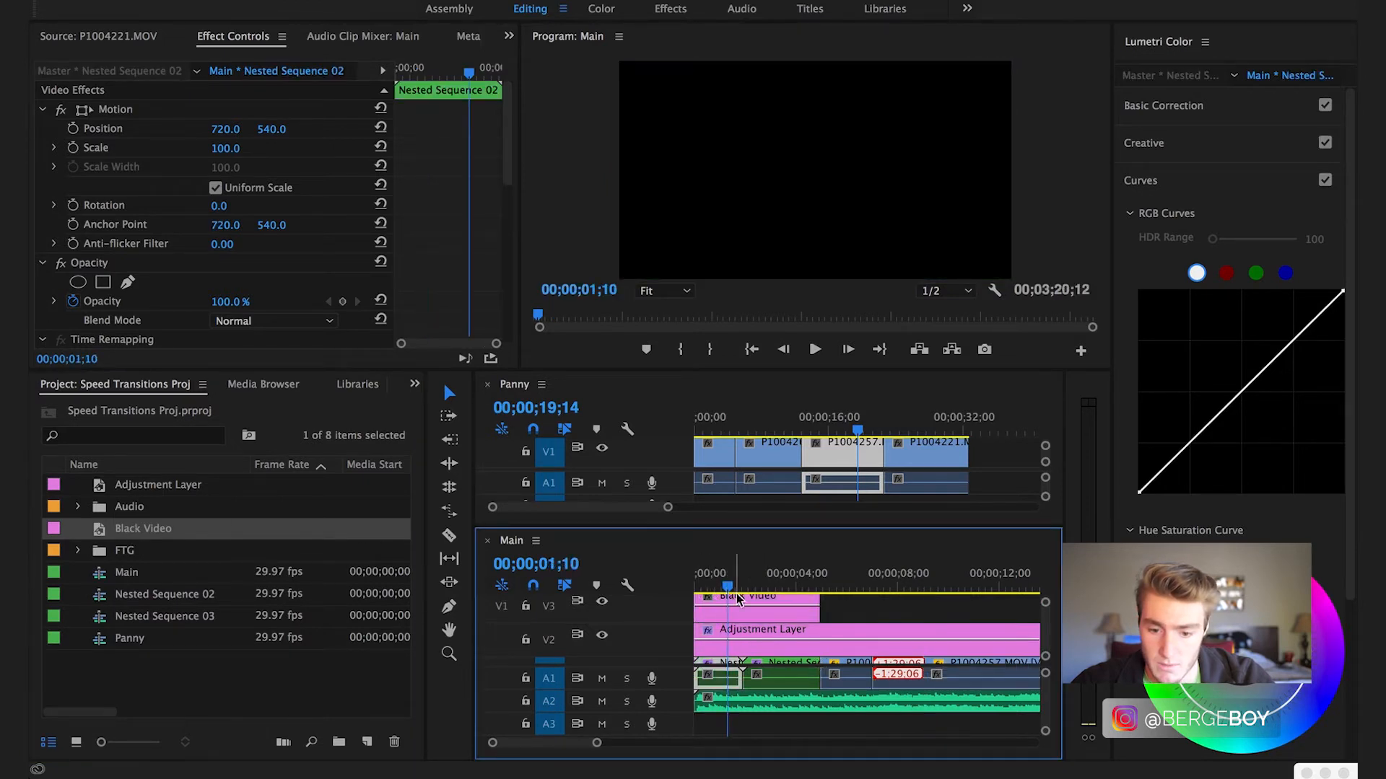
click(752, 601)
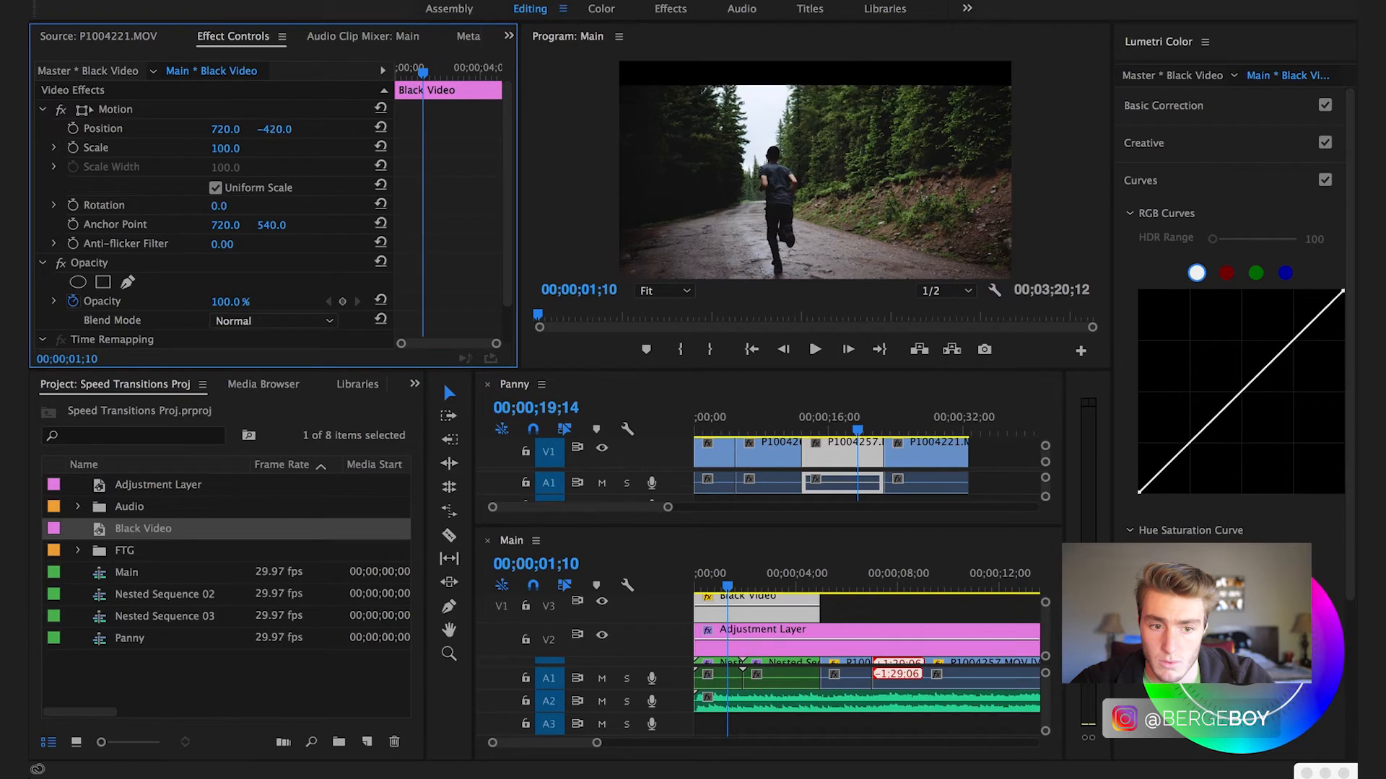
mouse_move(723, 544)
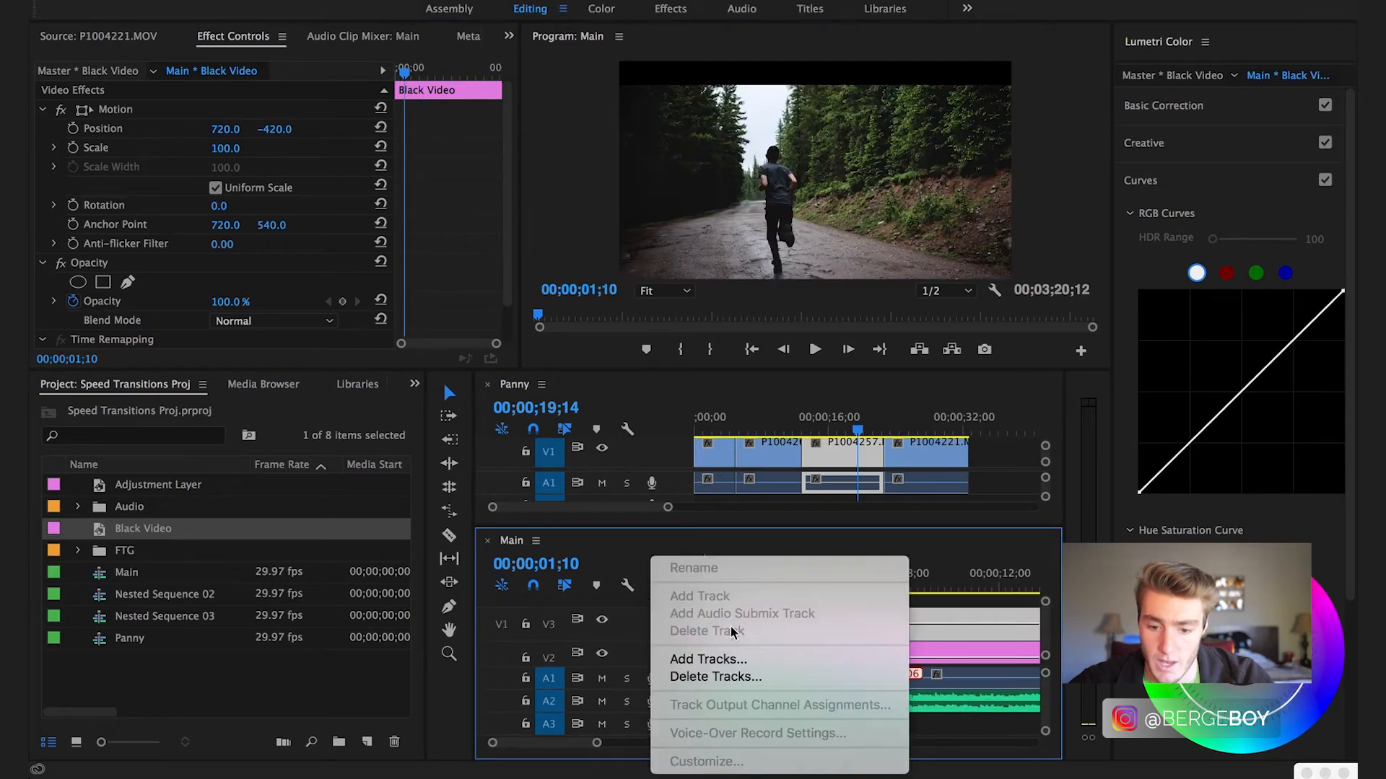
click(708, 659)
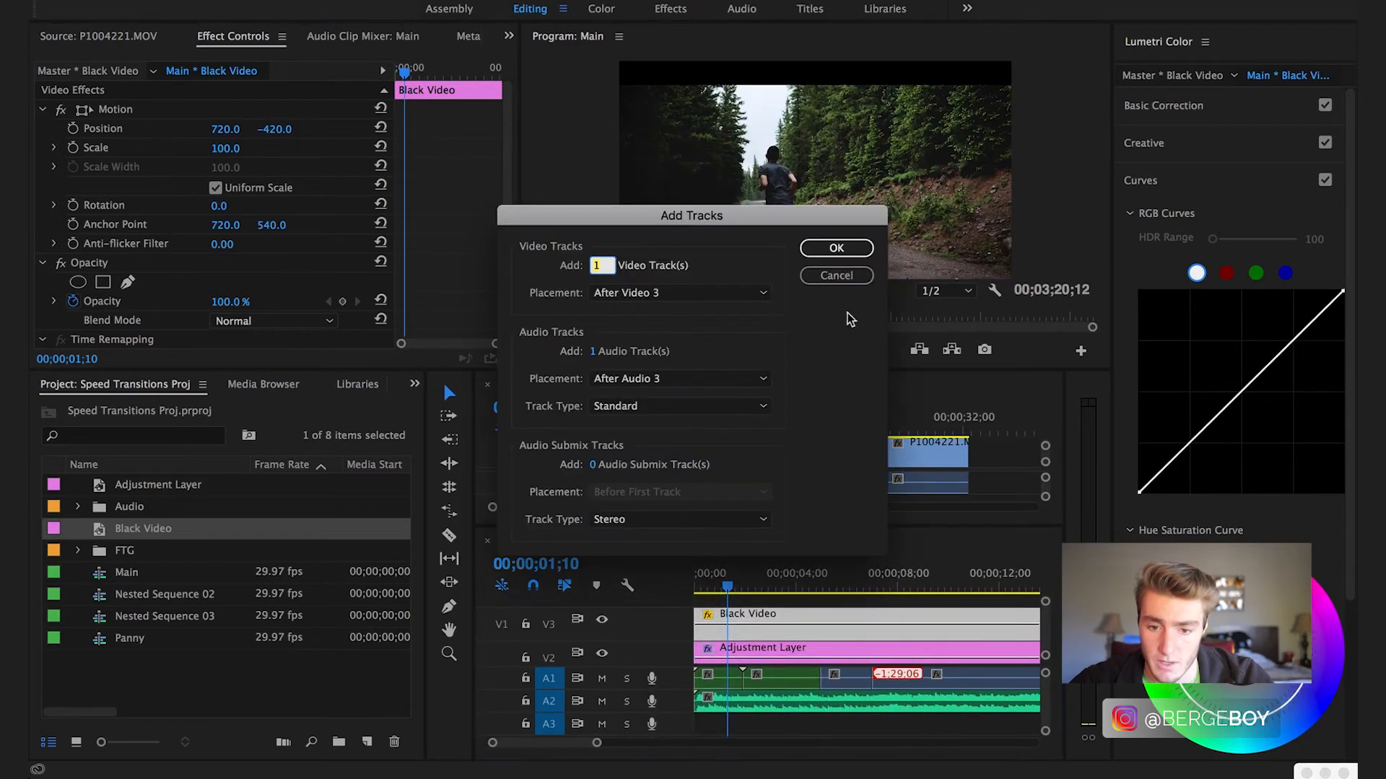
click(834, 248)
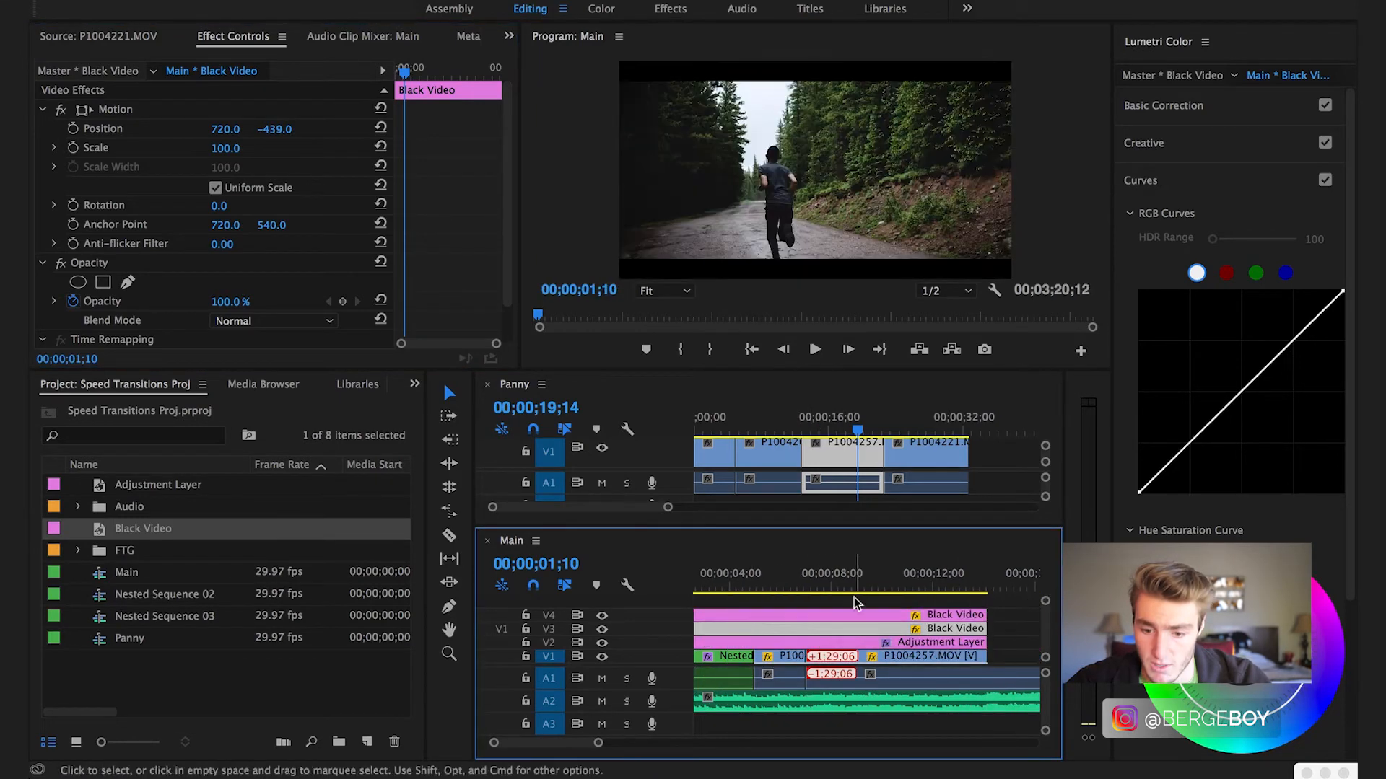
Lower the tree-trunk clip P1004265.MOV to position 782, 686, then check the adjustment layer
click(717, 678)
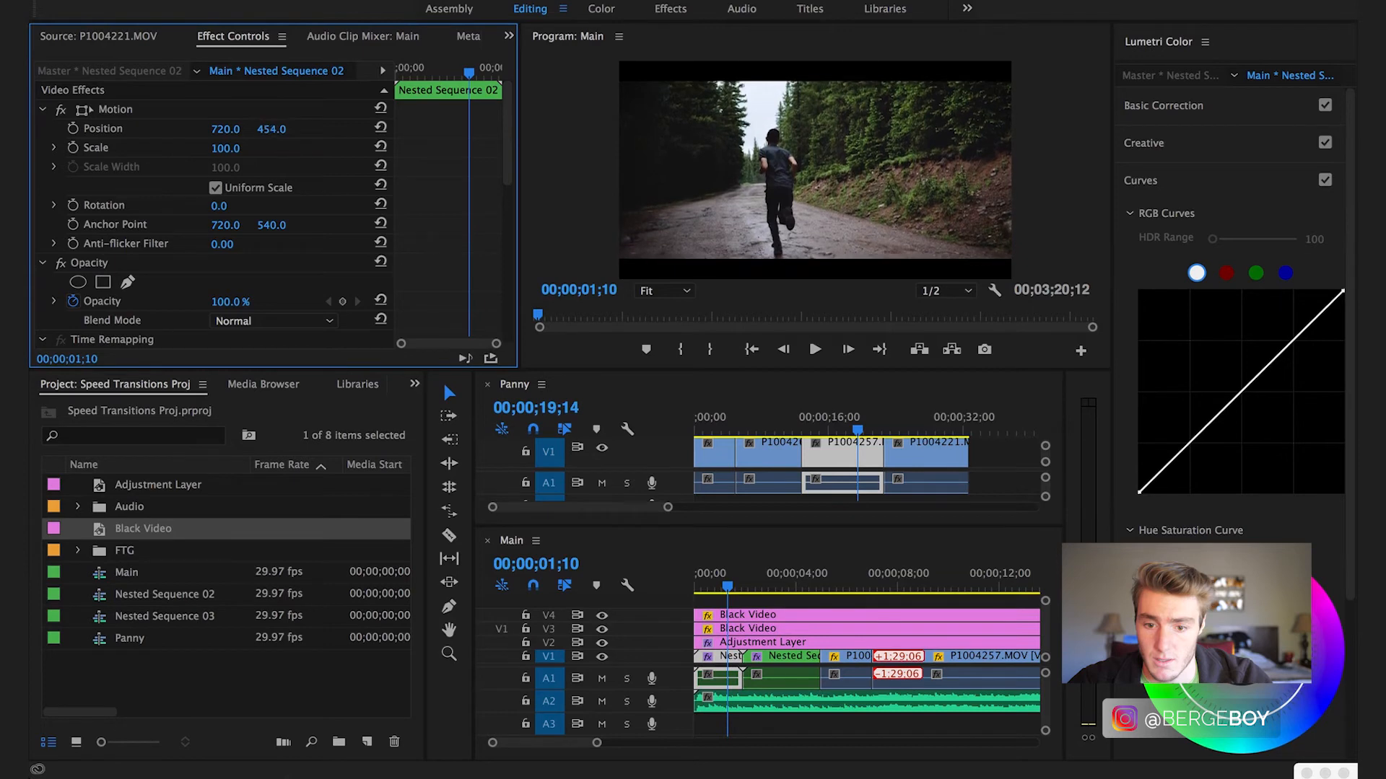
click(779, 587)
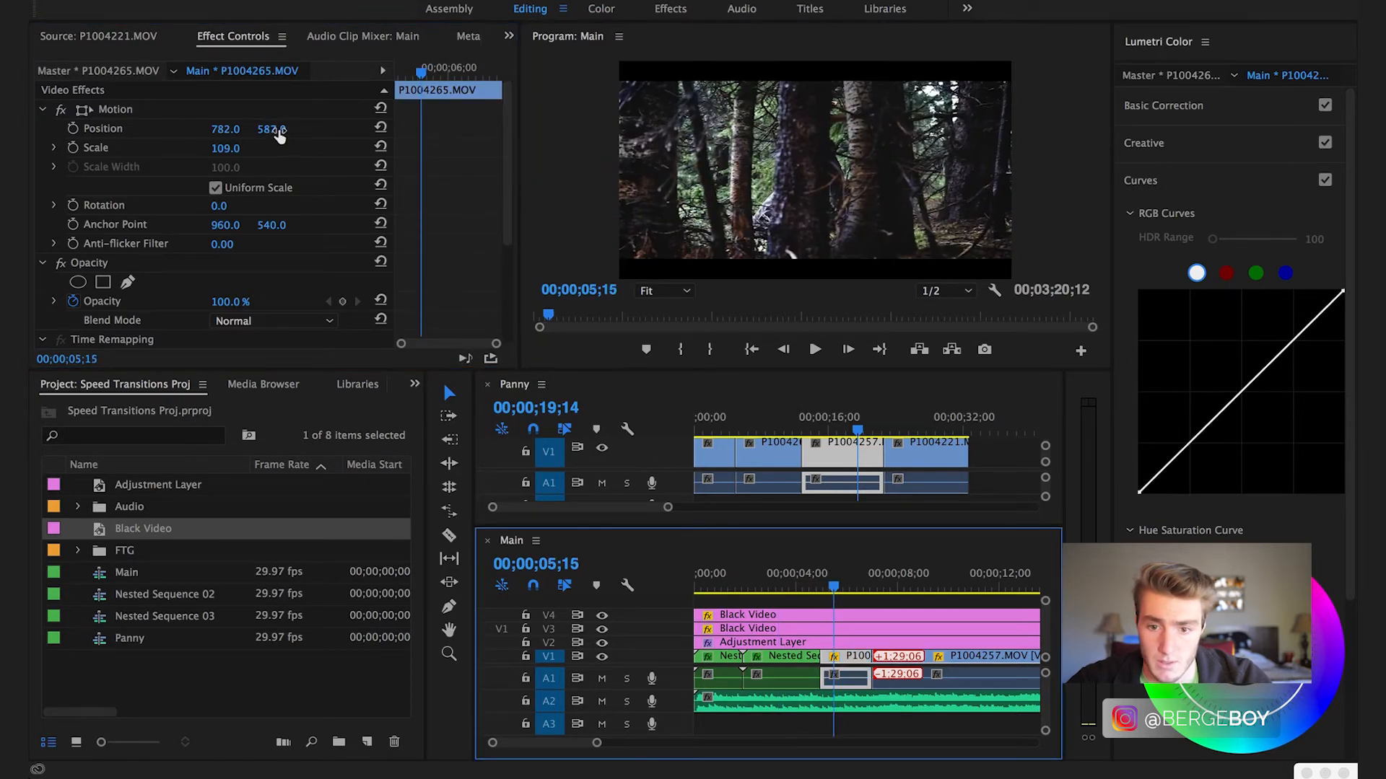
drag(269, 128, 269, 137)
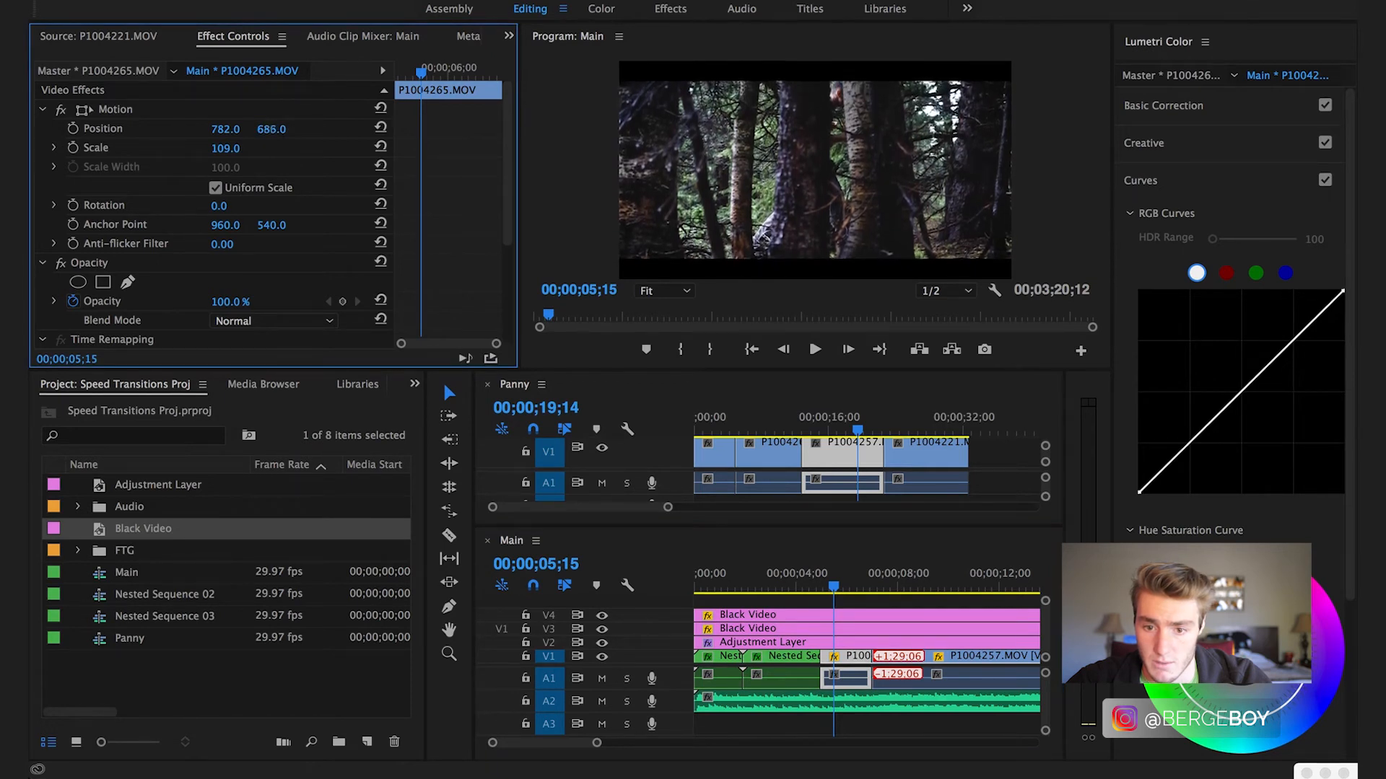
click(904, 588)
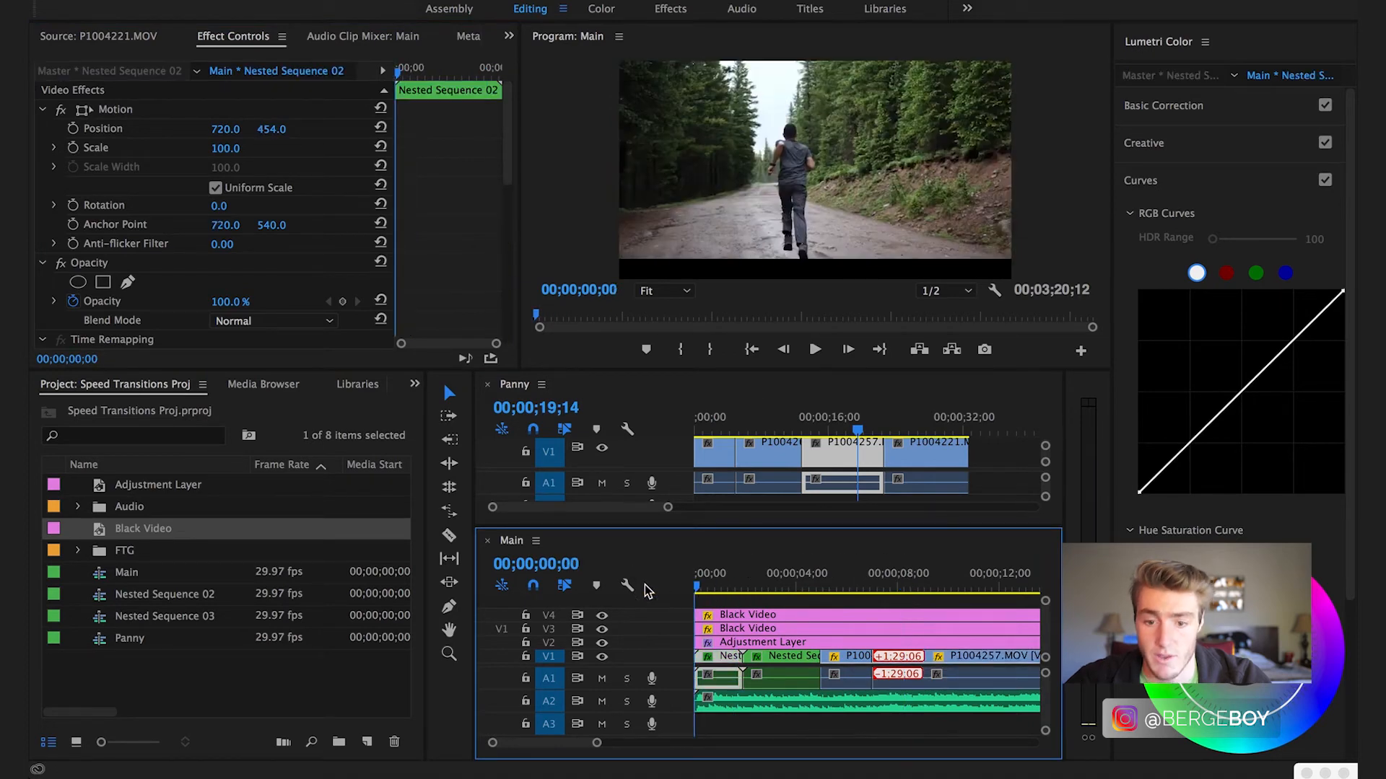
click(711, 586)
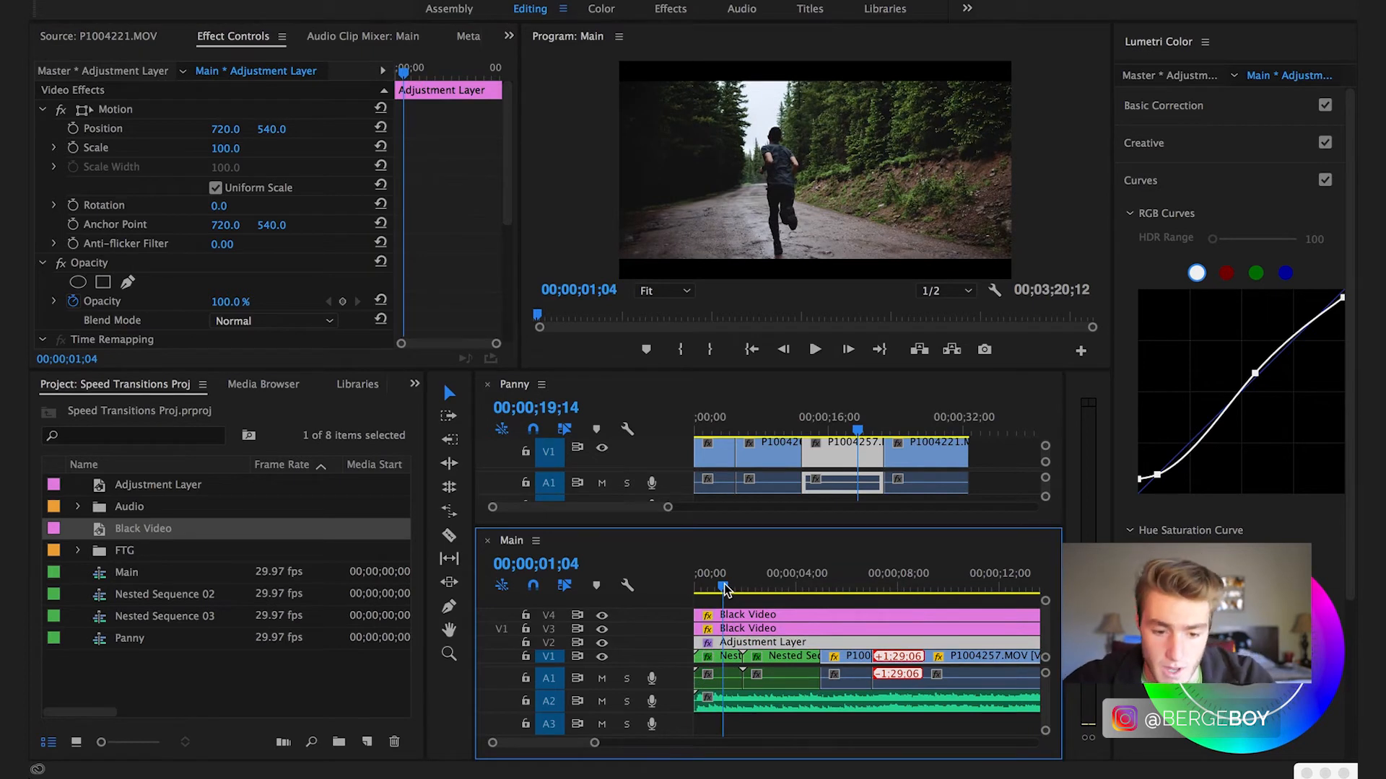
Place a transition sound clip on A3 at the P1004265.MOV cut, one lowered to -6.9 dB
click(78, 507)
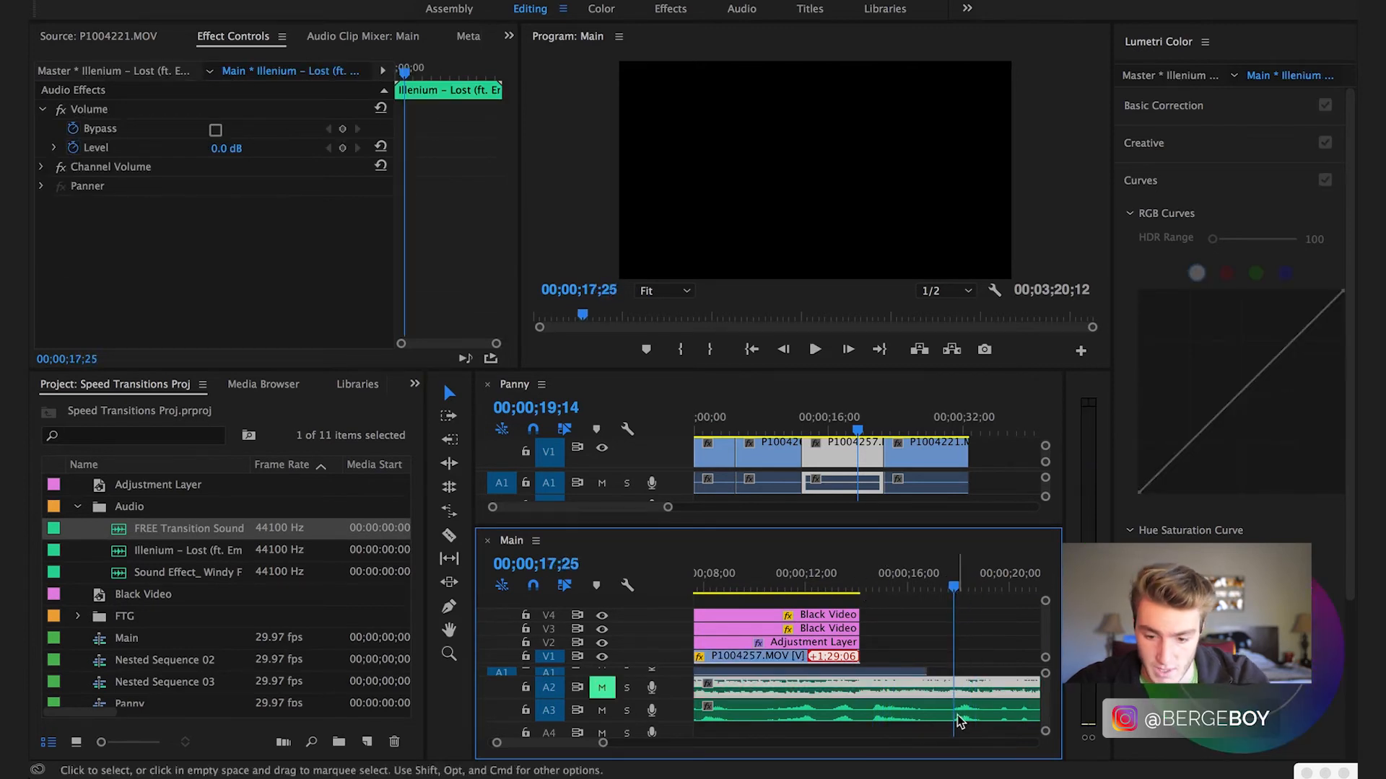
click(449, 537)
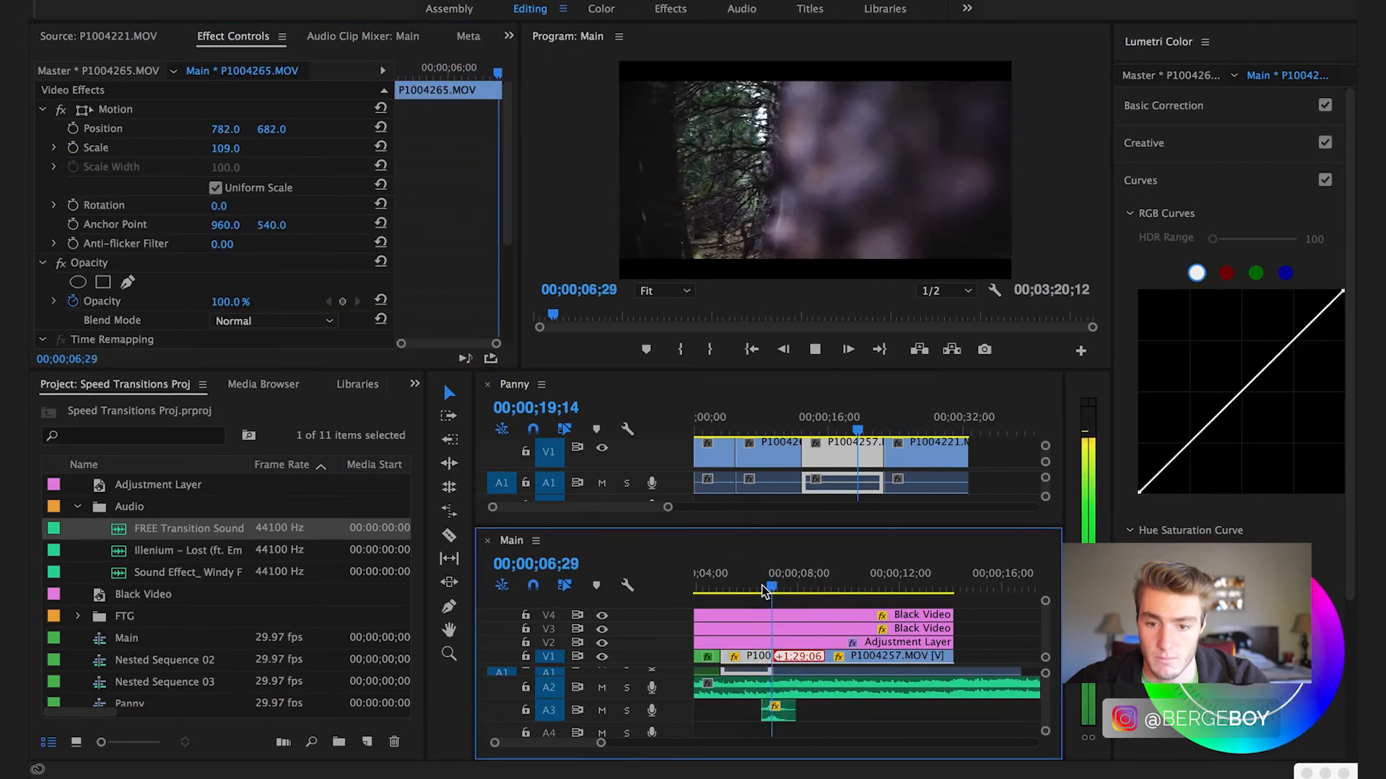
click(771, 587)
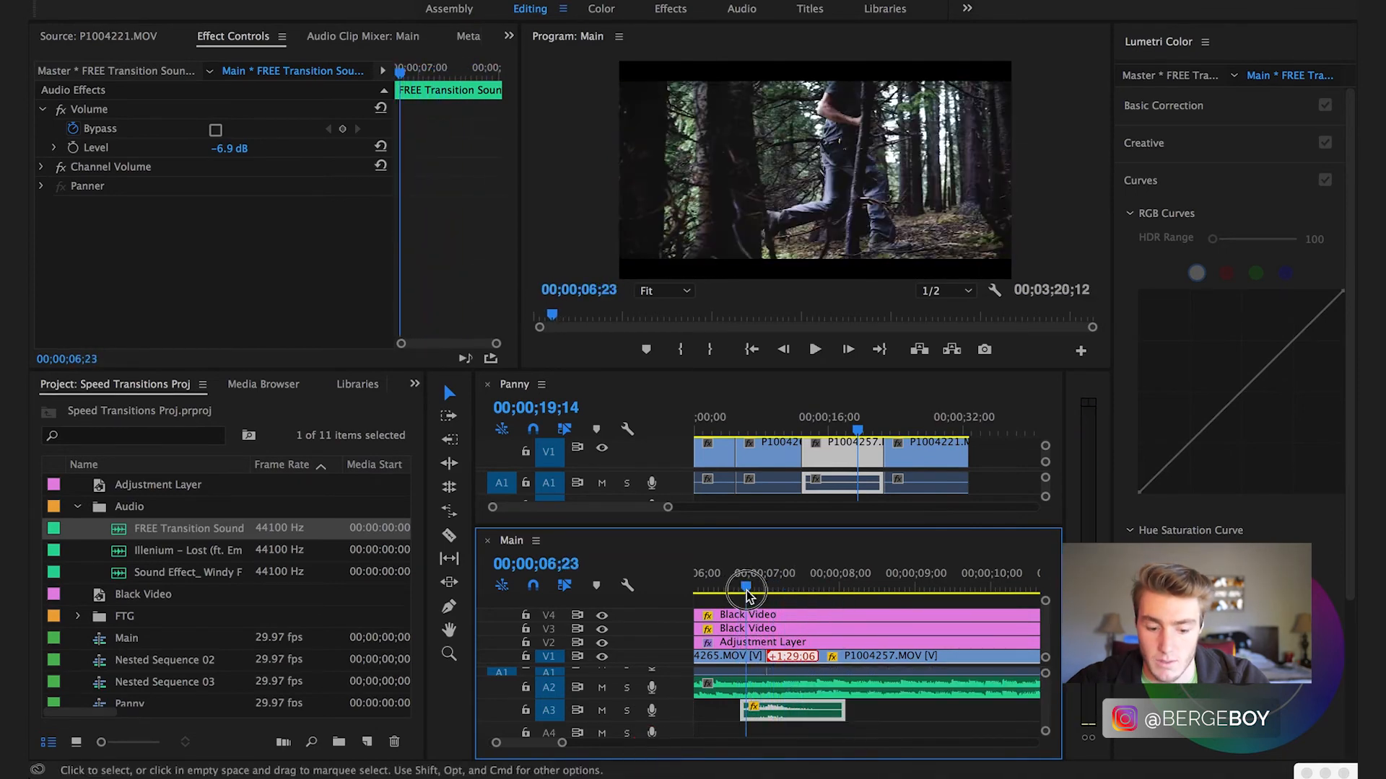
click(883, 589)
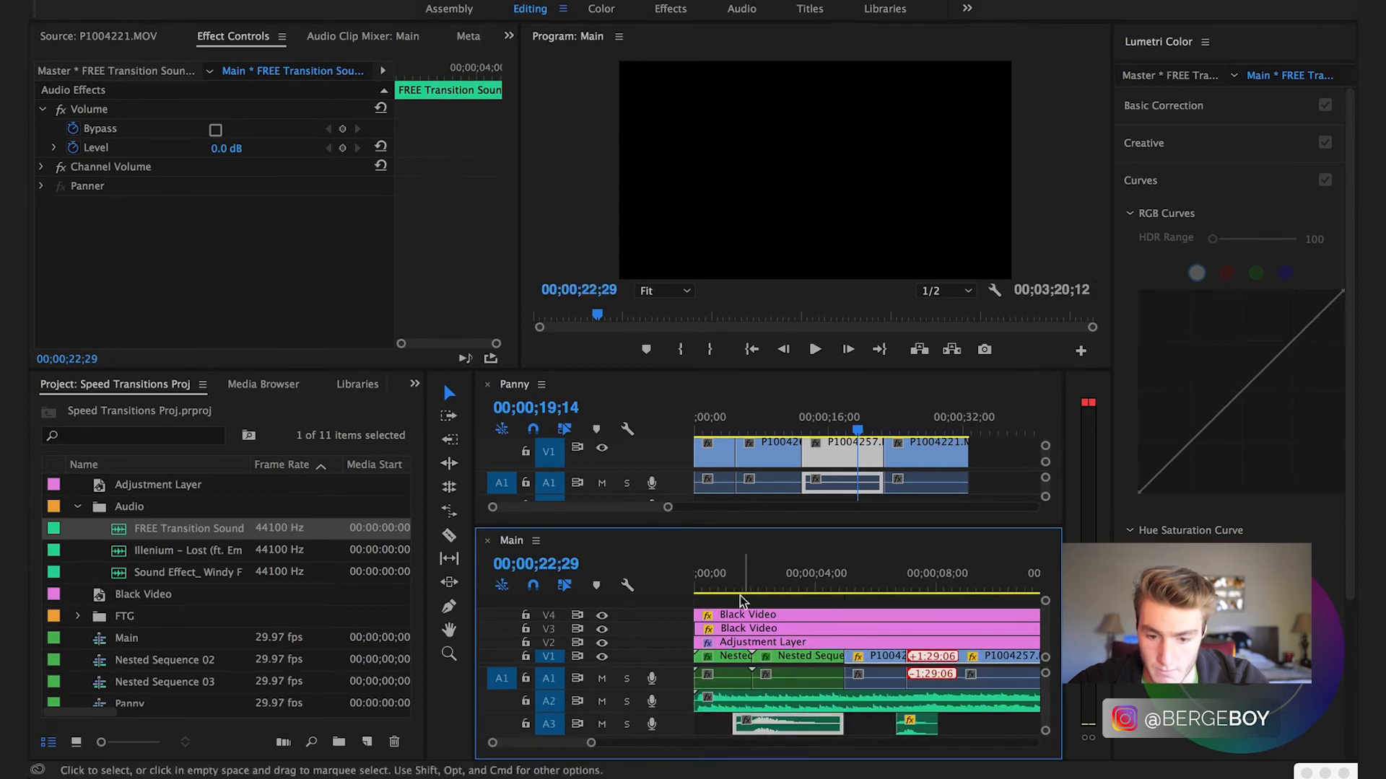
Replay the first transition several times to judge its louder sound effect
click(814, 347)
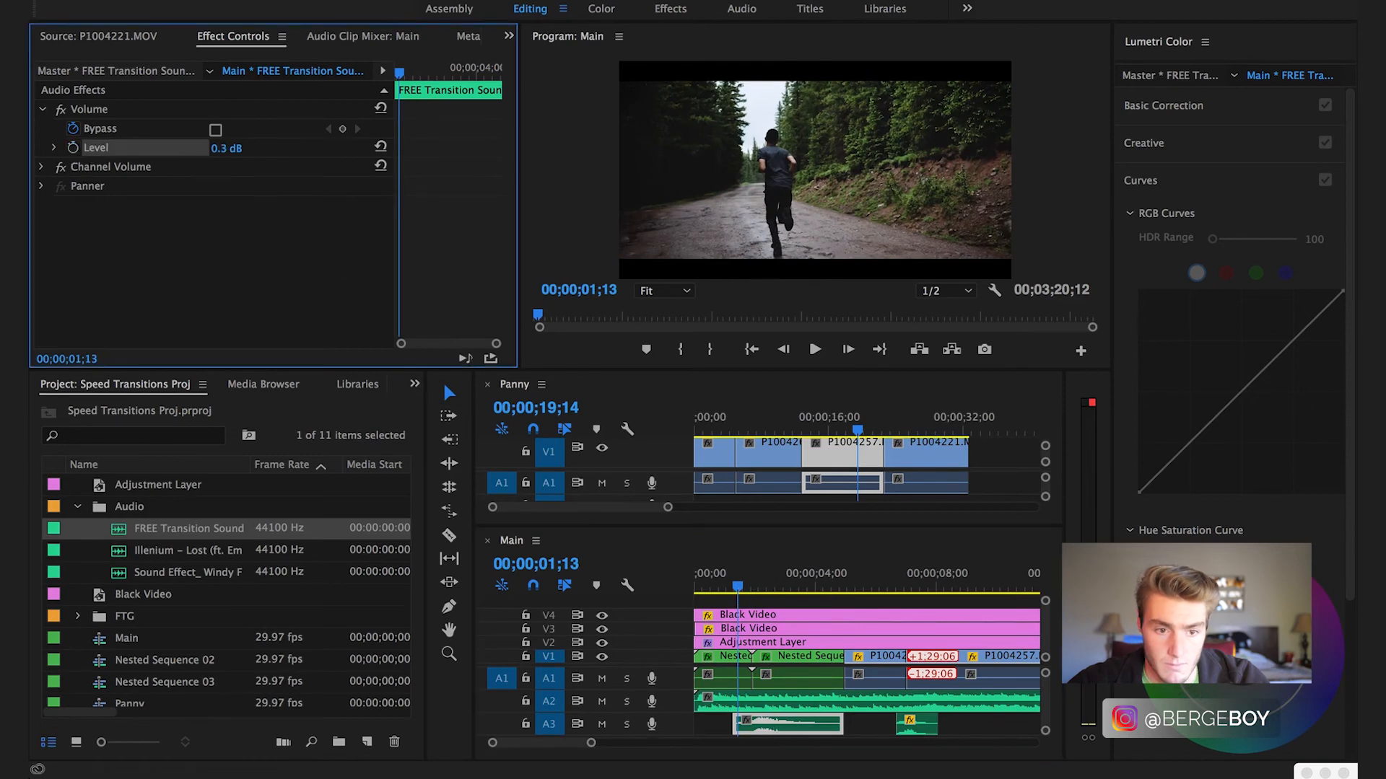
click(814, 349)
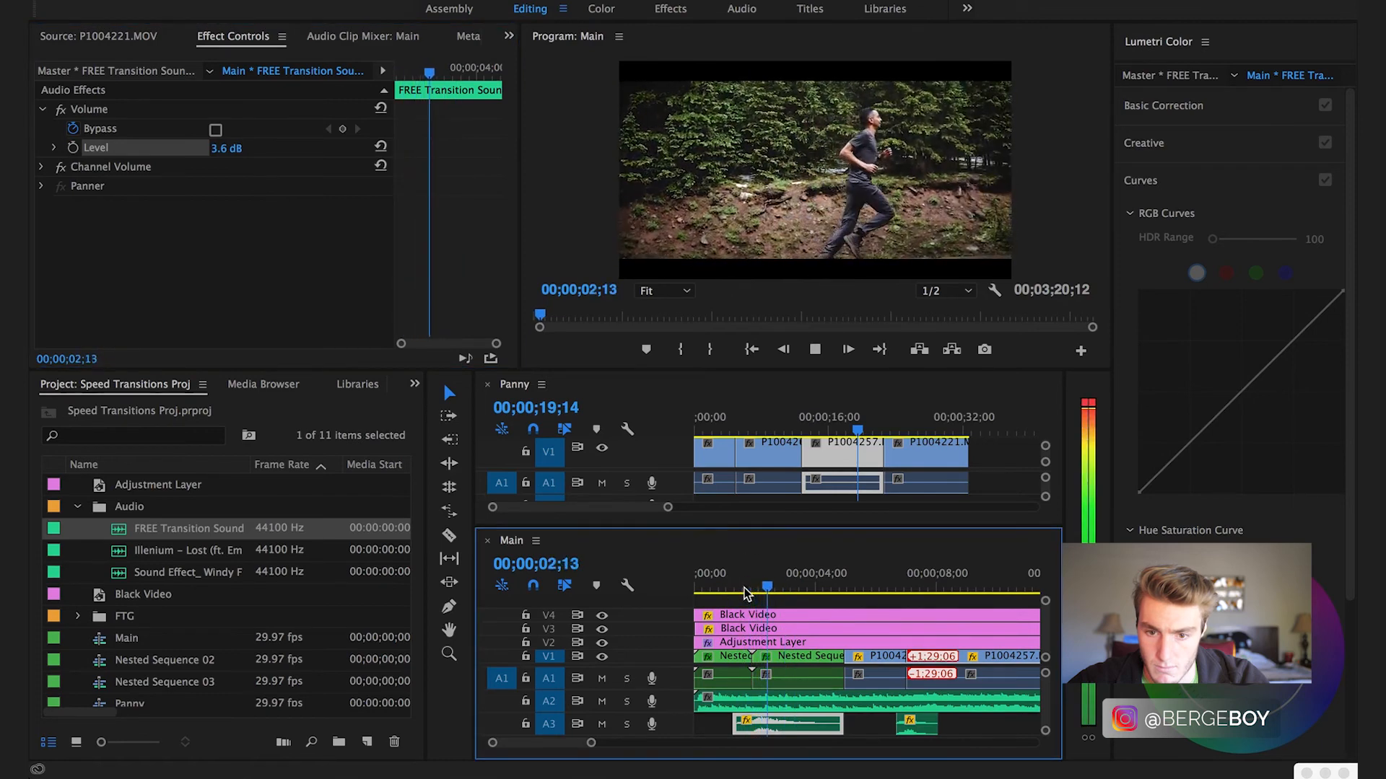
click(720, 678)
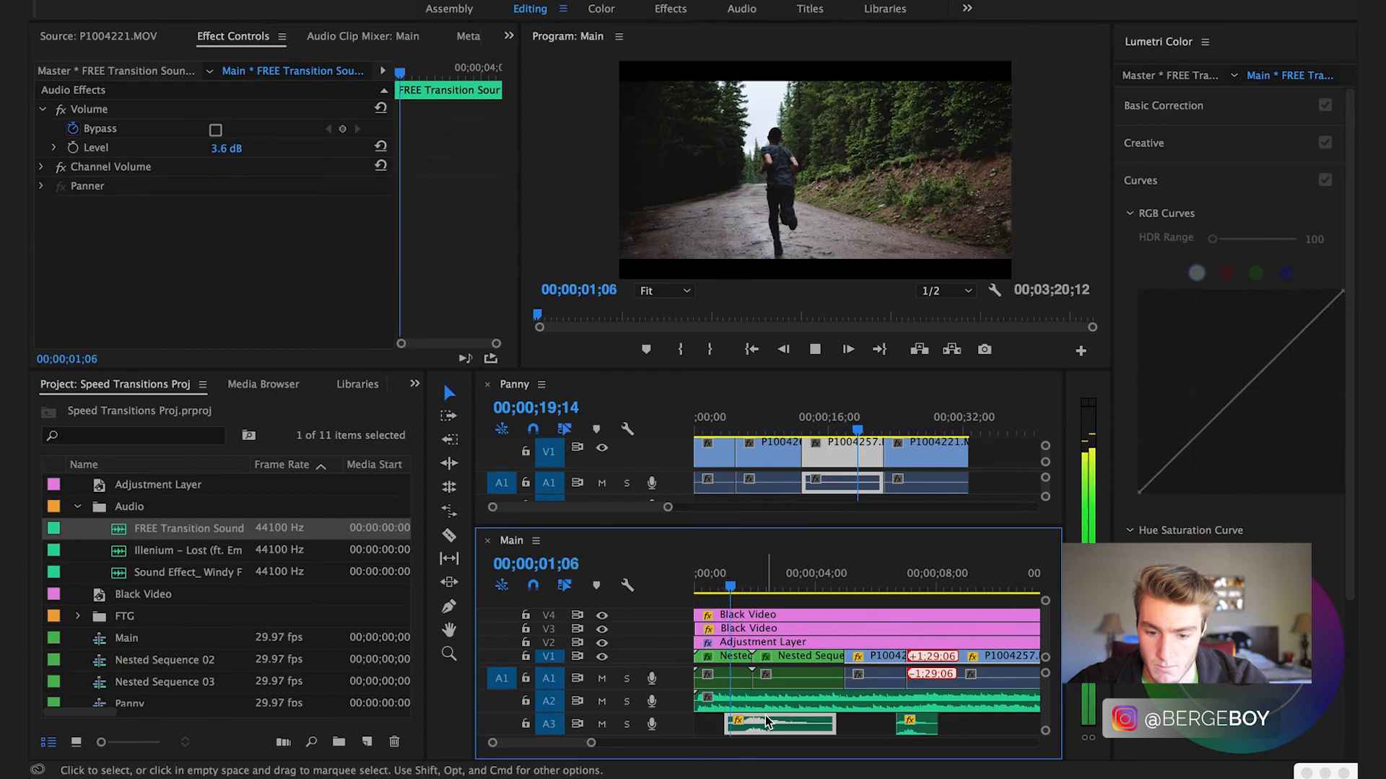
click(737, 574)
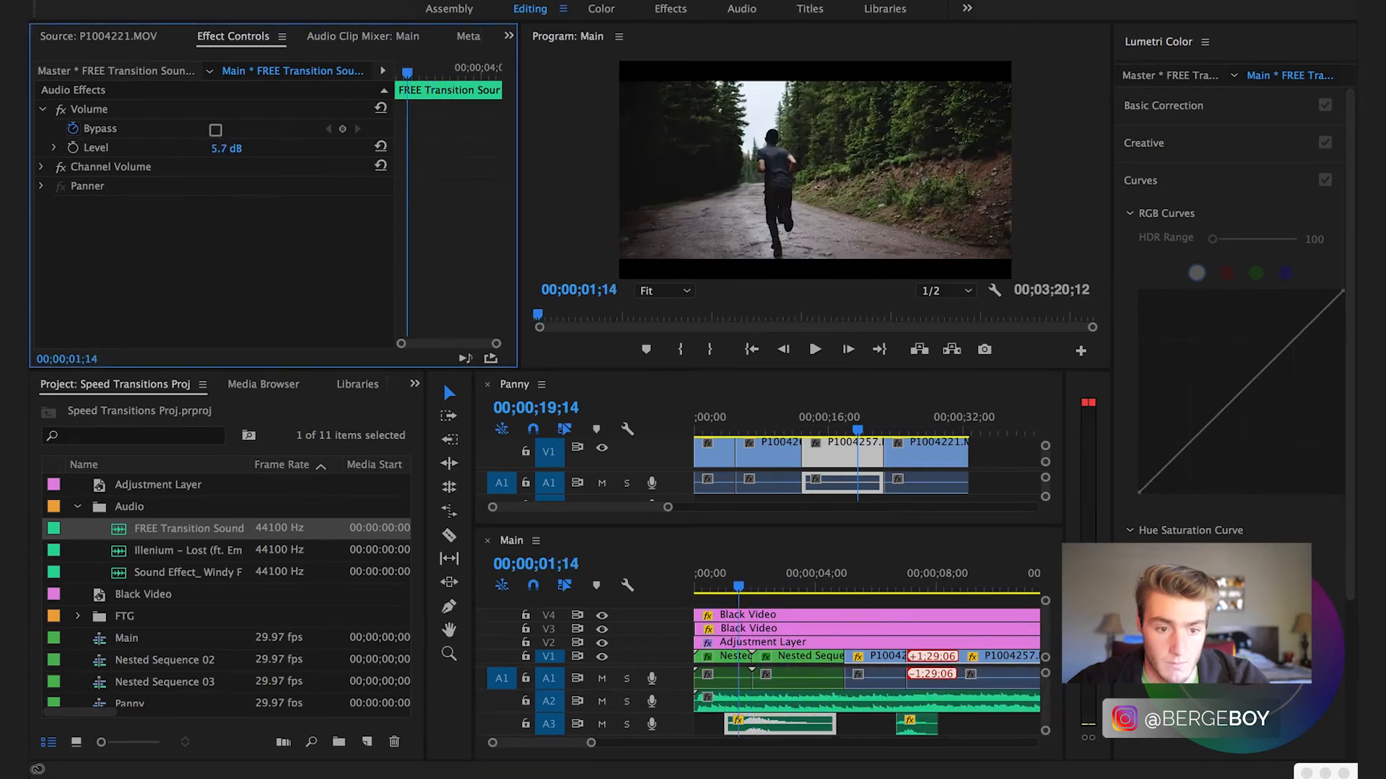
click(814, 347)
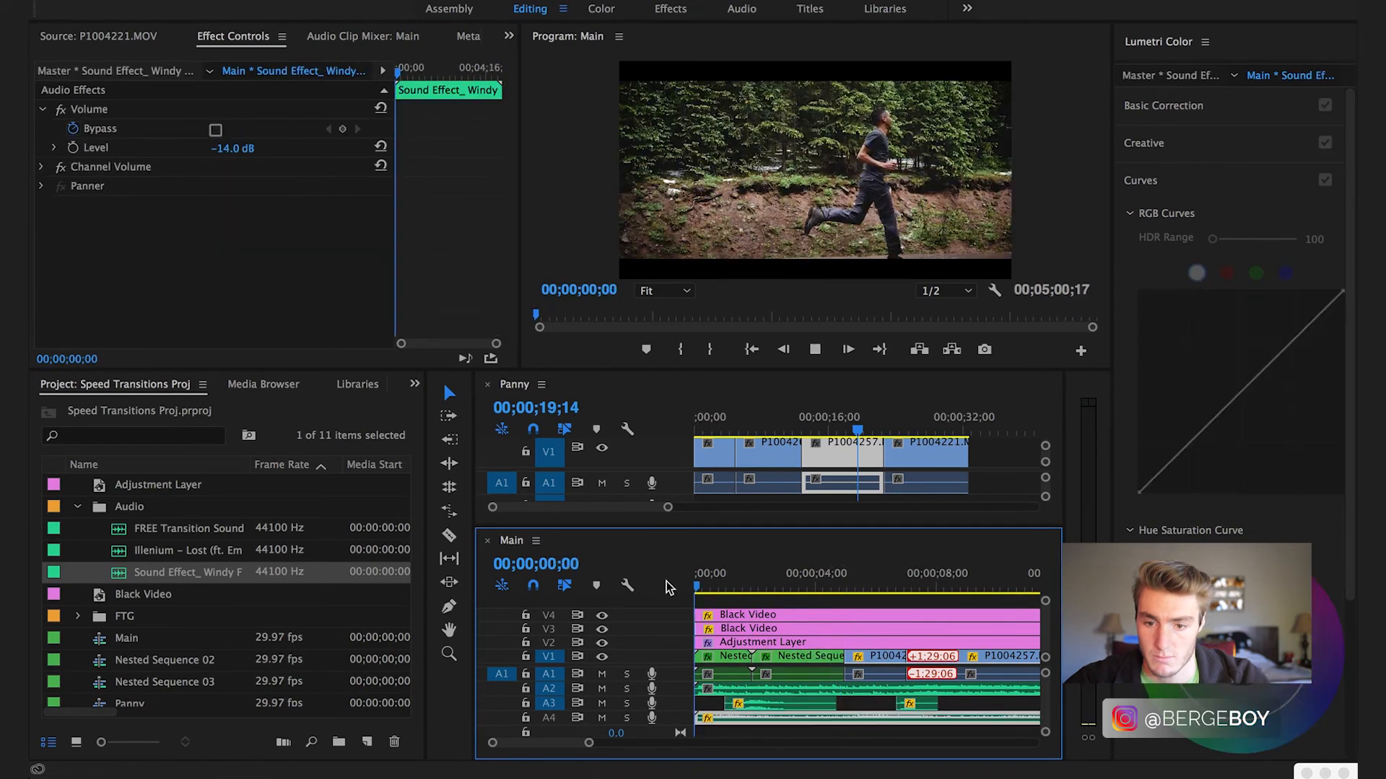
Play through the sequence with the Windy ambience at -14 dB, skipping ahead and back
click(744, 583)
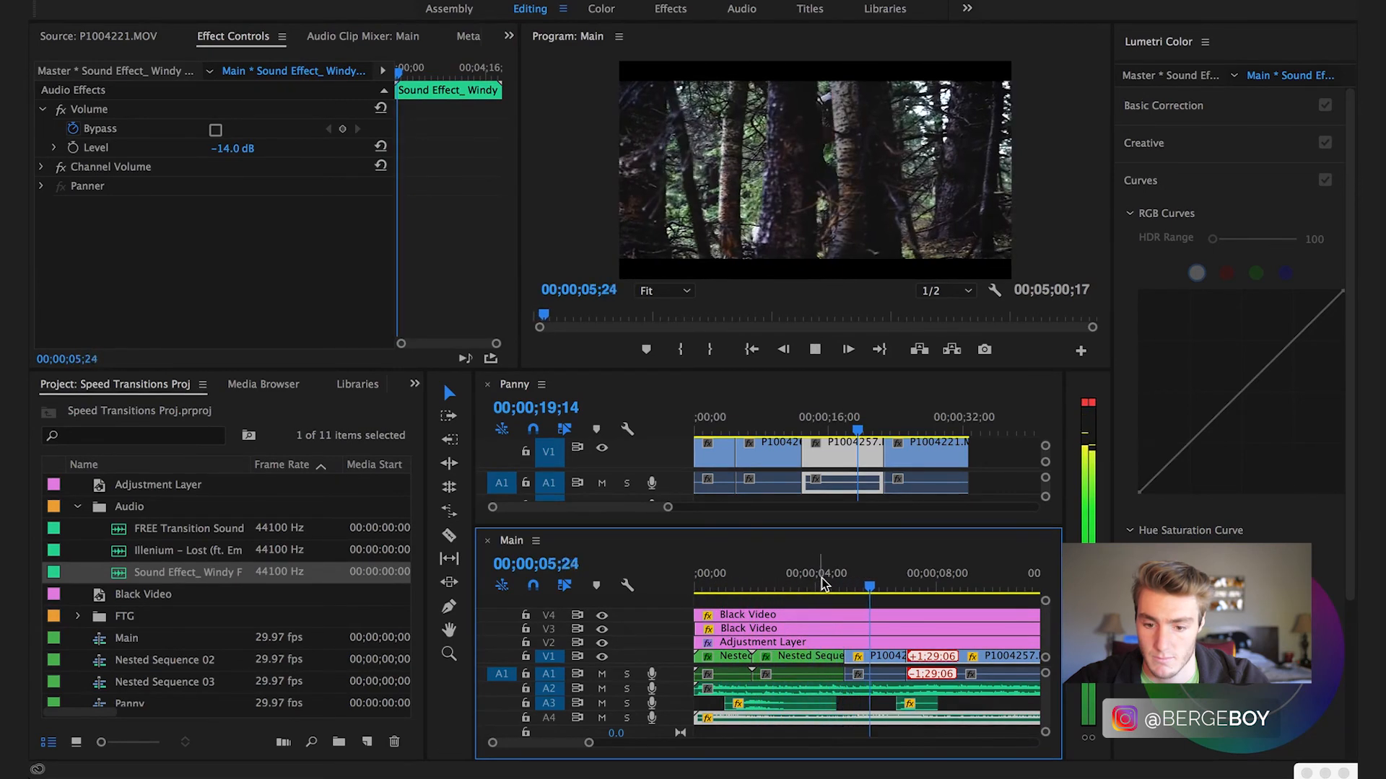
click(893, 586)
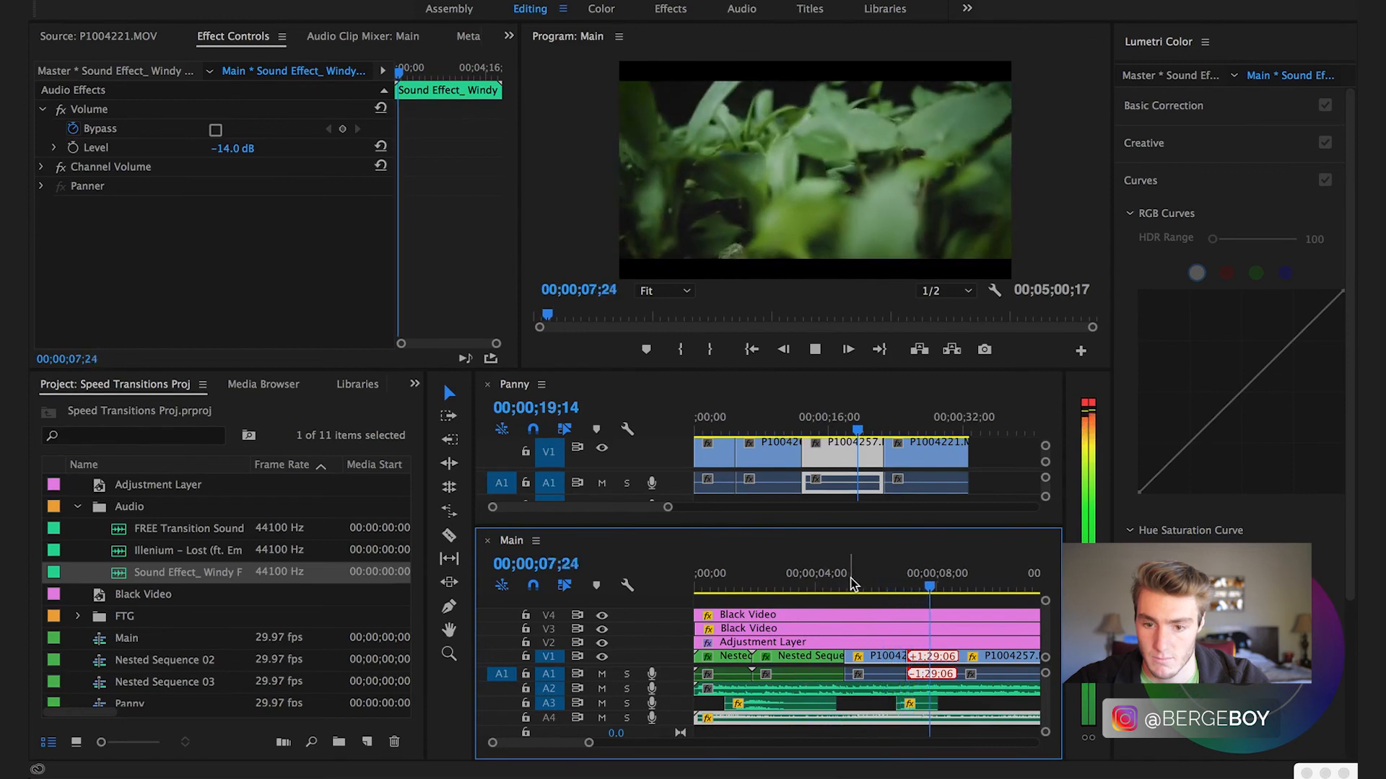
click(814, 587)
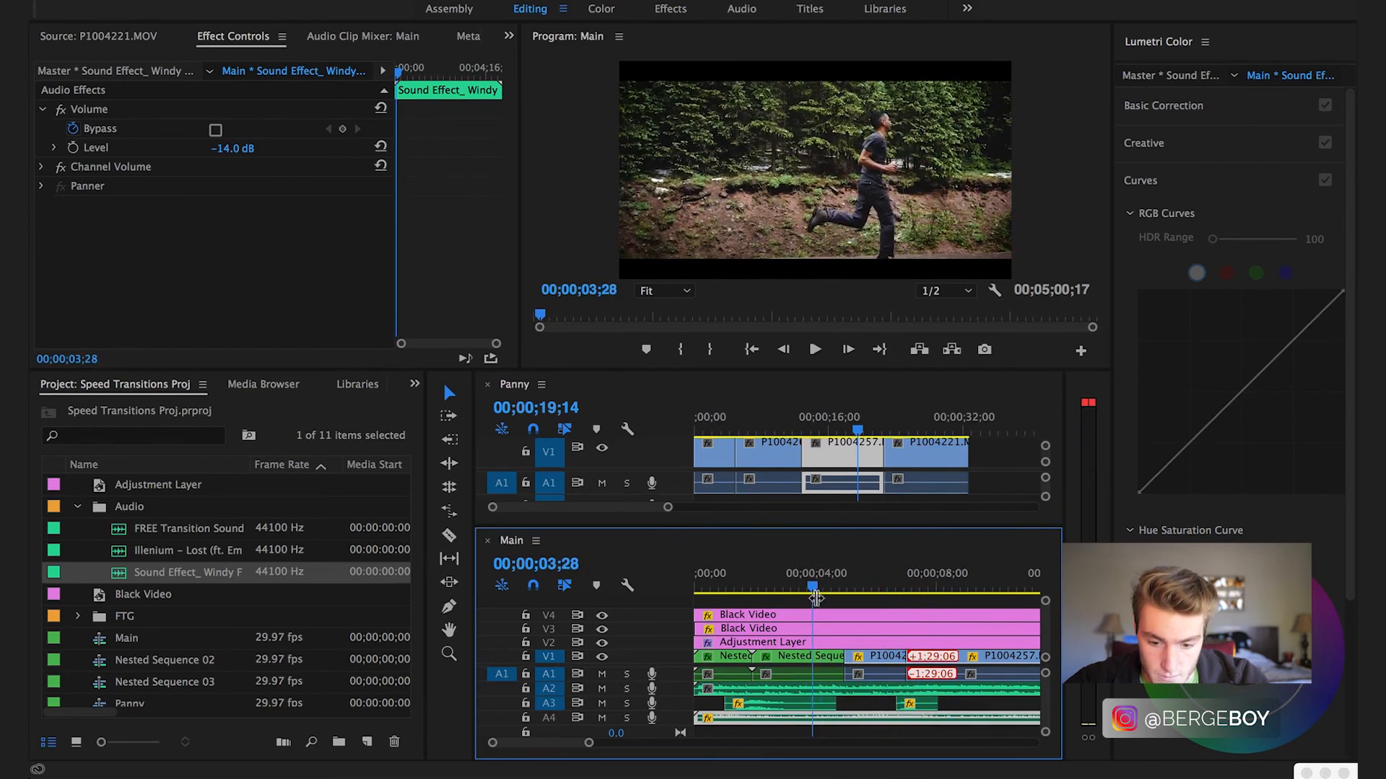